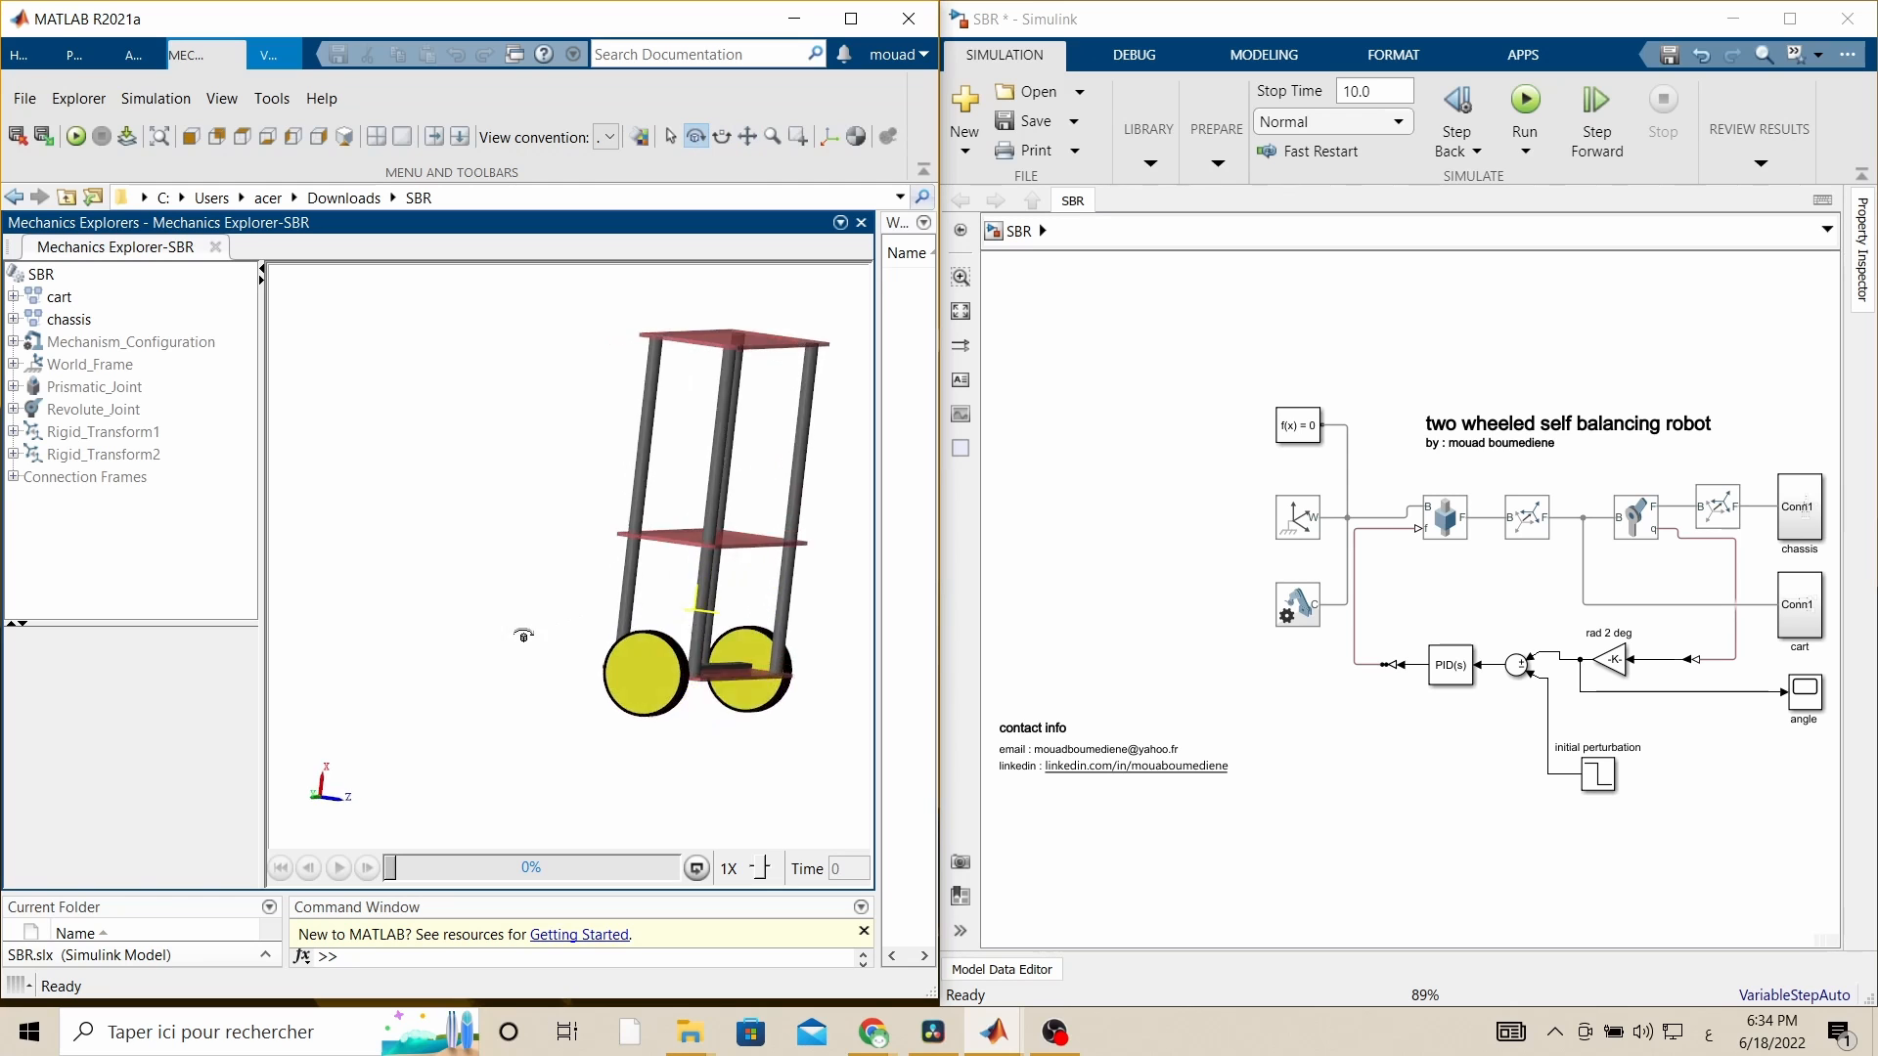
- Run the robot model and pause/resume its animation playback in Mechanics Explorer
left_click_drag(695, 540, 587, 515)
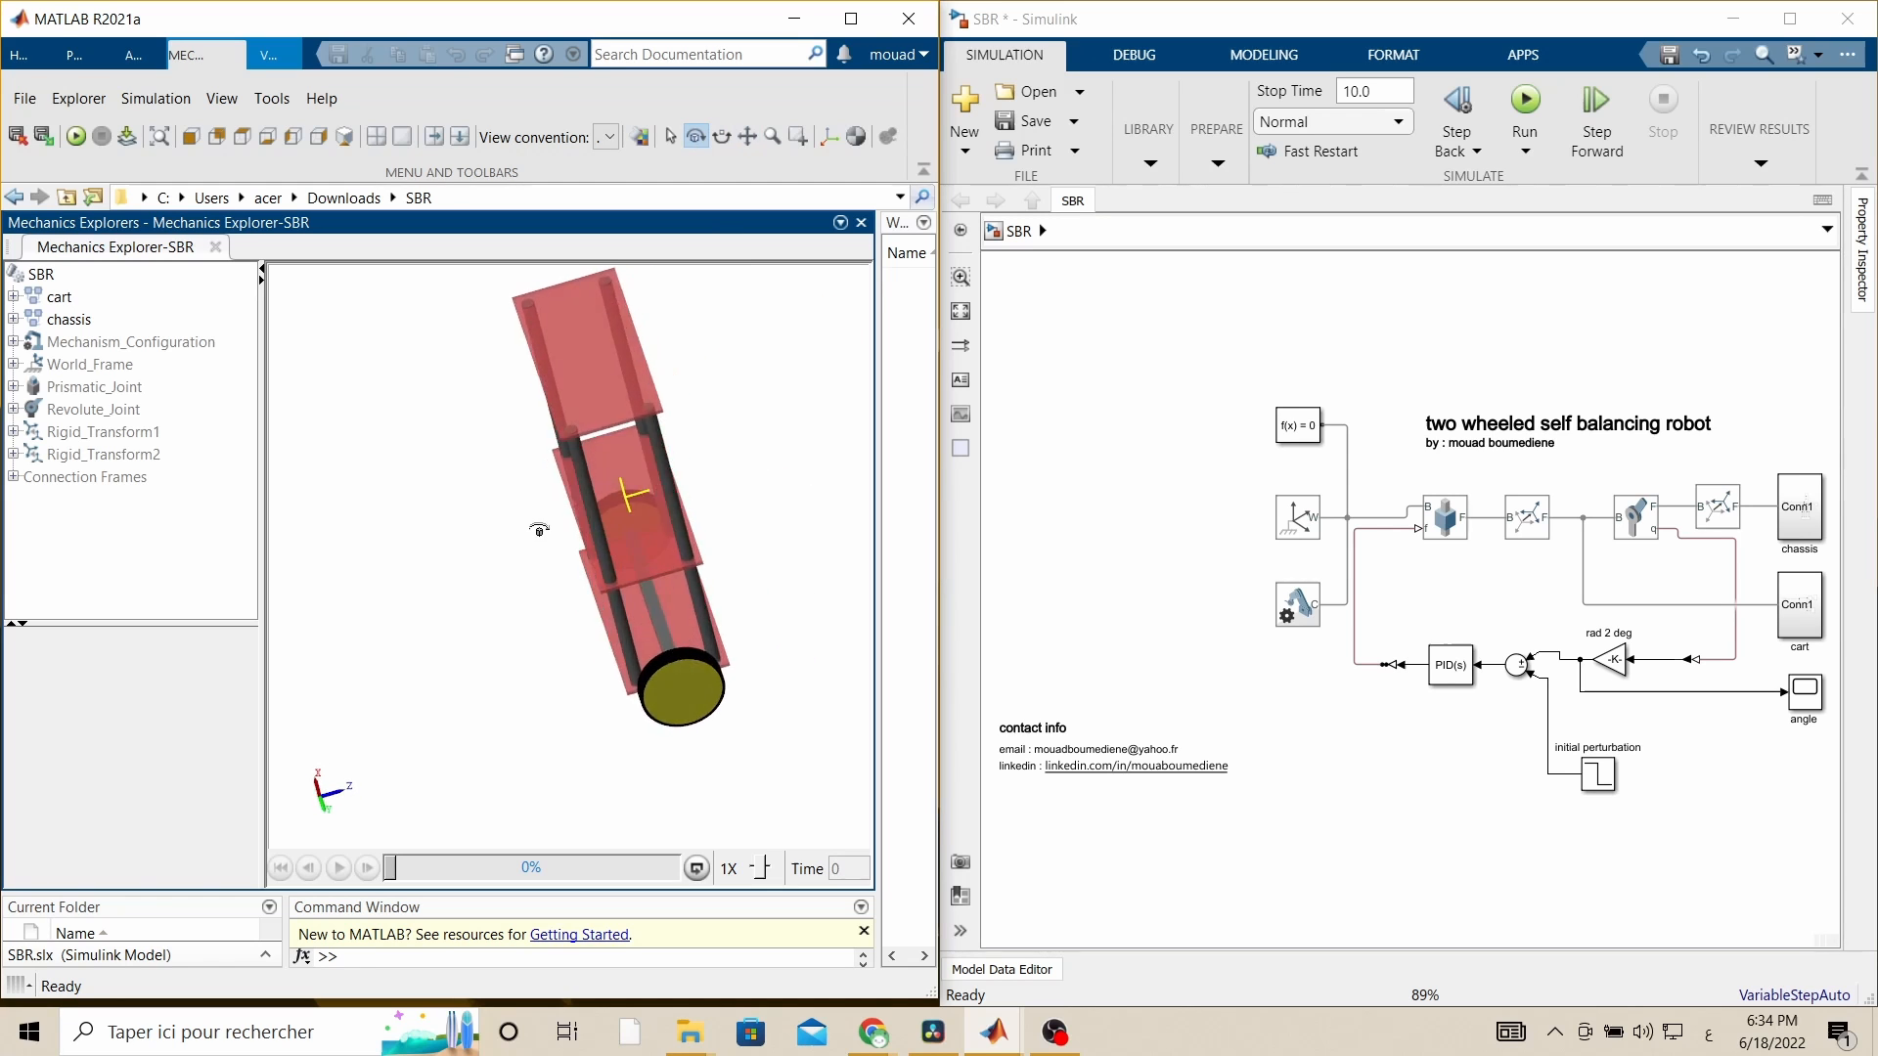
left_click(1526, 98)
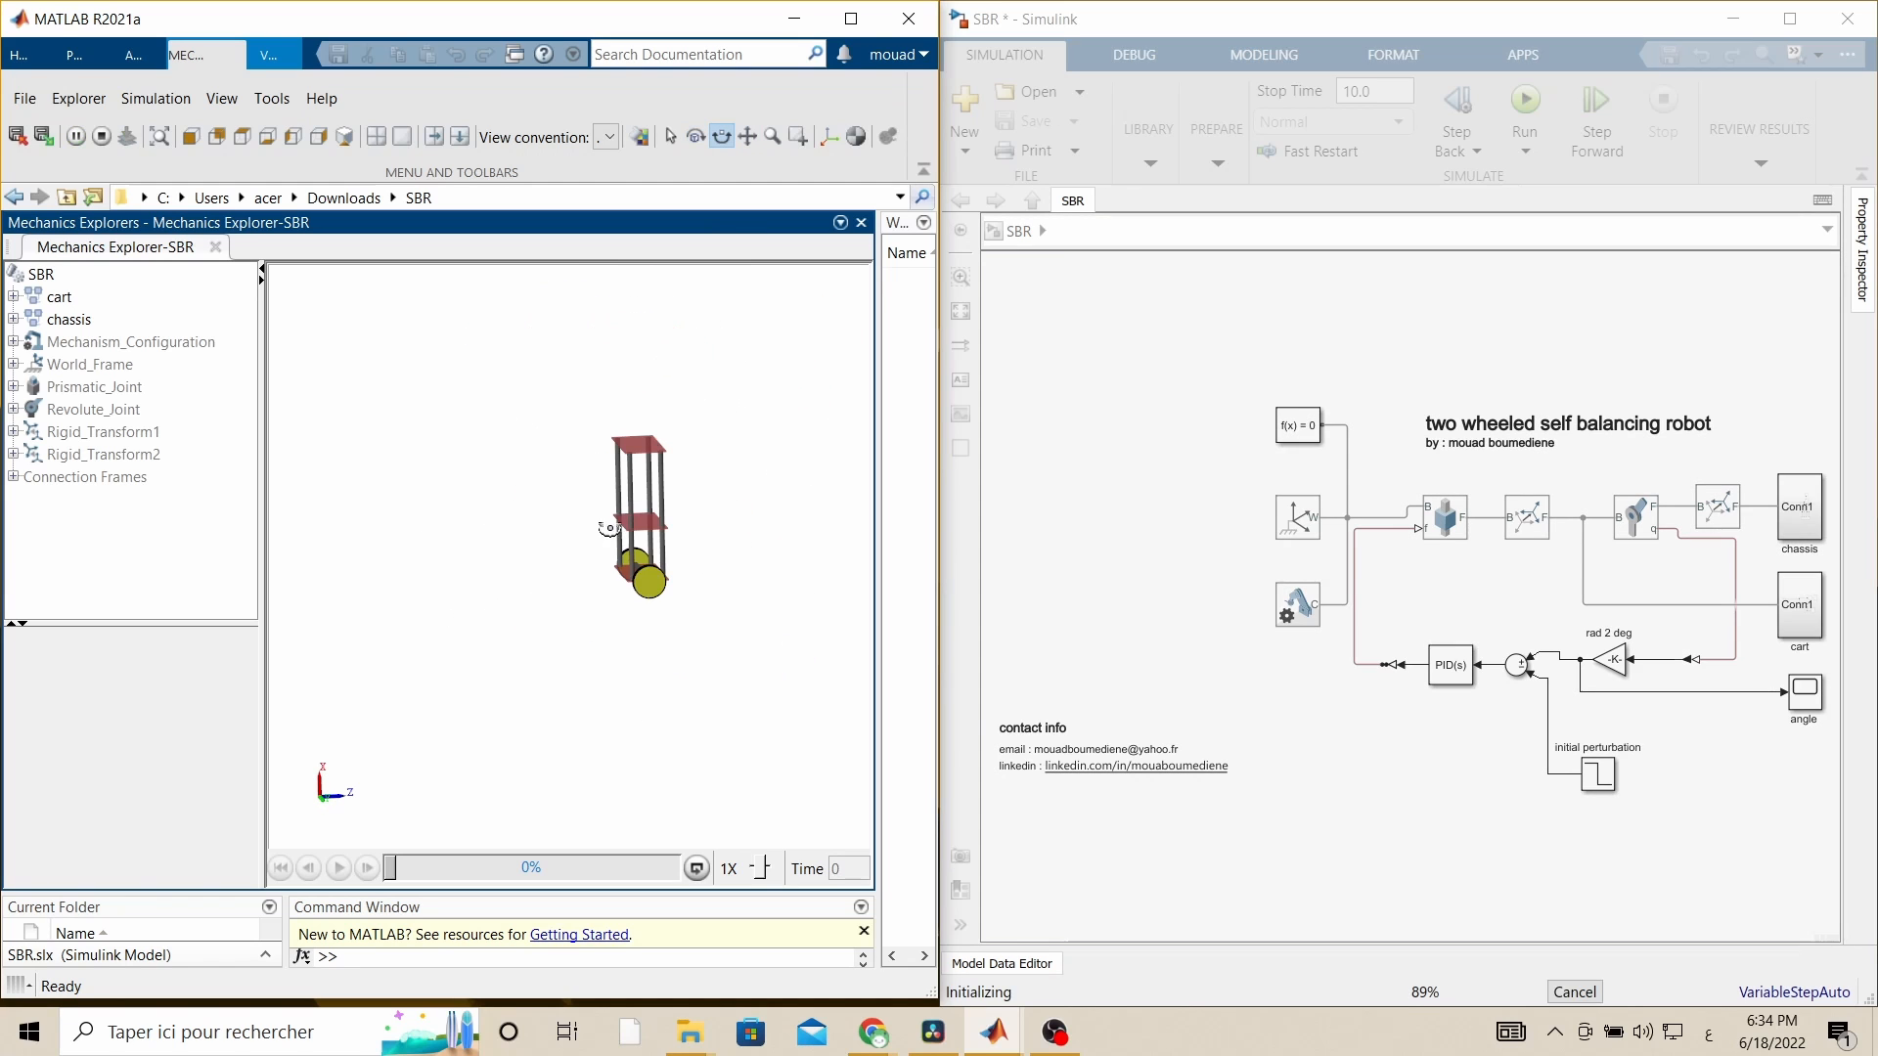
left_click(1526, 102)
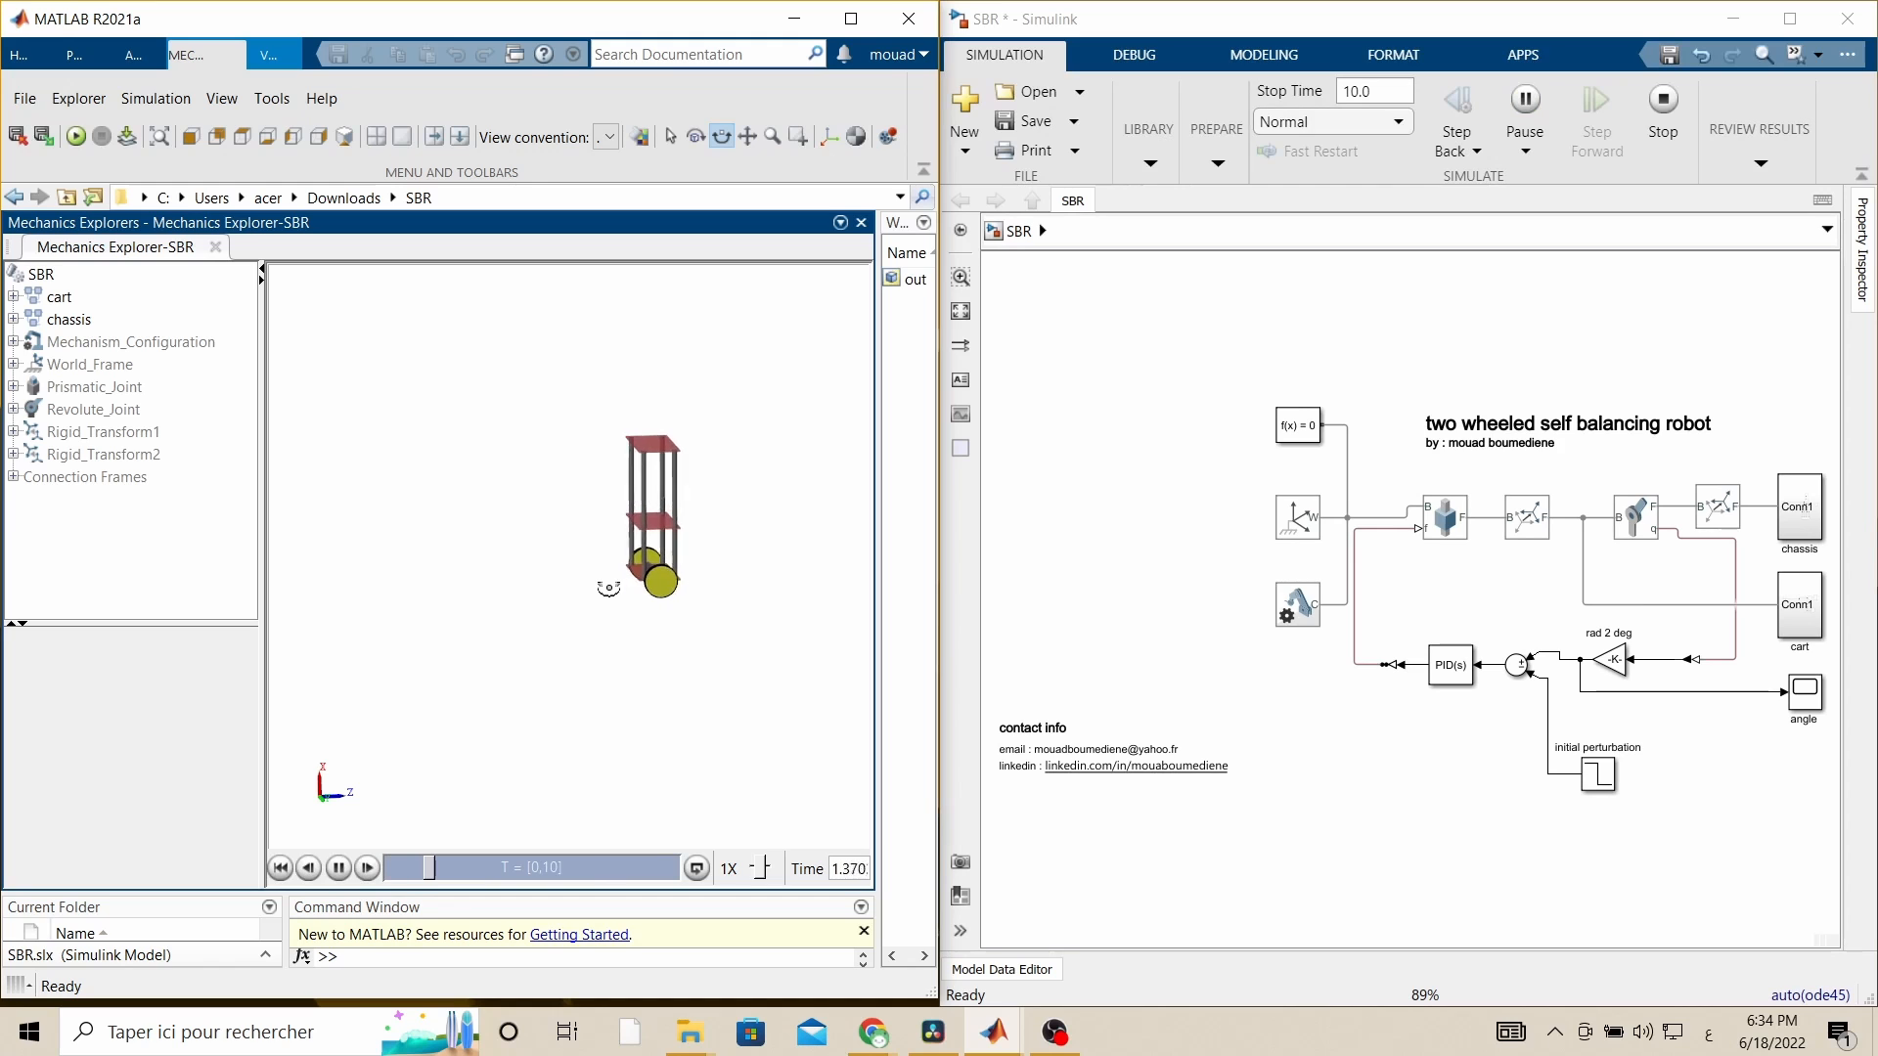
left_click(337, 868)
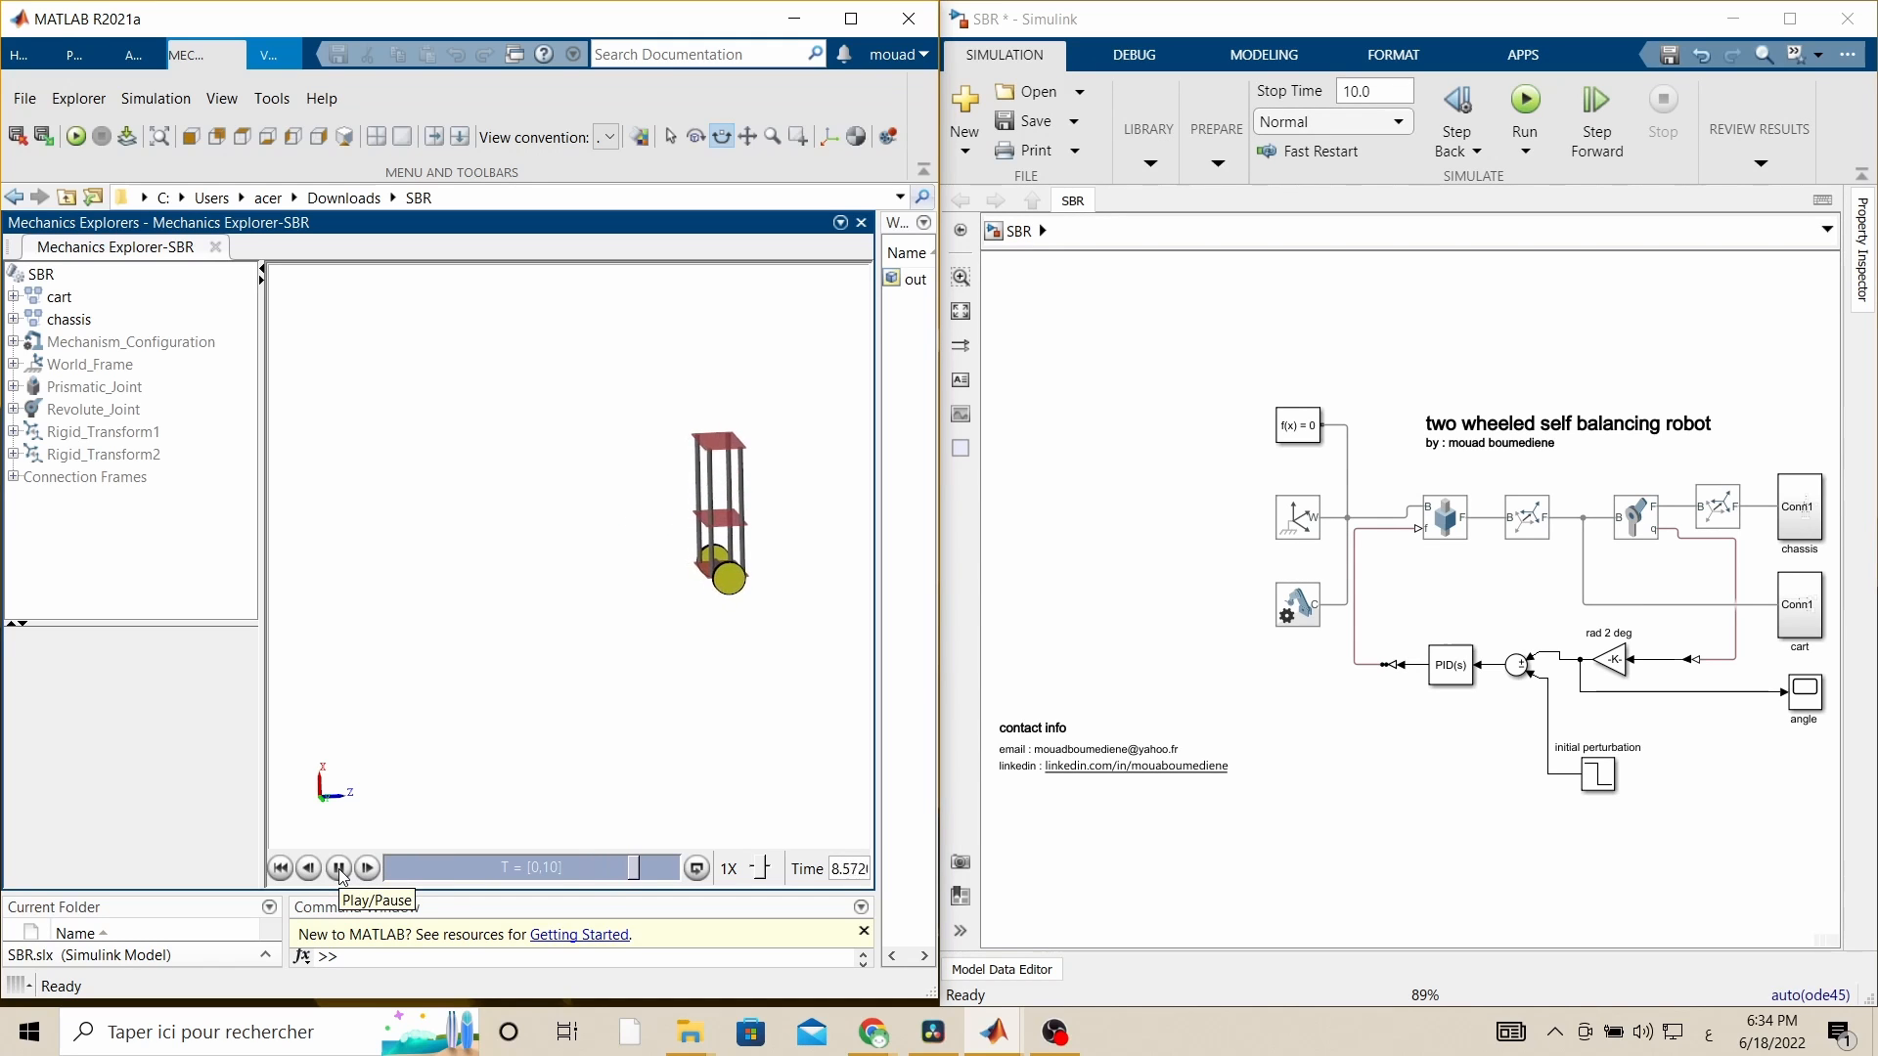
left_click(337, 869)
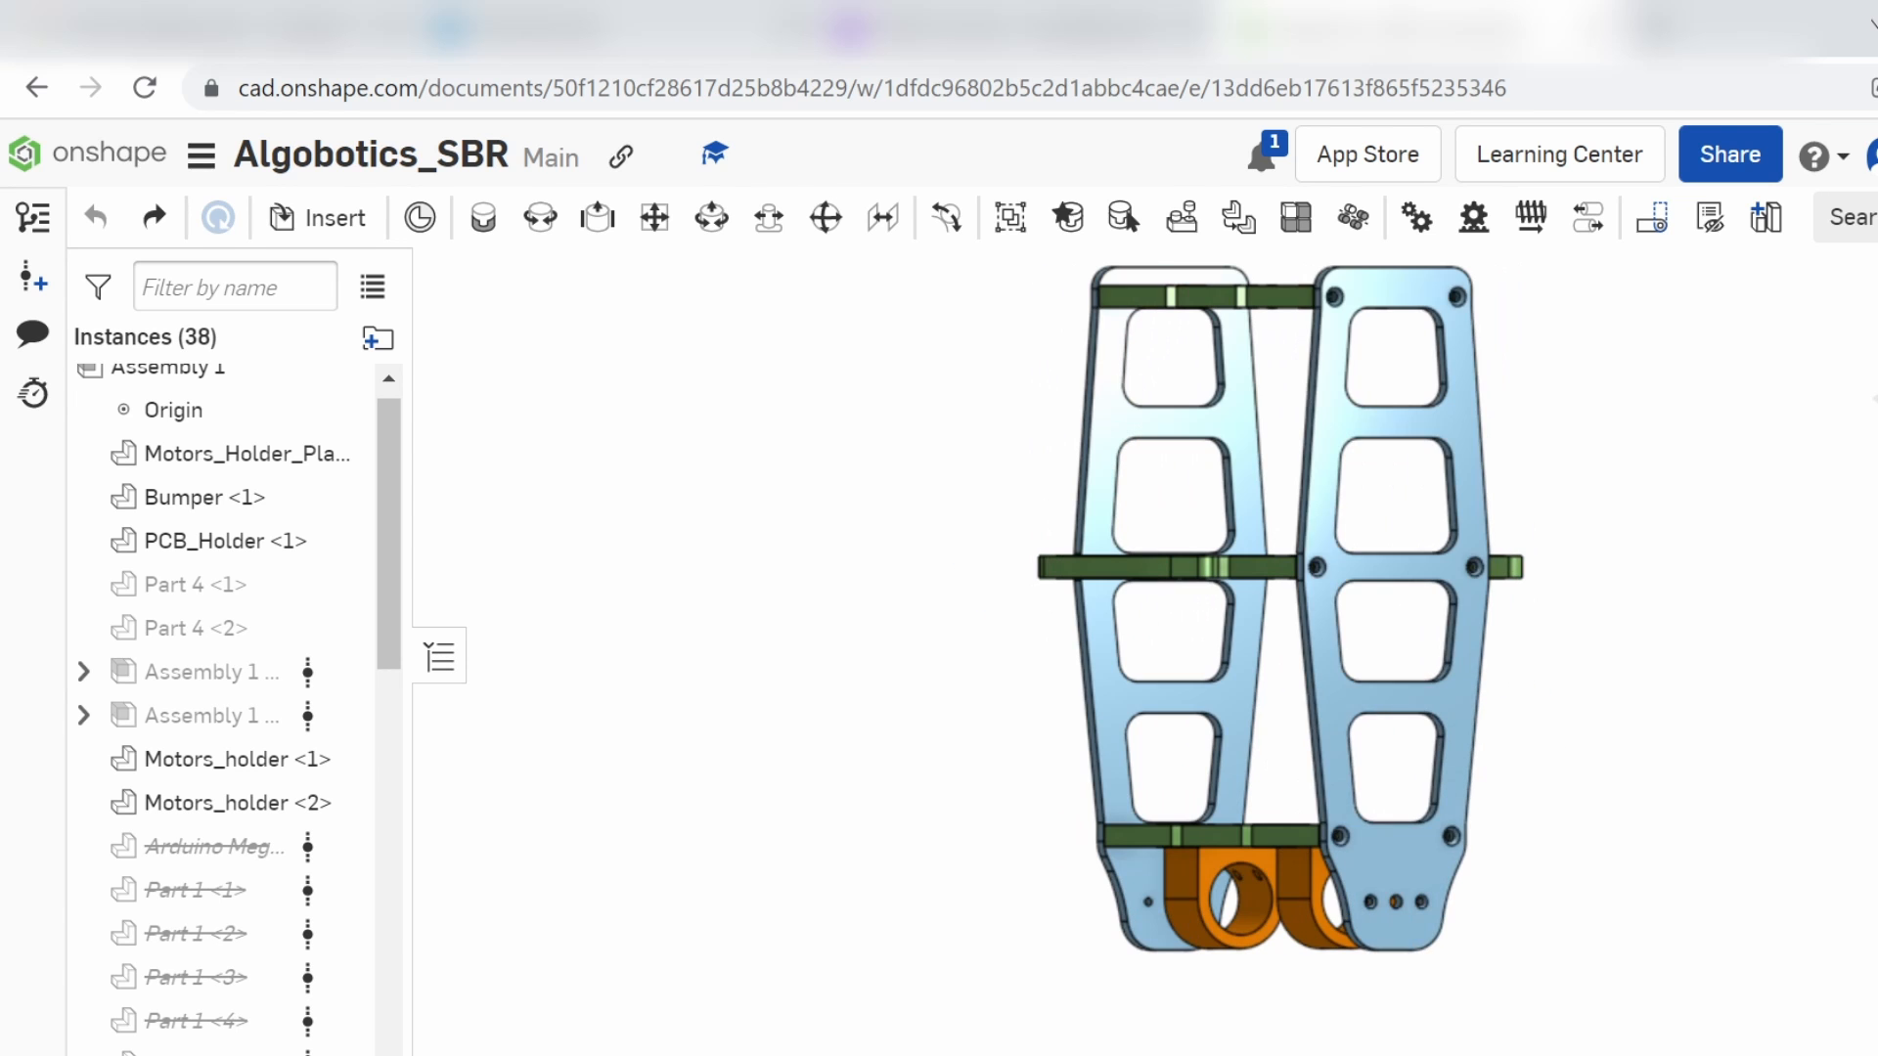
- Bring up the Algobotics_SBR assembly with the side plates and motor holders
left_click(1232, 904)
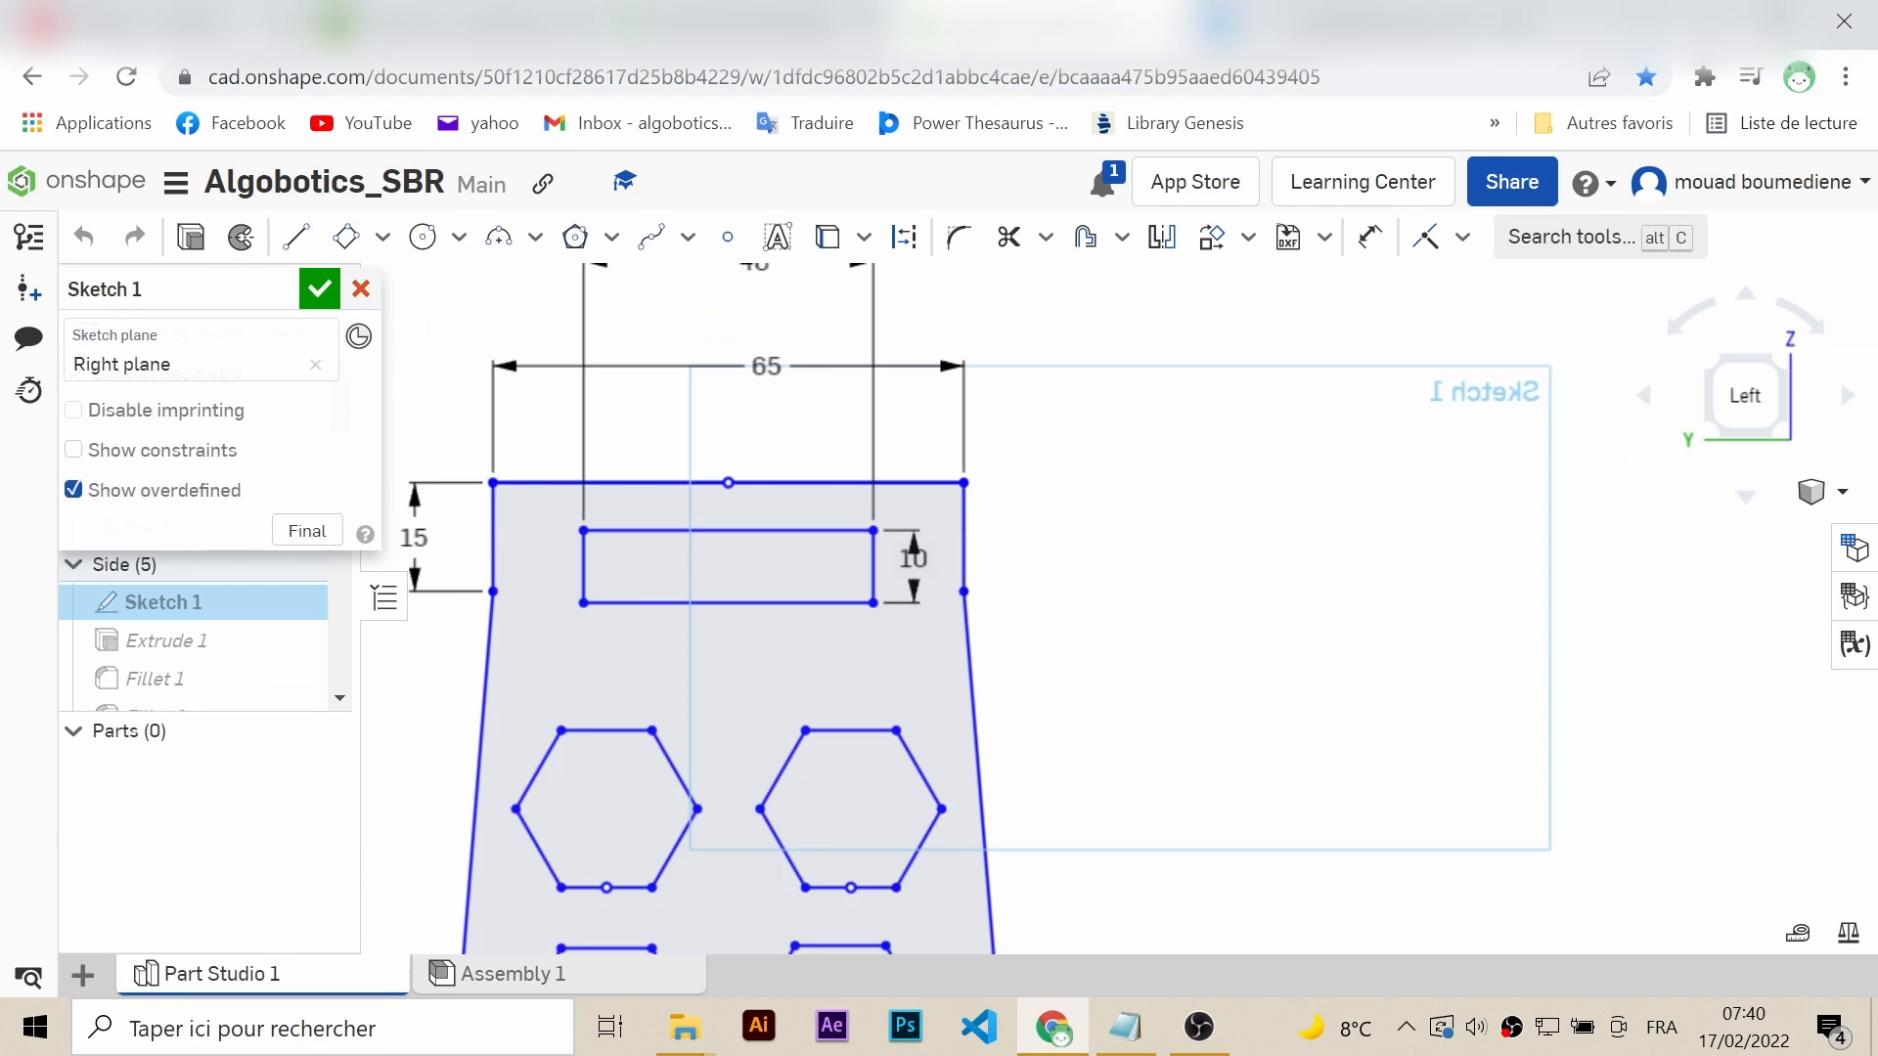
- Confirm Sketch 1 and review Part Studio 1 and Assembly 1, ending on the wheeled assembly
left_click(319, 287)
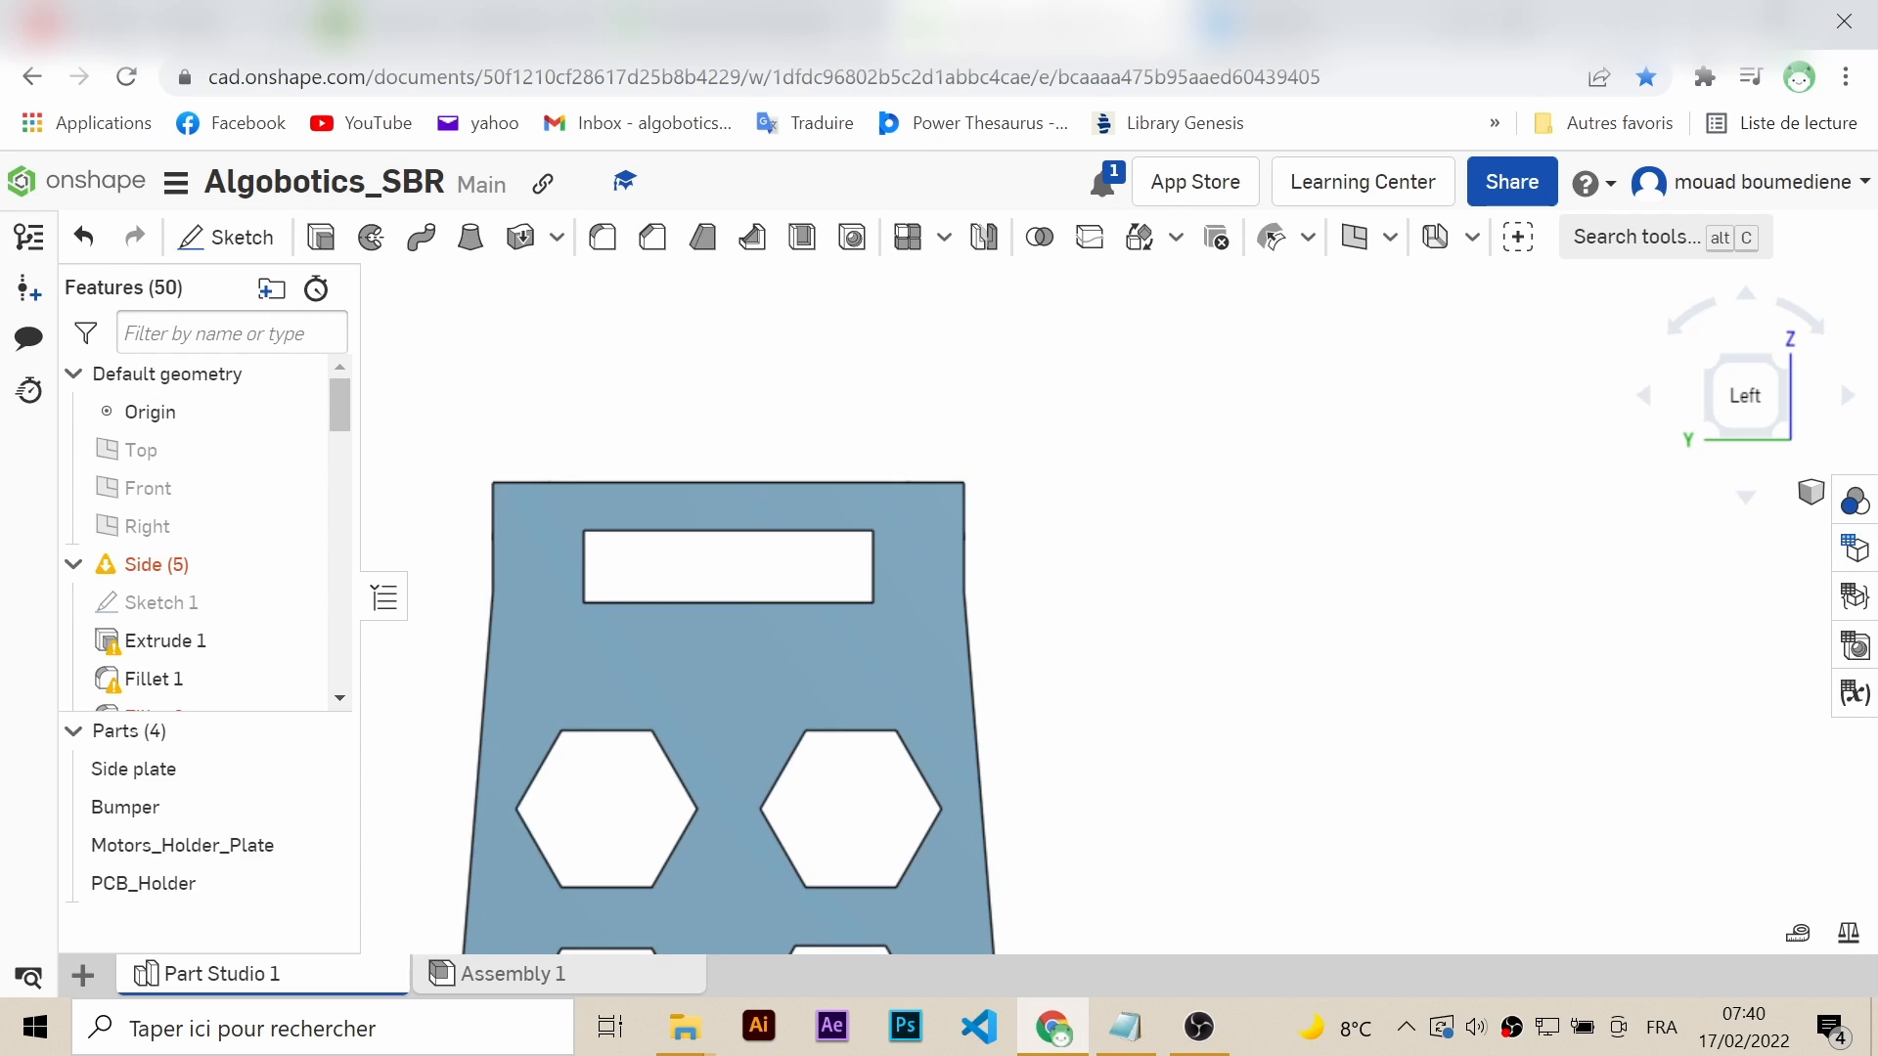
left_click(510, 972)
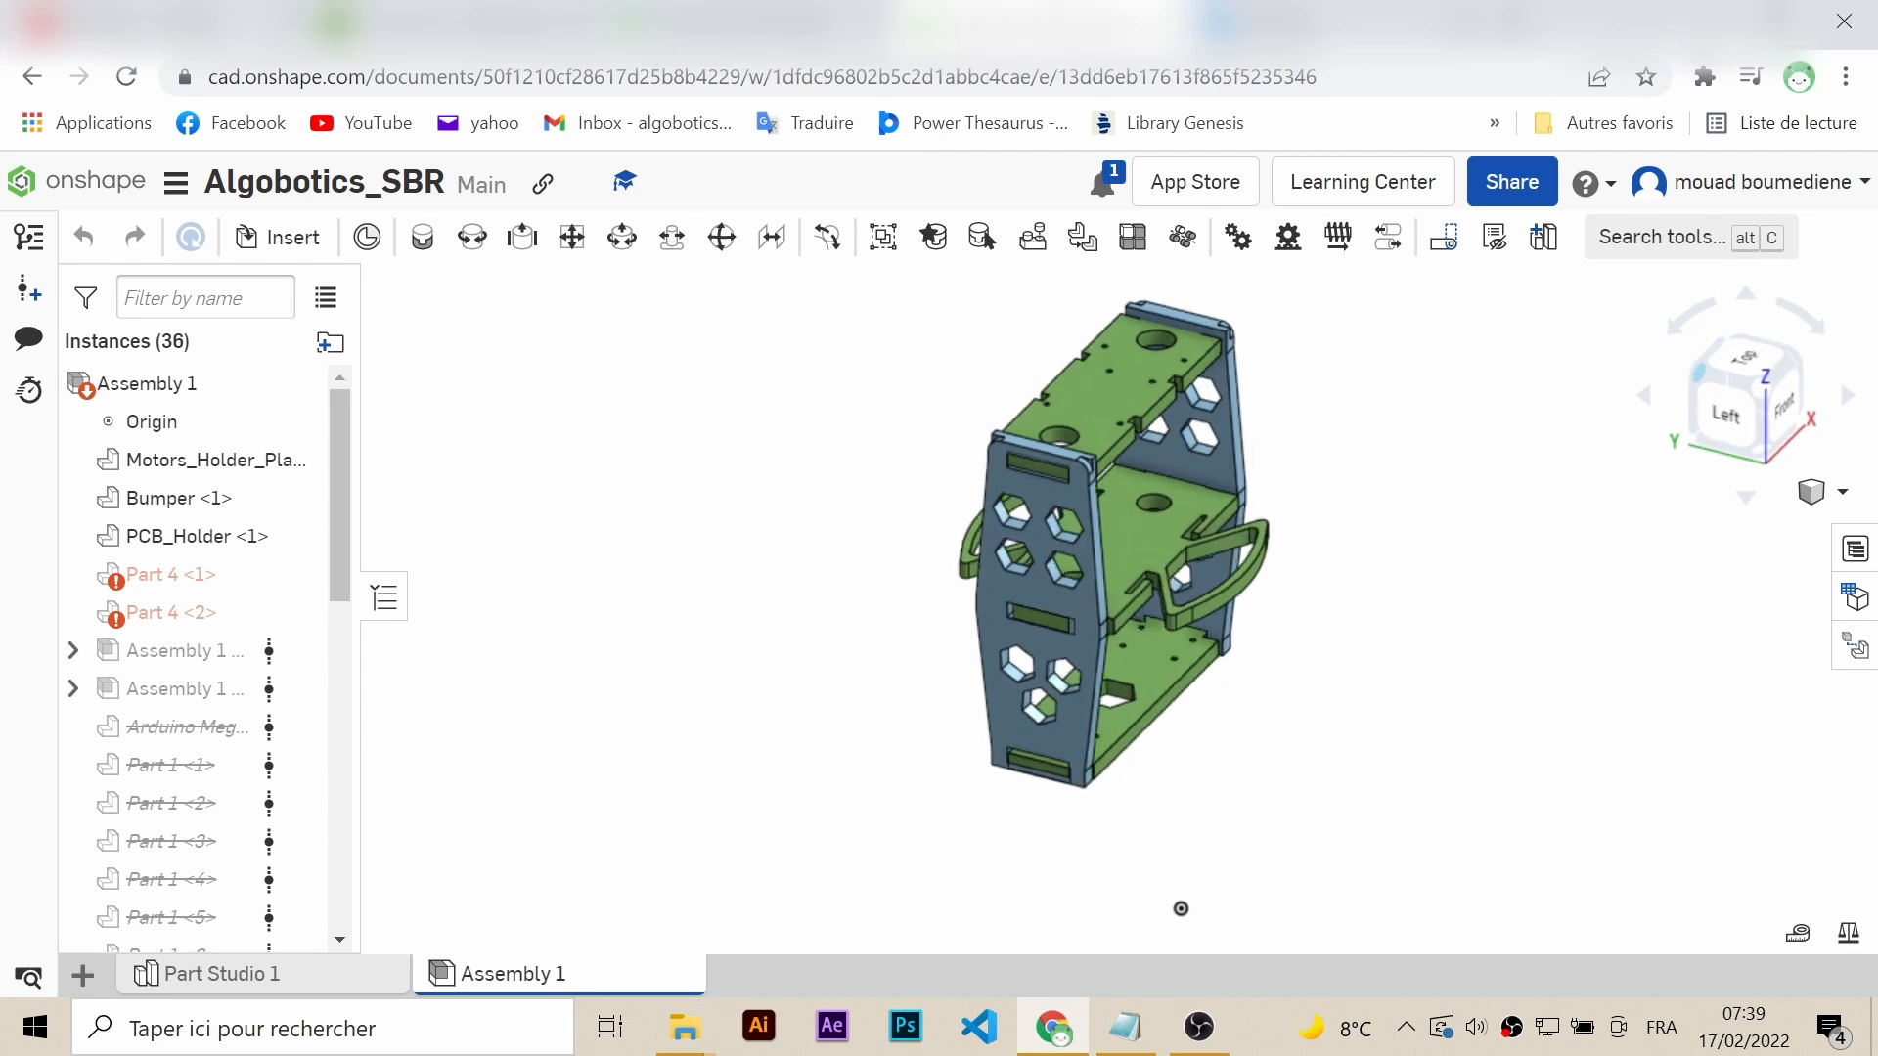
left_click(221, 974)
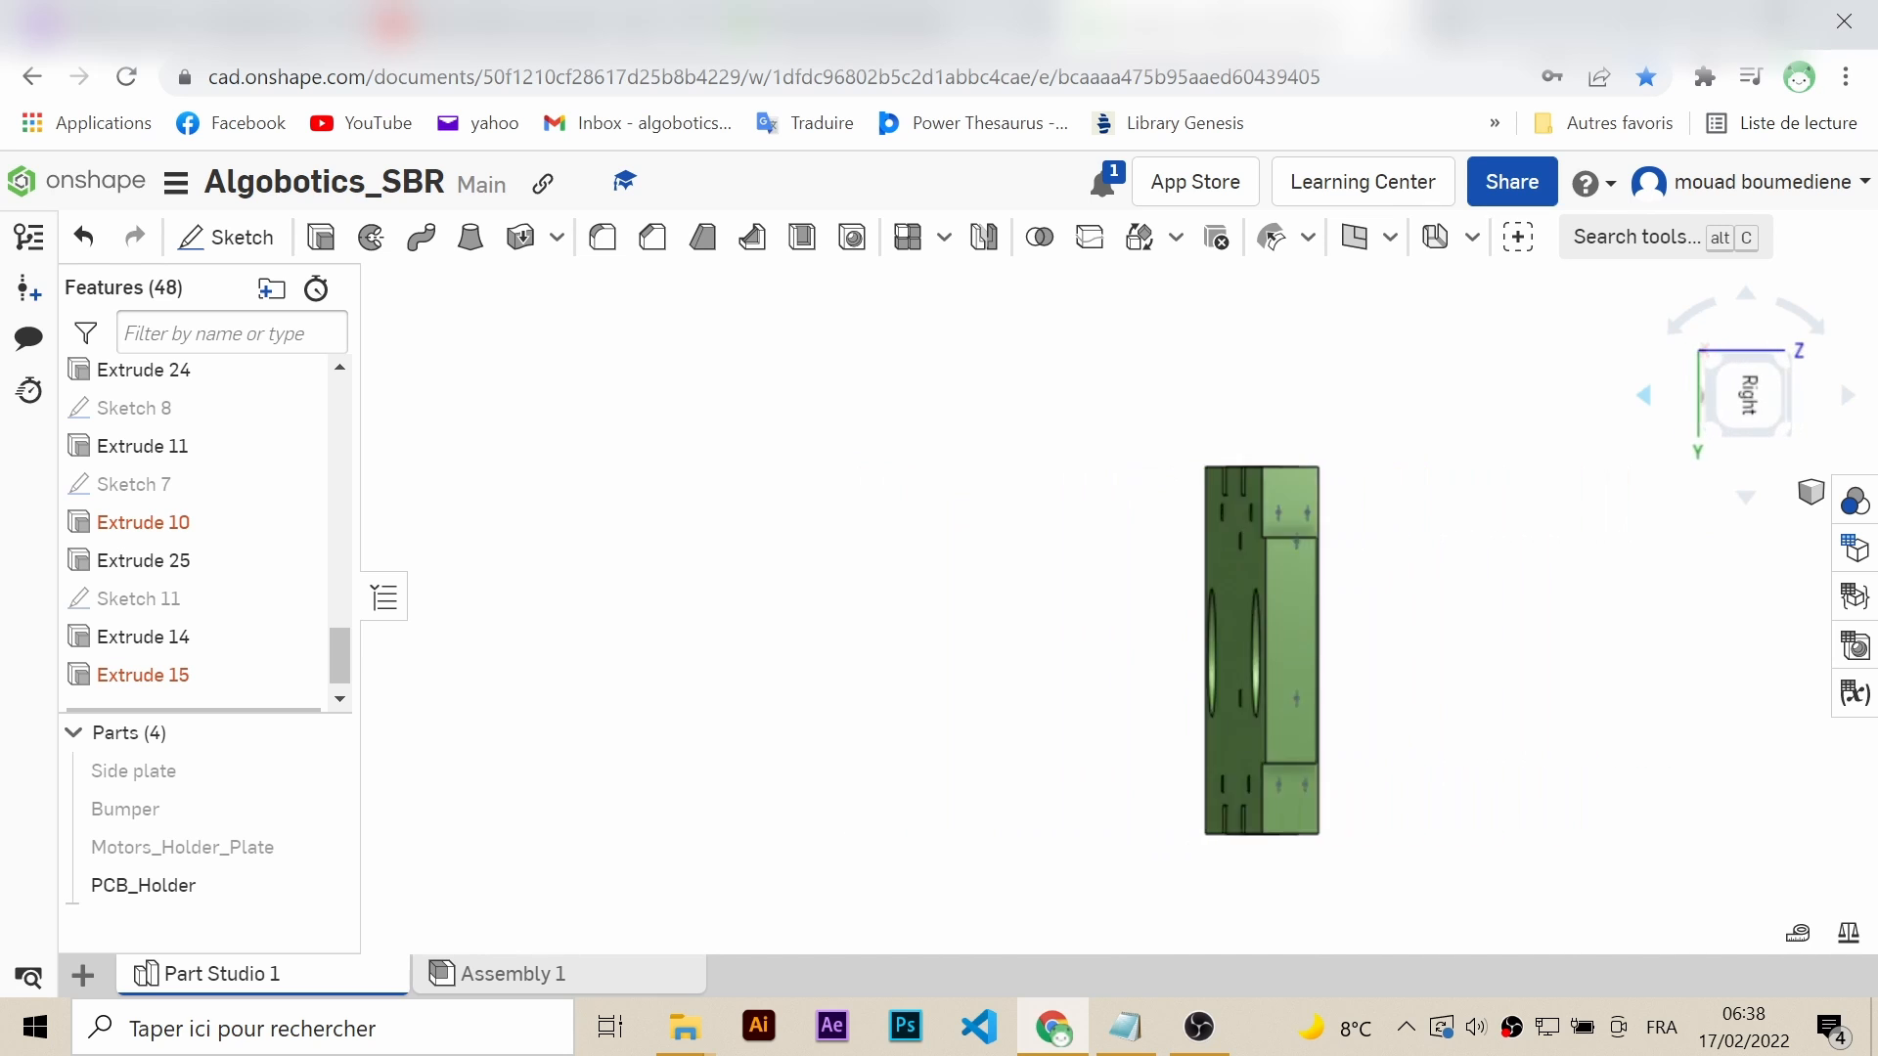
left_click(510, 972)
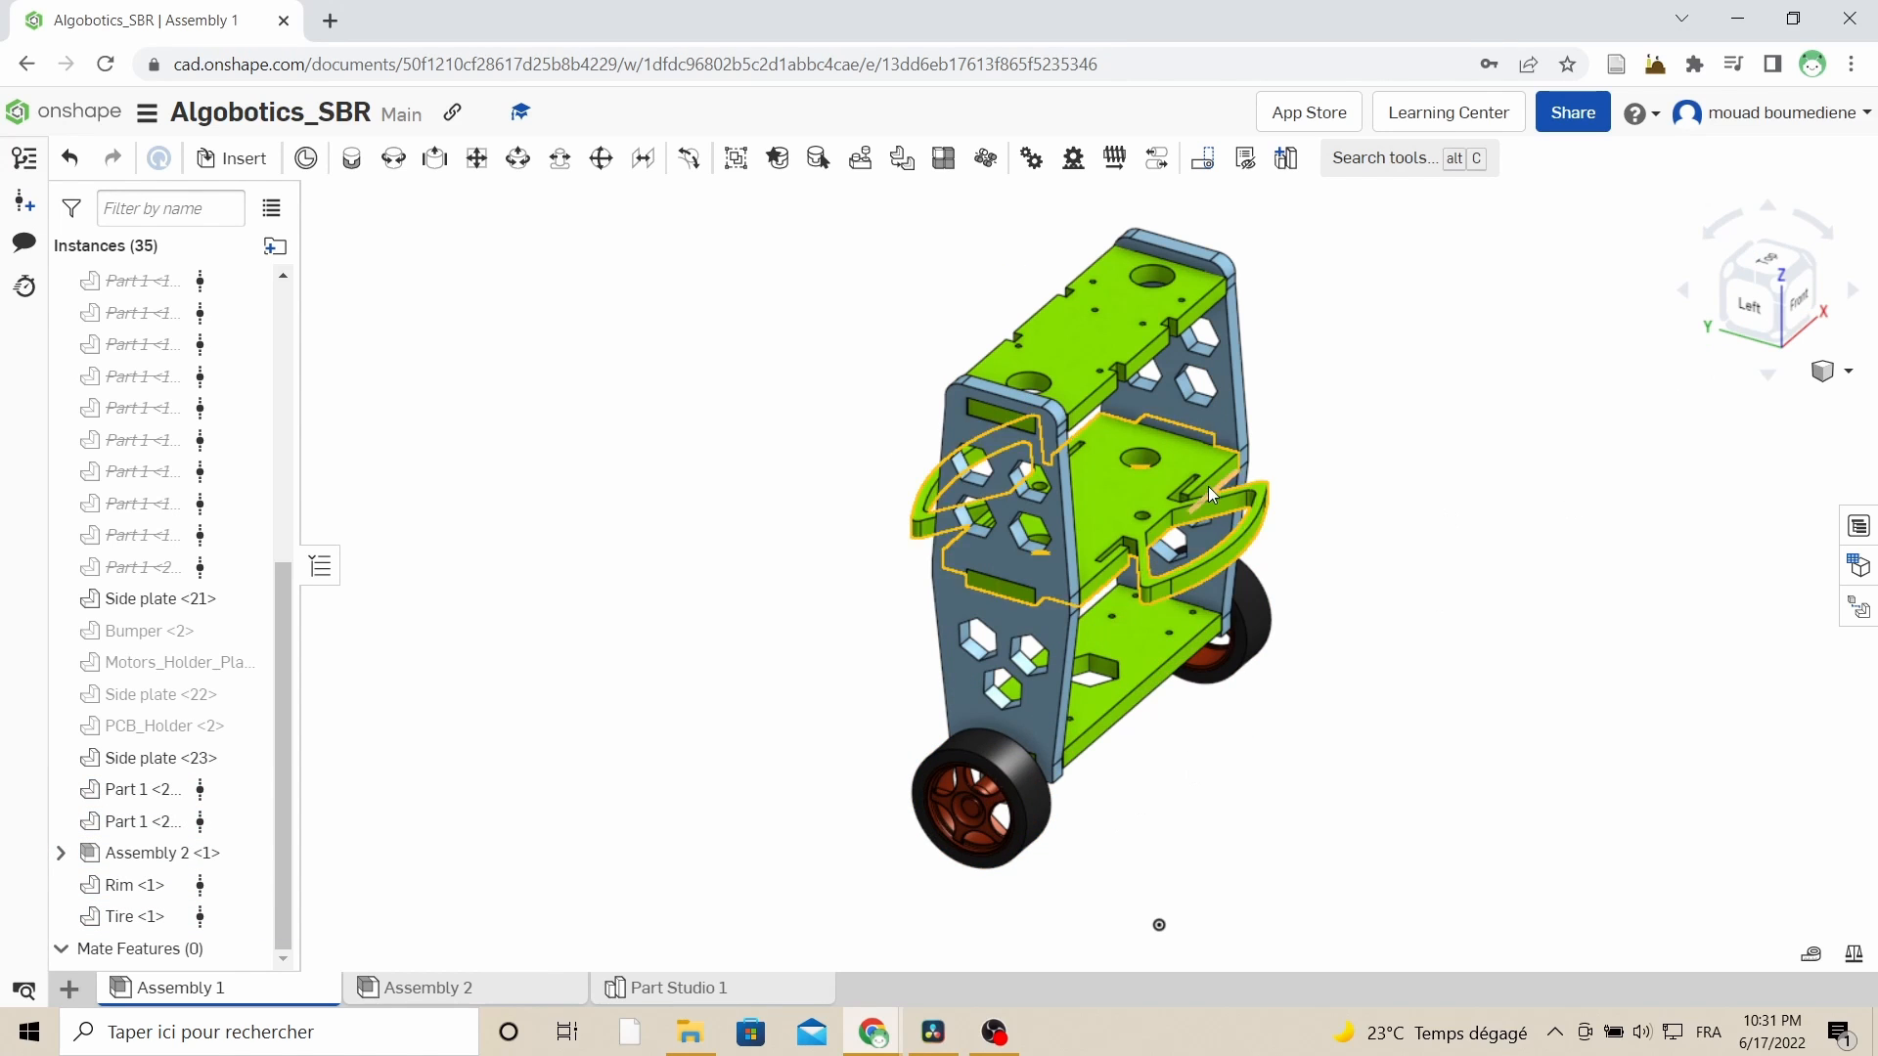
- Export Assembly 1 as STL files in millimetres
right_click(180, 988)
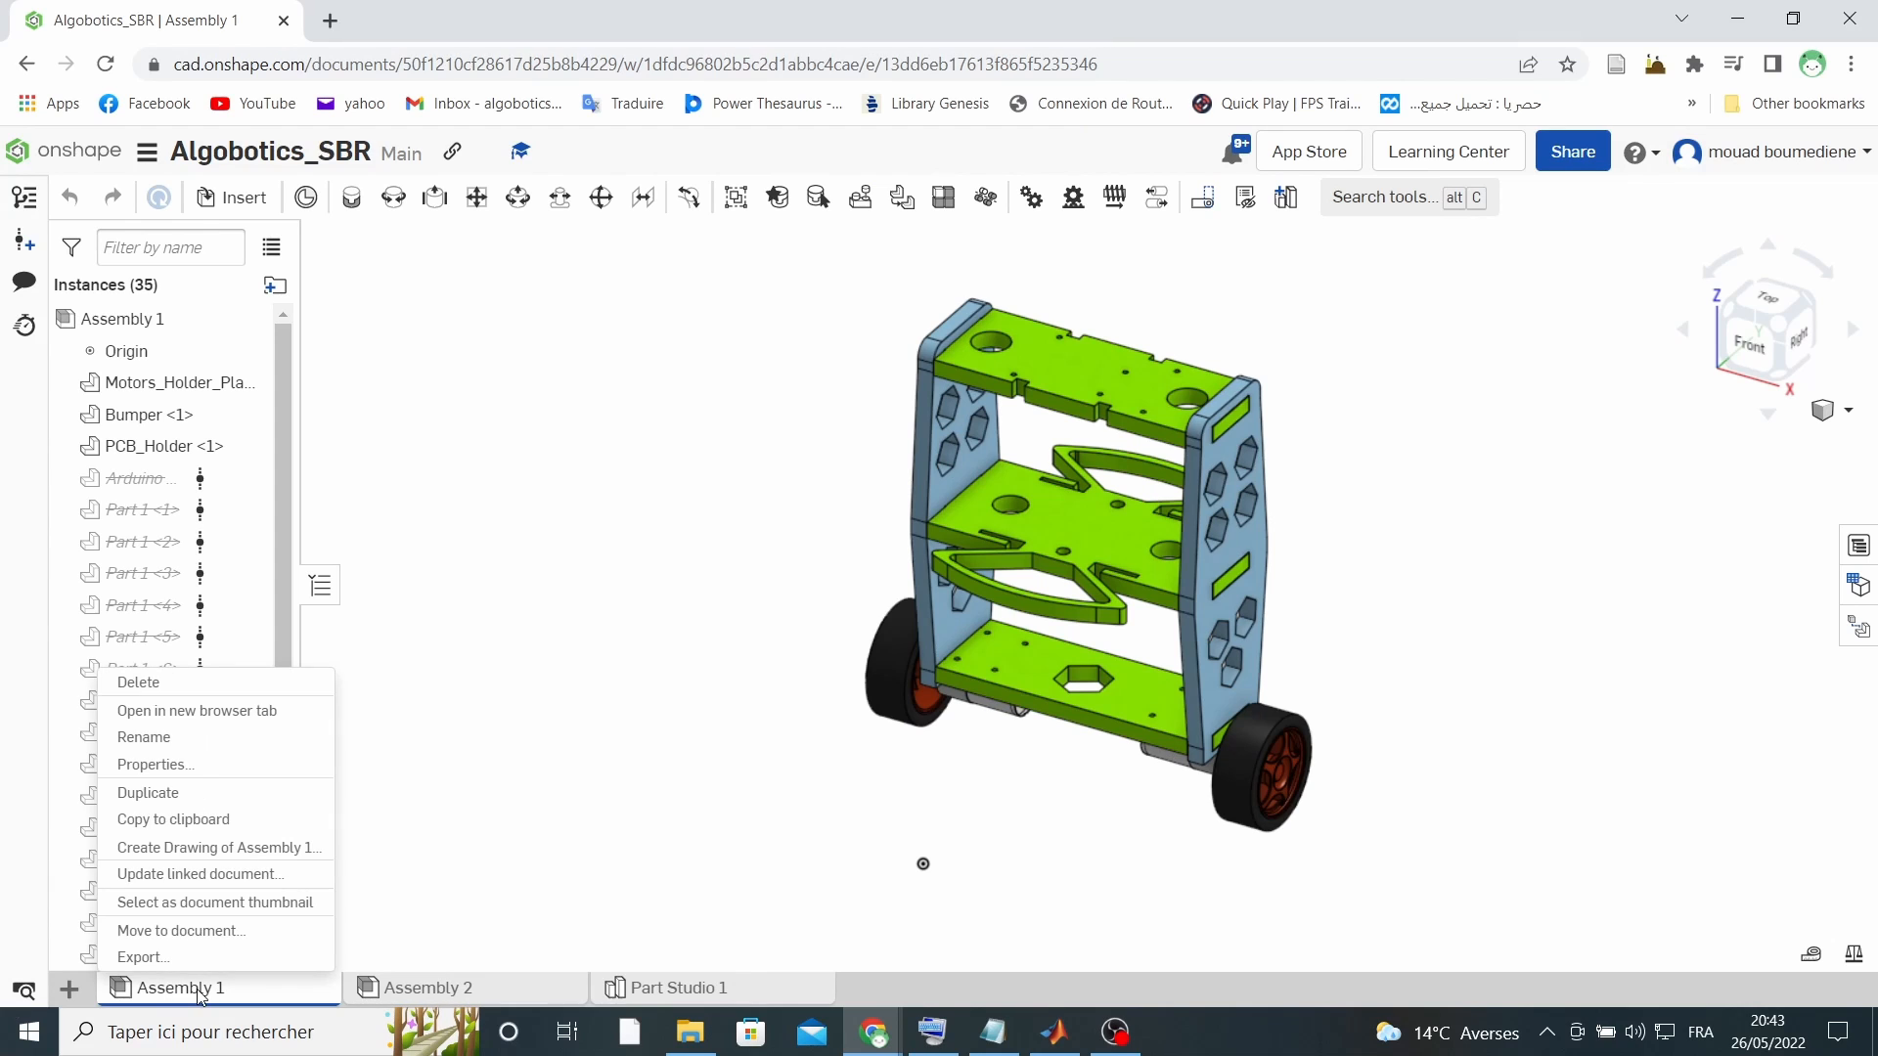
left_click(142, 956)
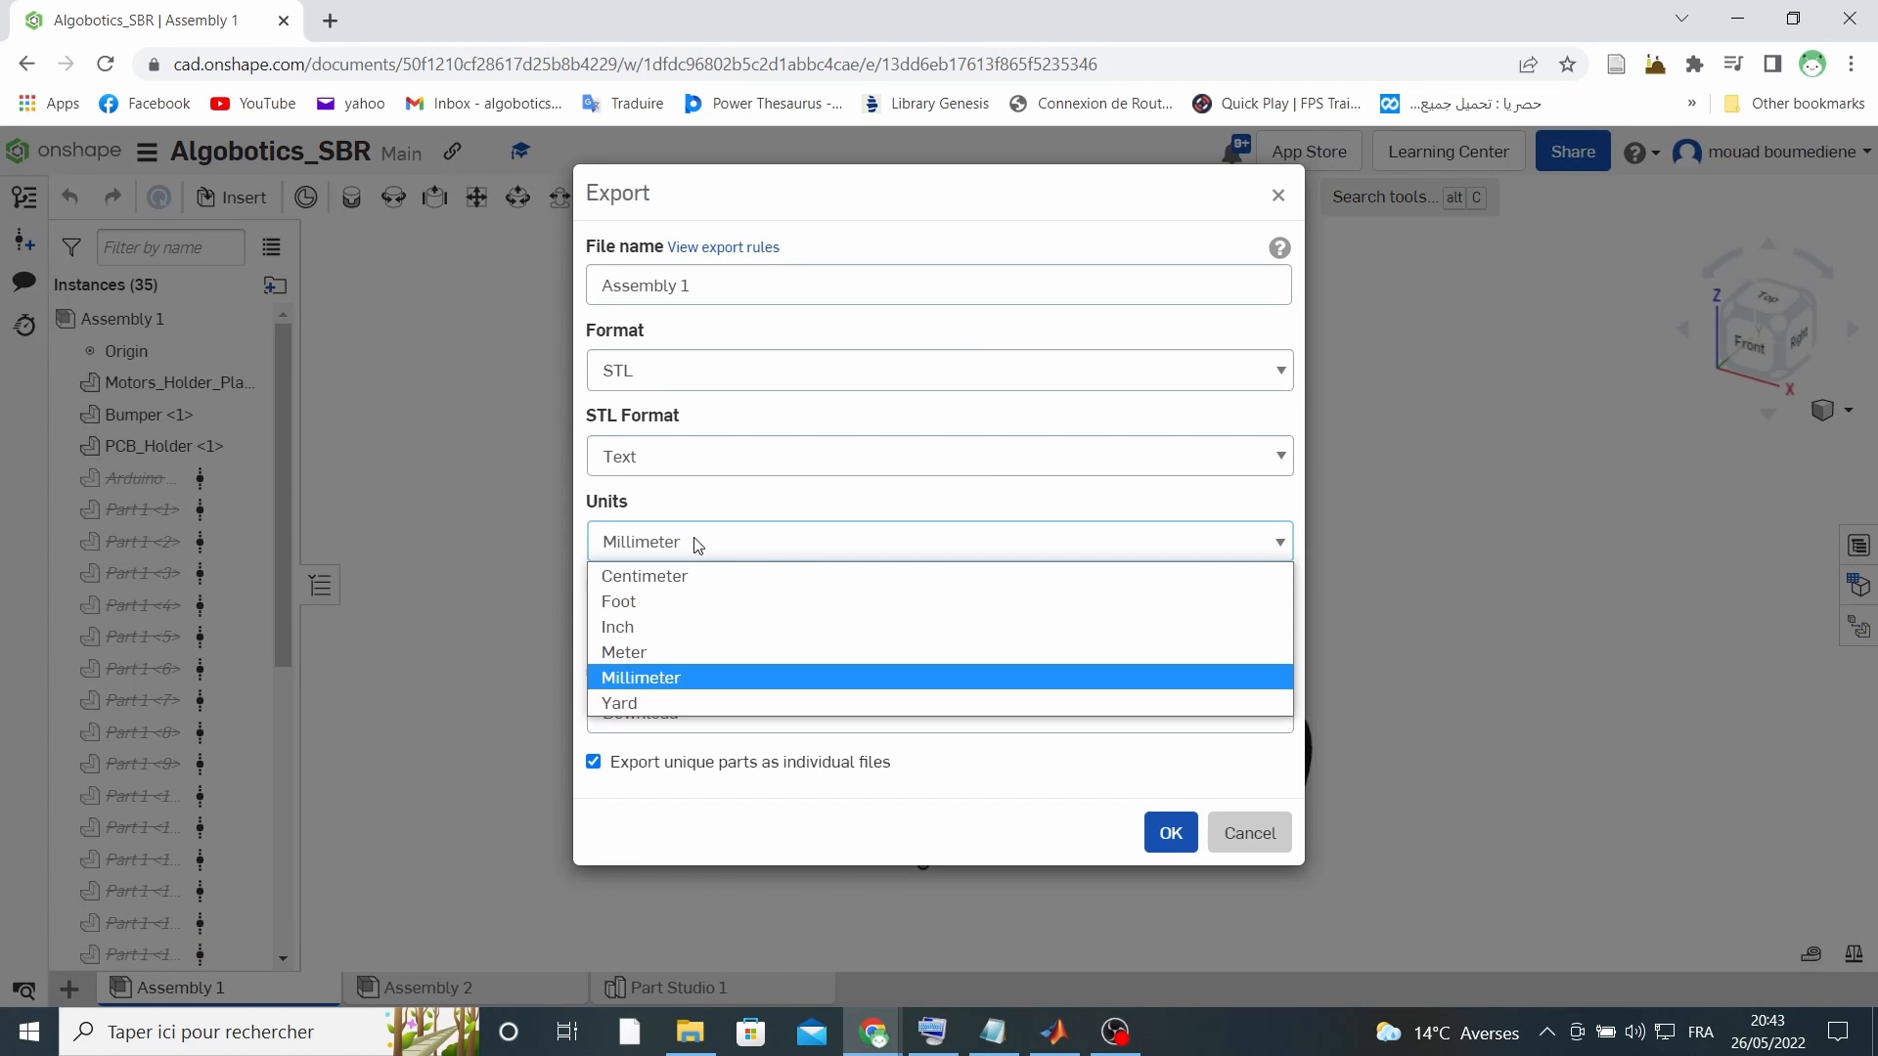
left_click(641, 677)
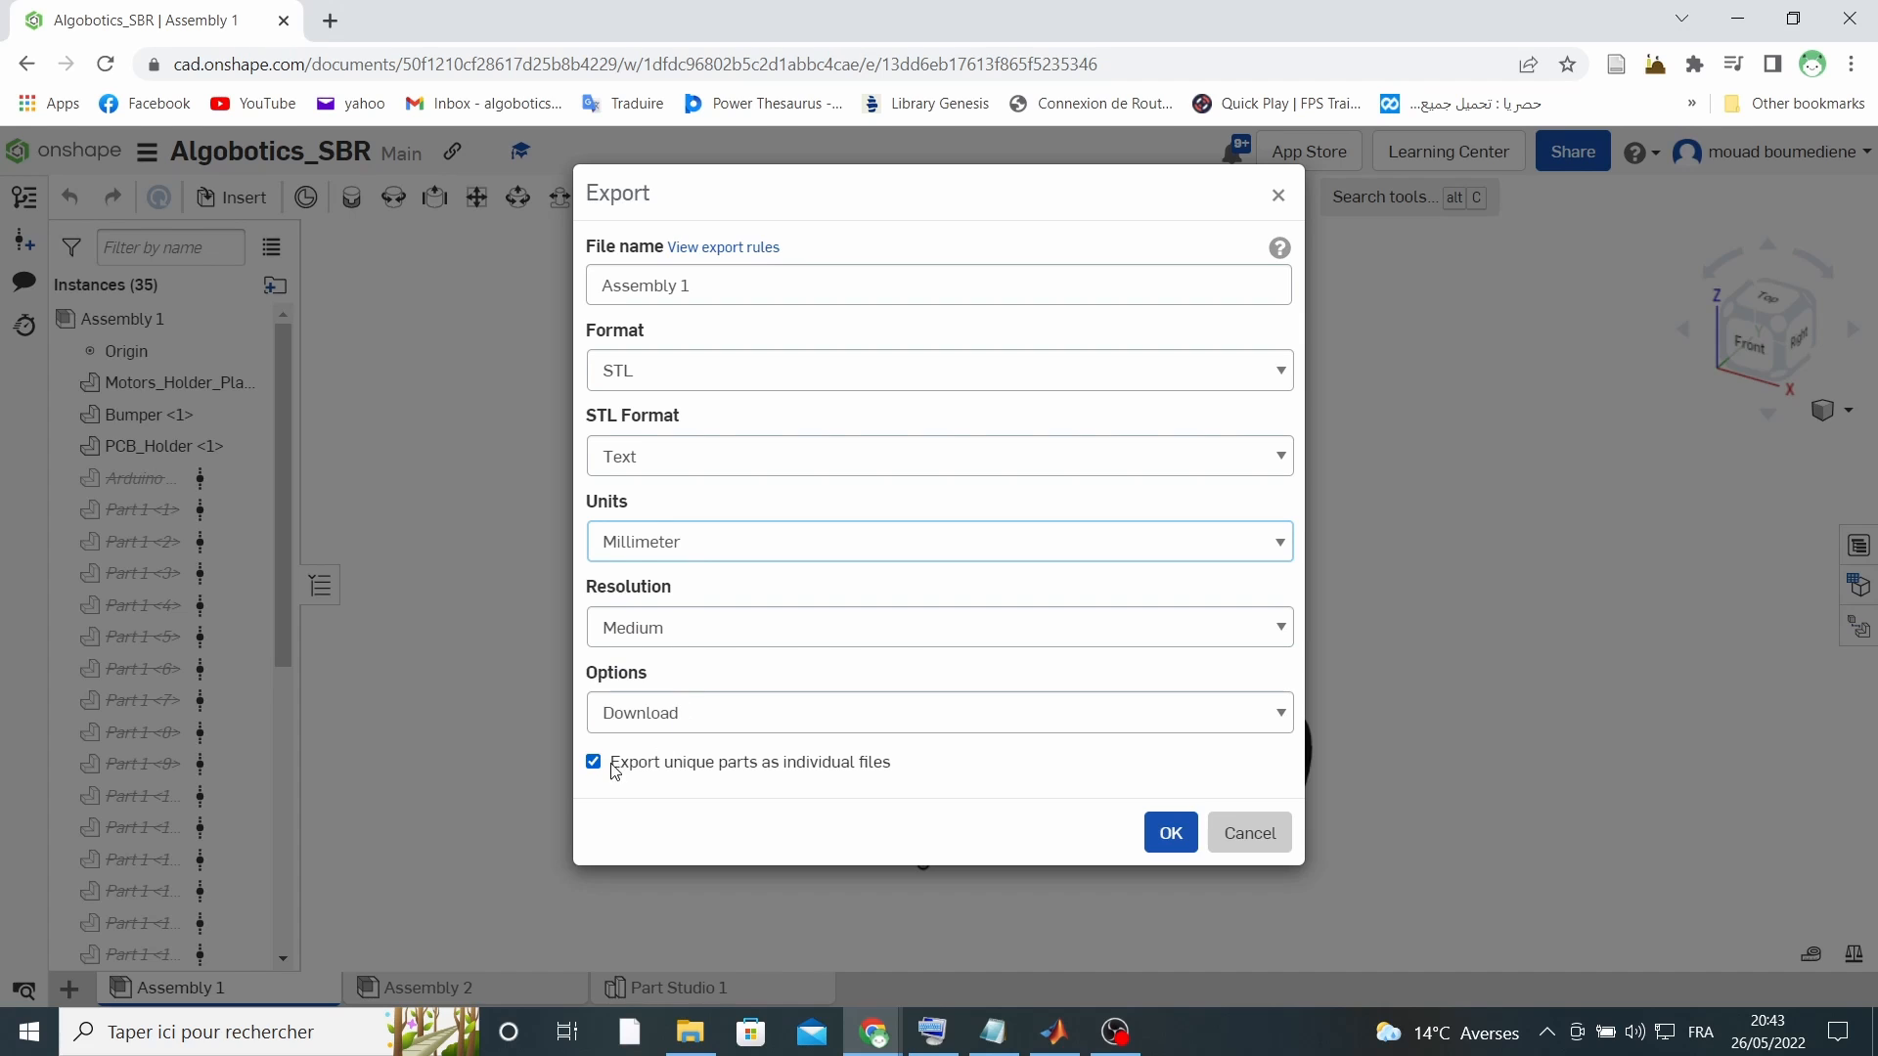
left_click(937, 371)
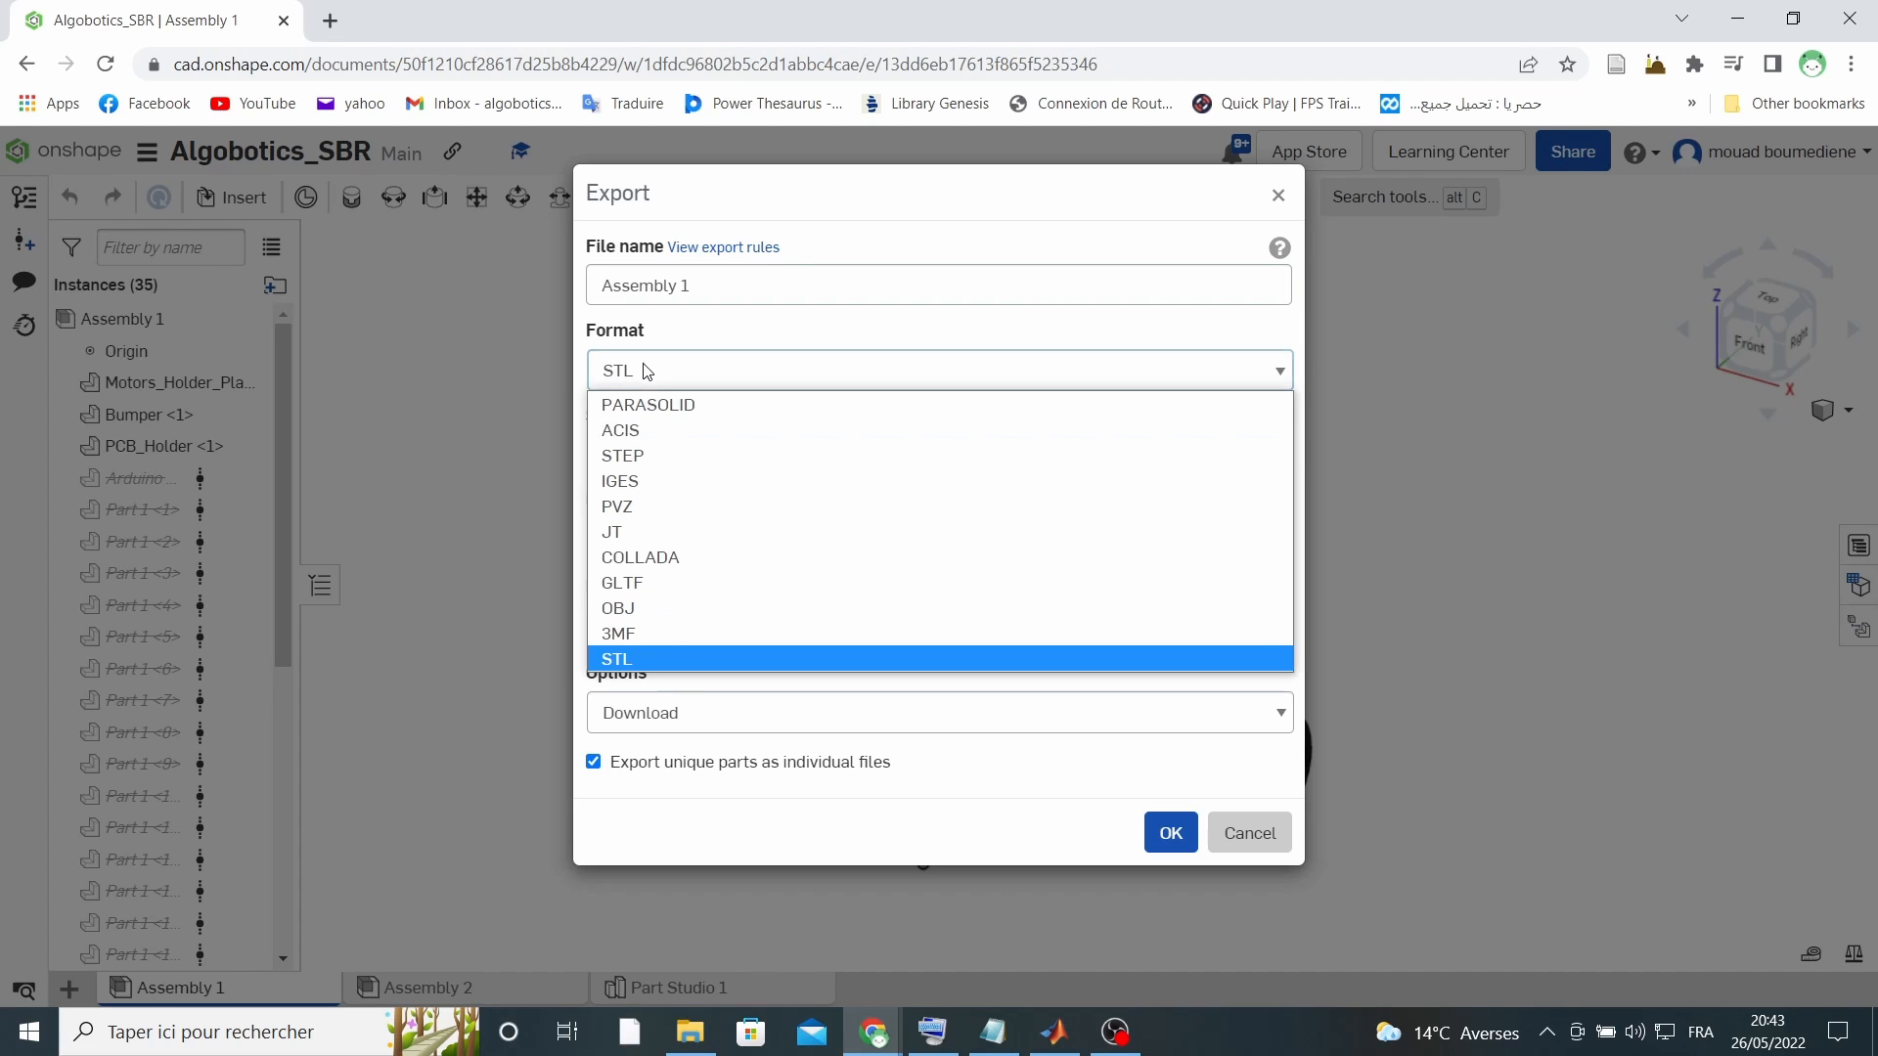
left_click(618, 657)
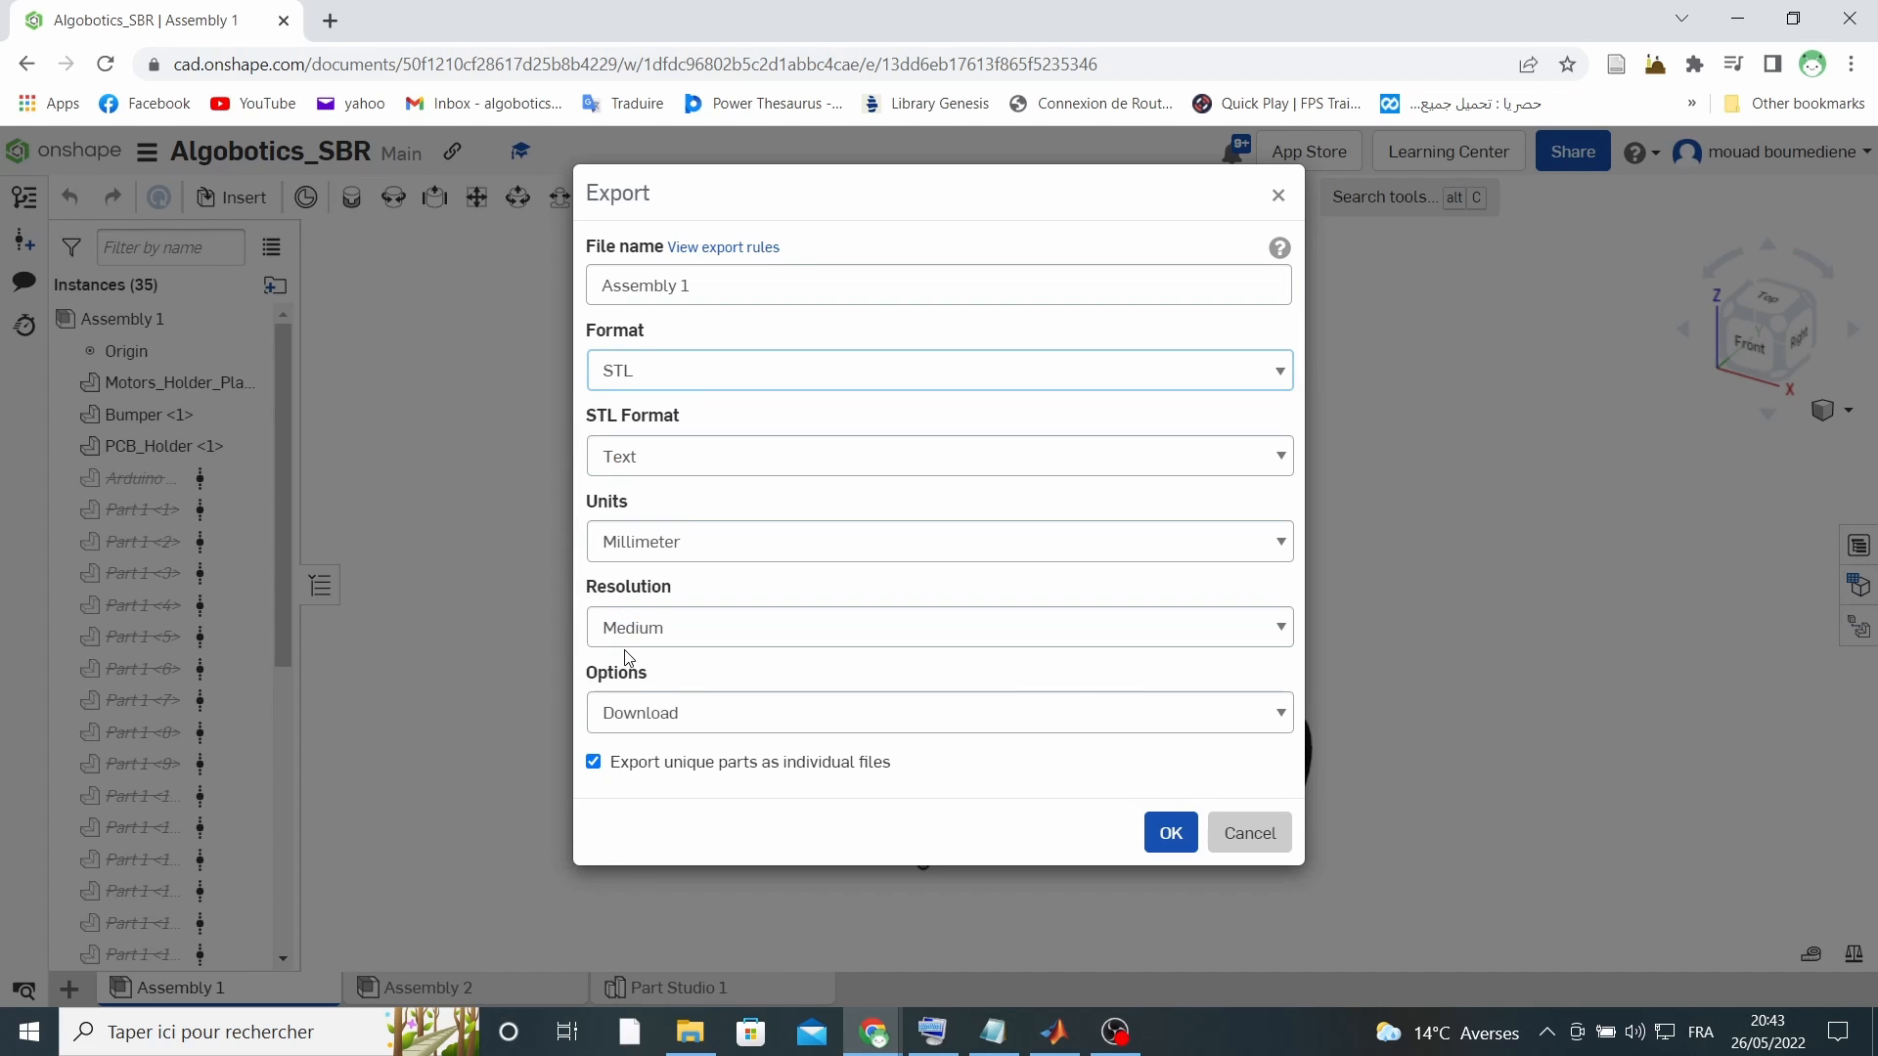
left_click(1170, 833)
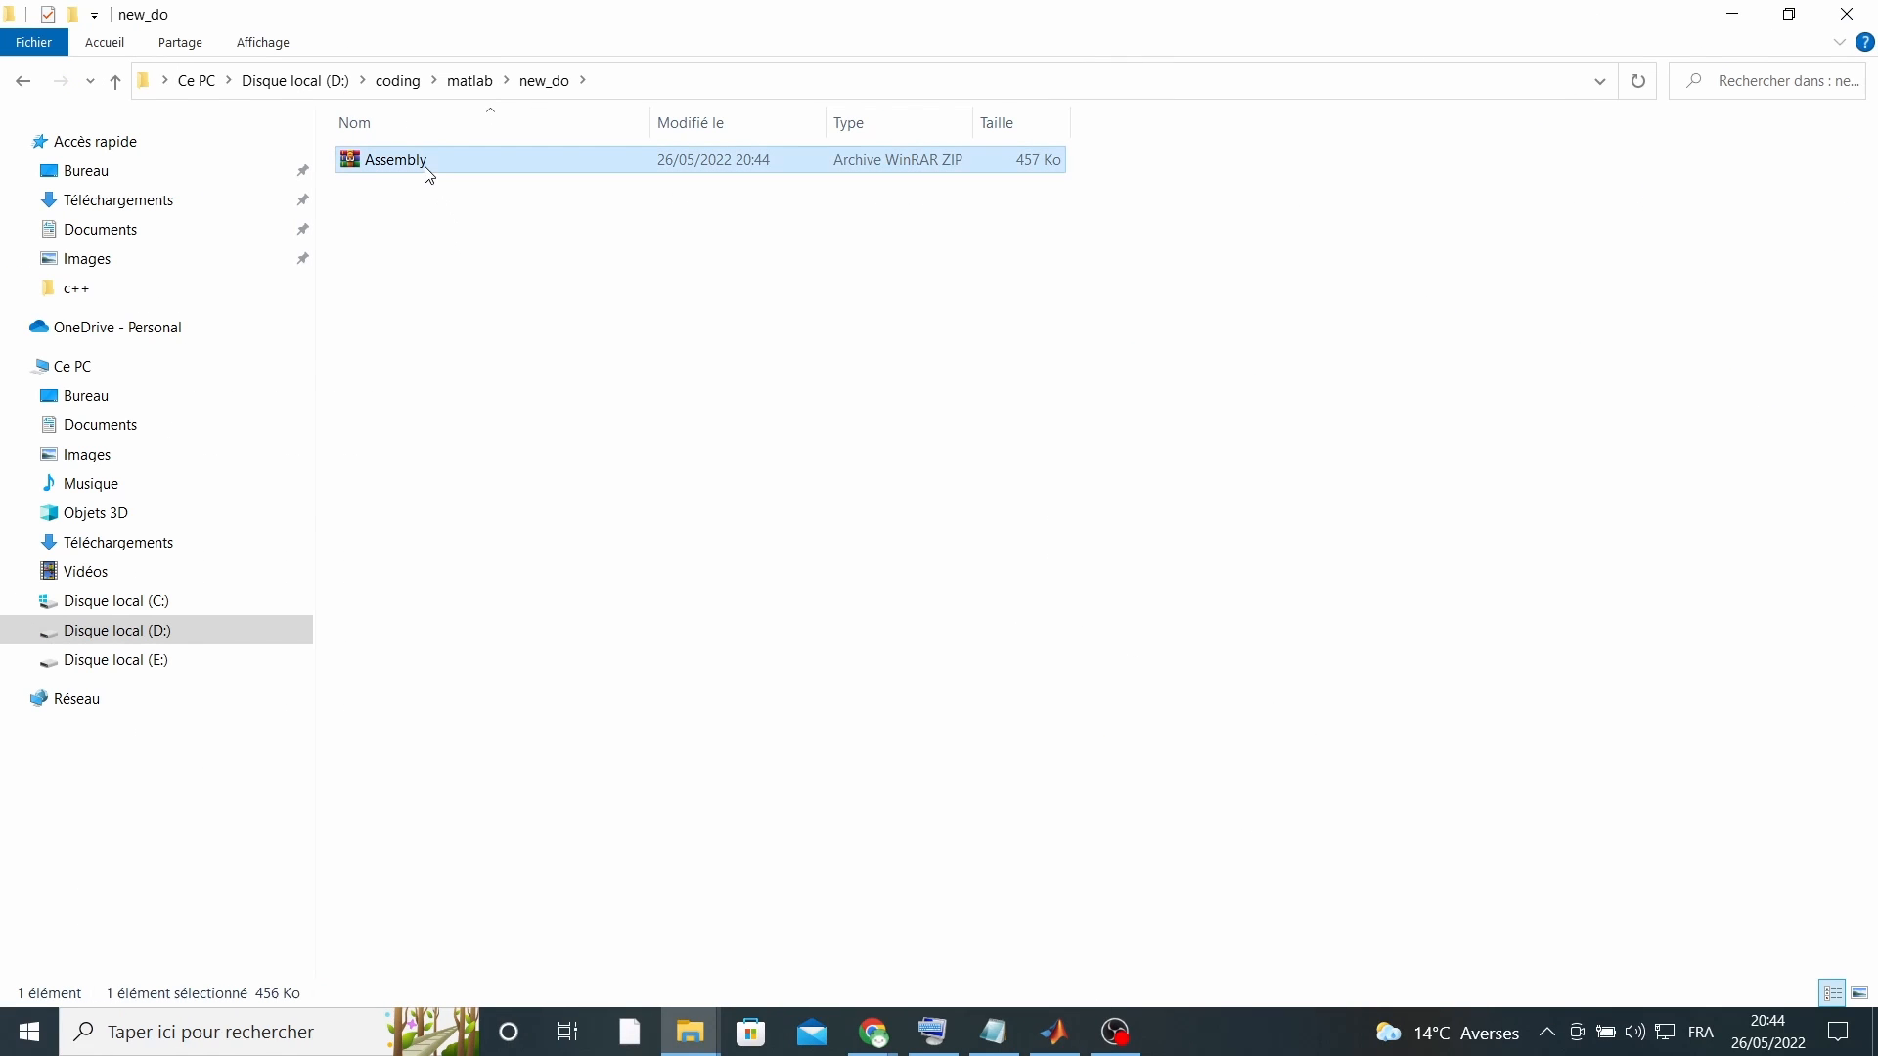
- Extract the downloaded Assembly archive into the current folder
right_click(389, 160)
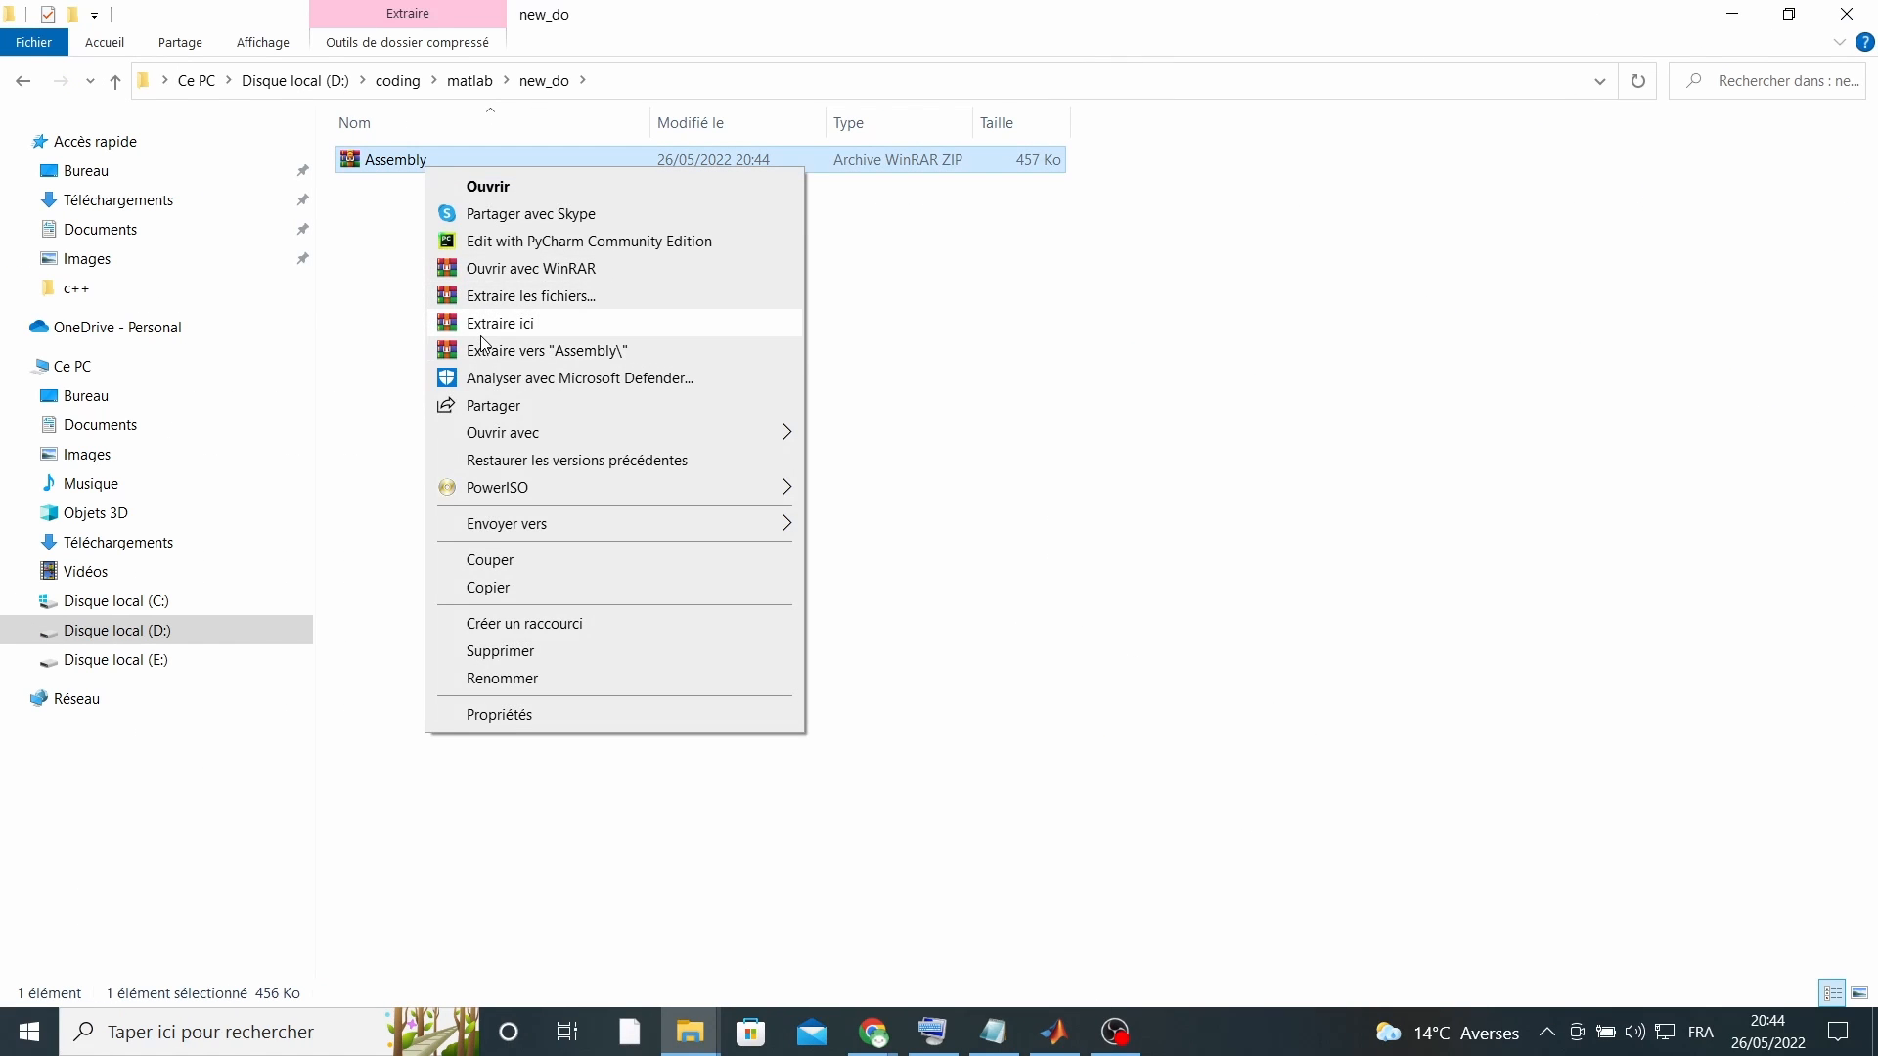
left_click(499, 322)
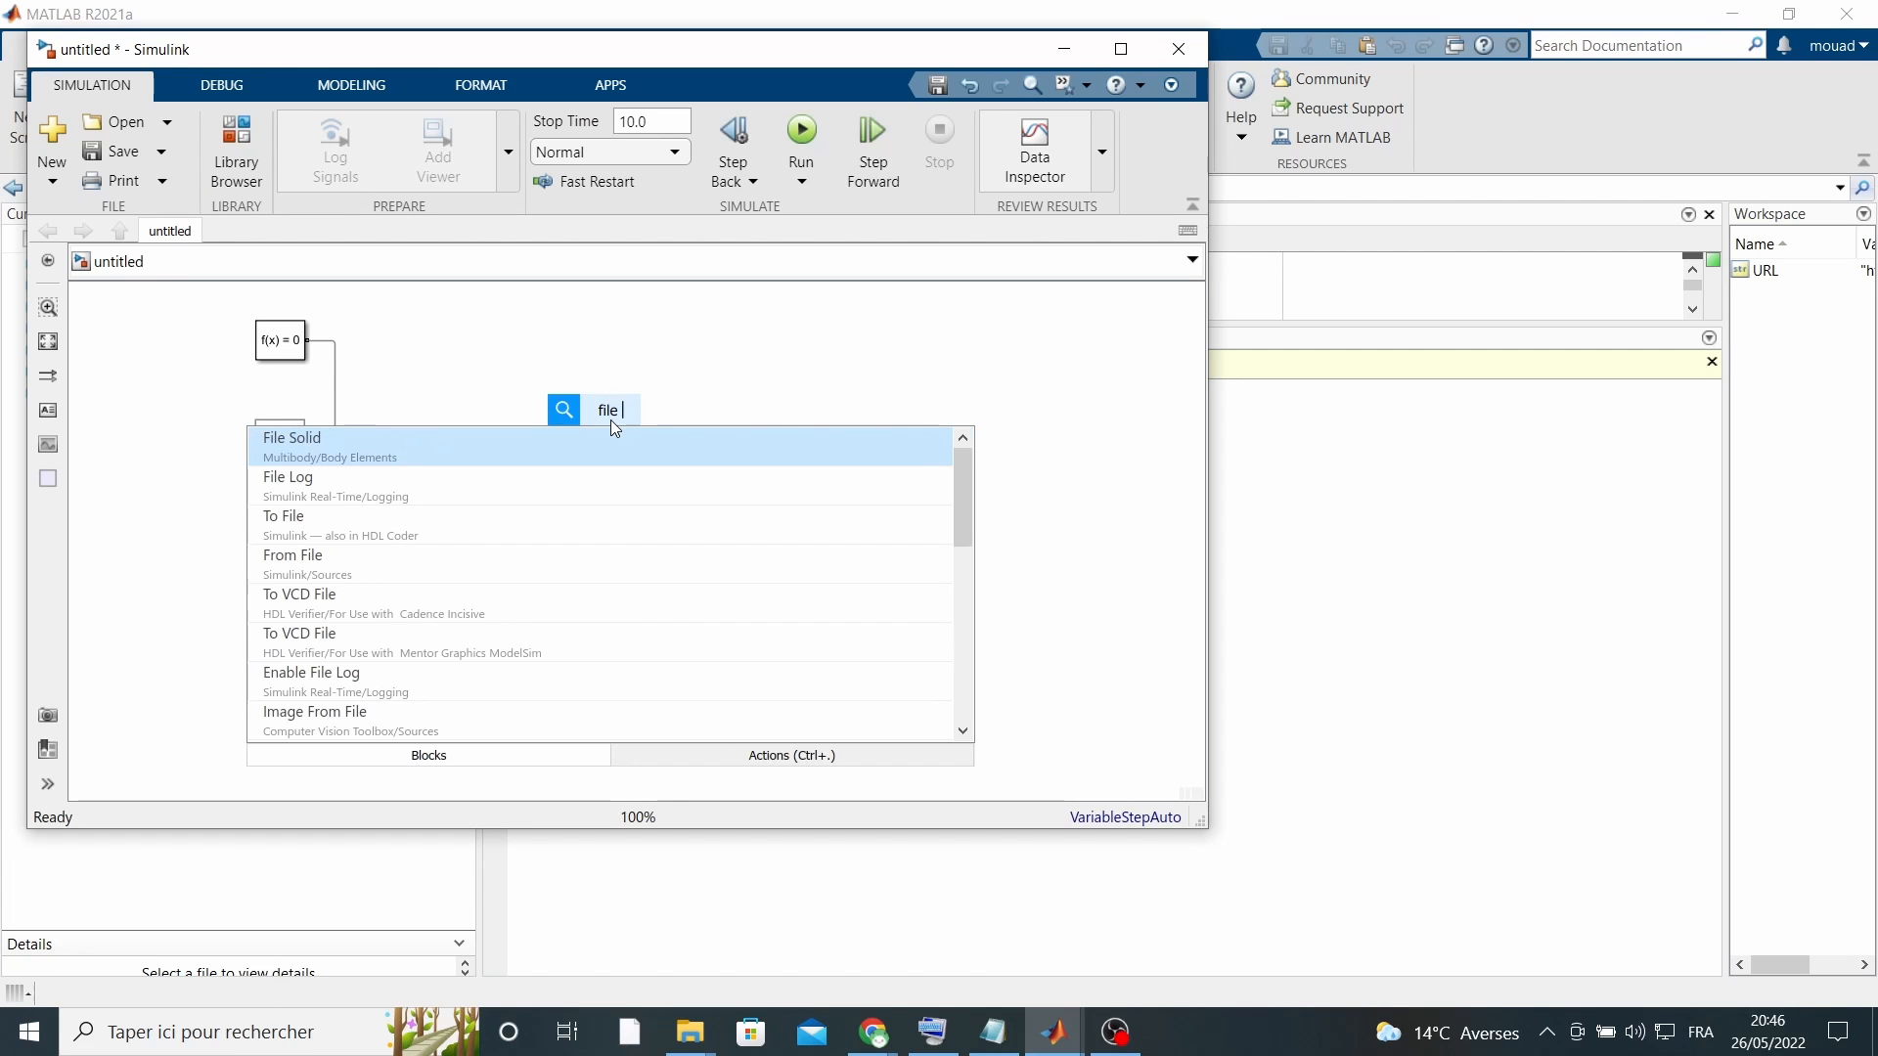
- Add a File Solid for the Bumper with custom mm units and refresh its visualization
left_click(292, 438)
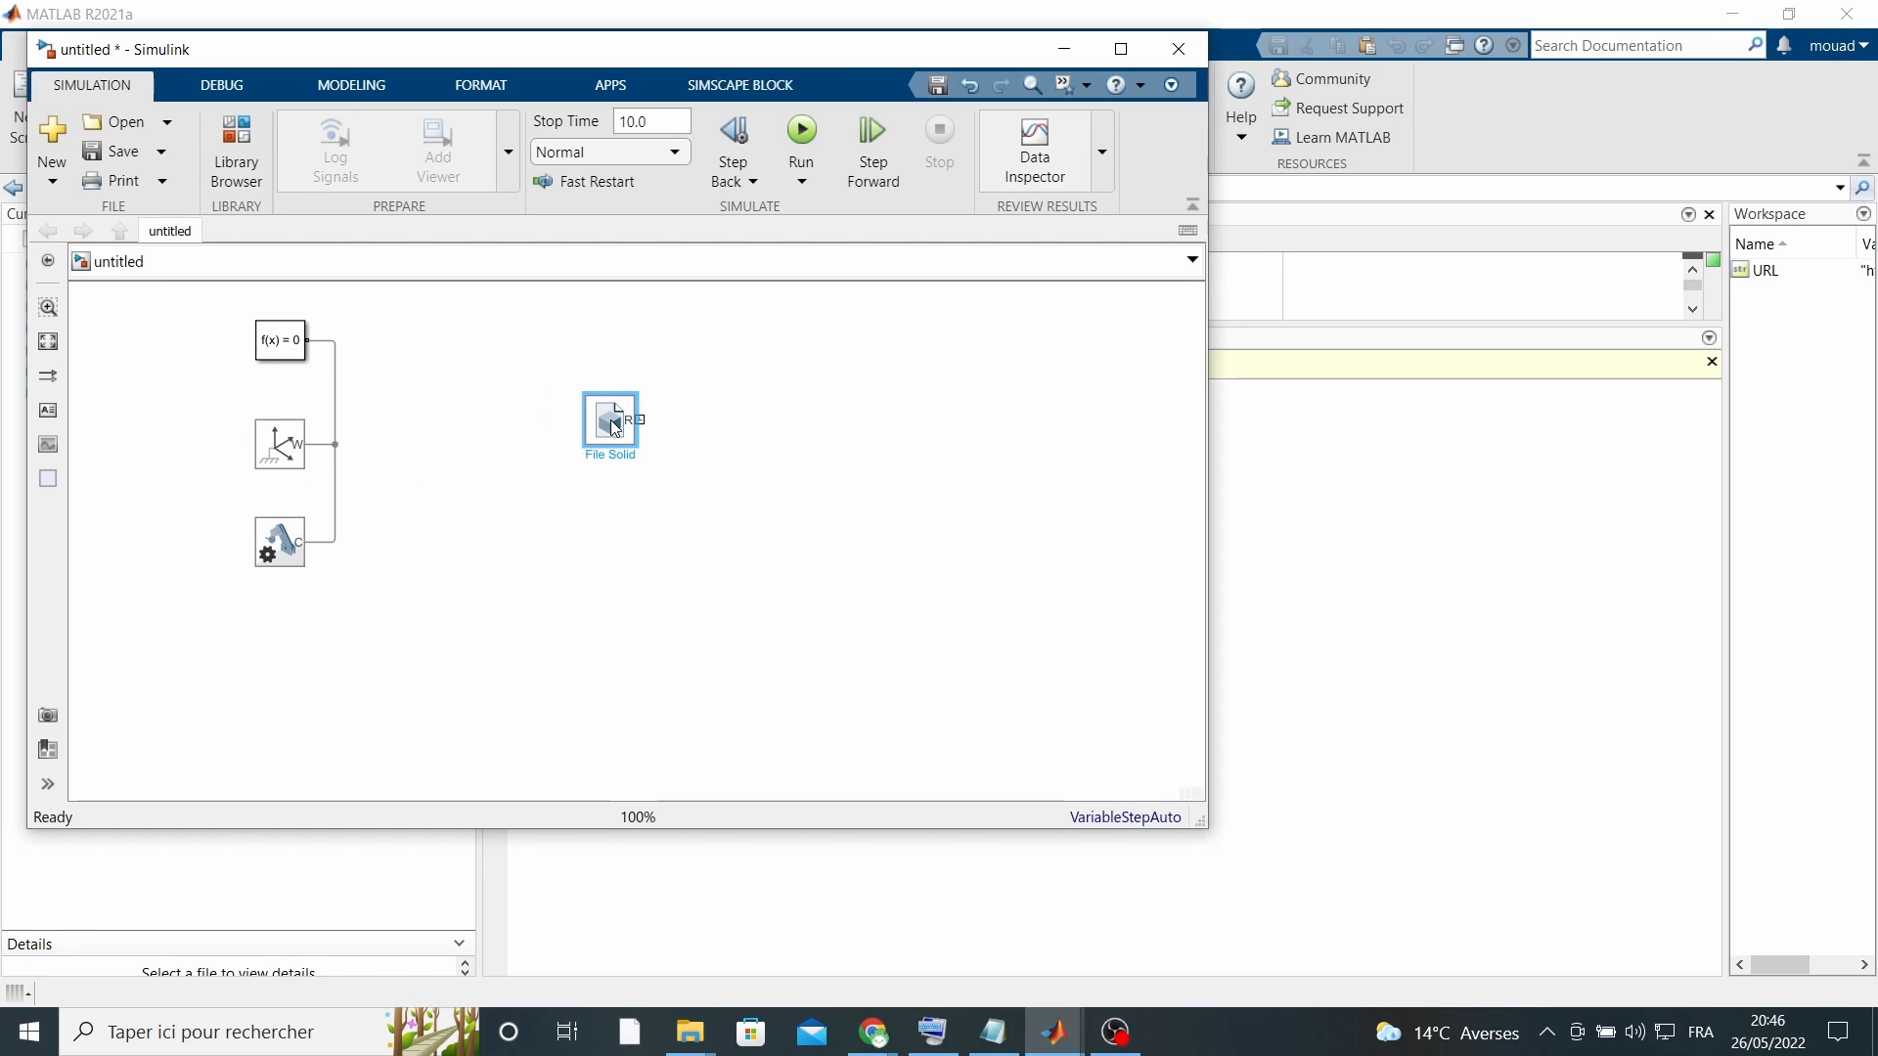
double_click(610, 425)
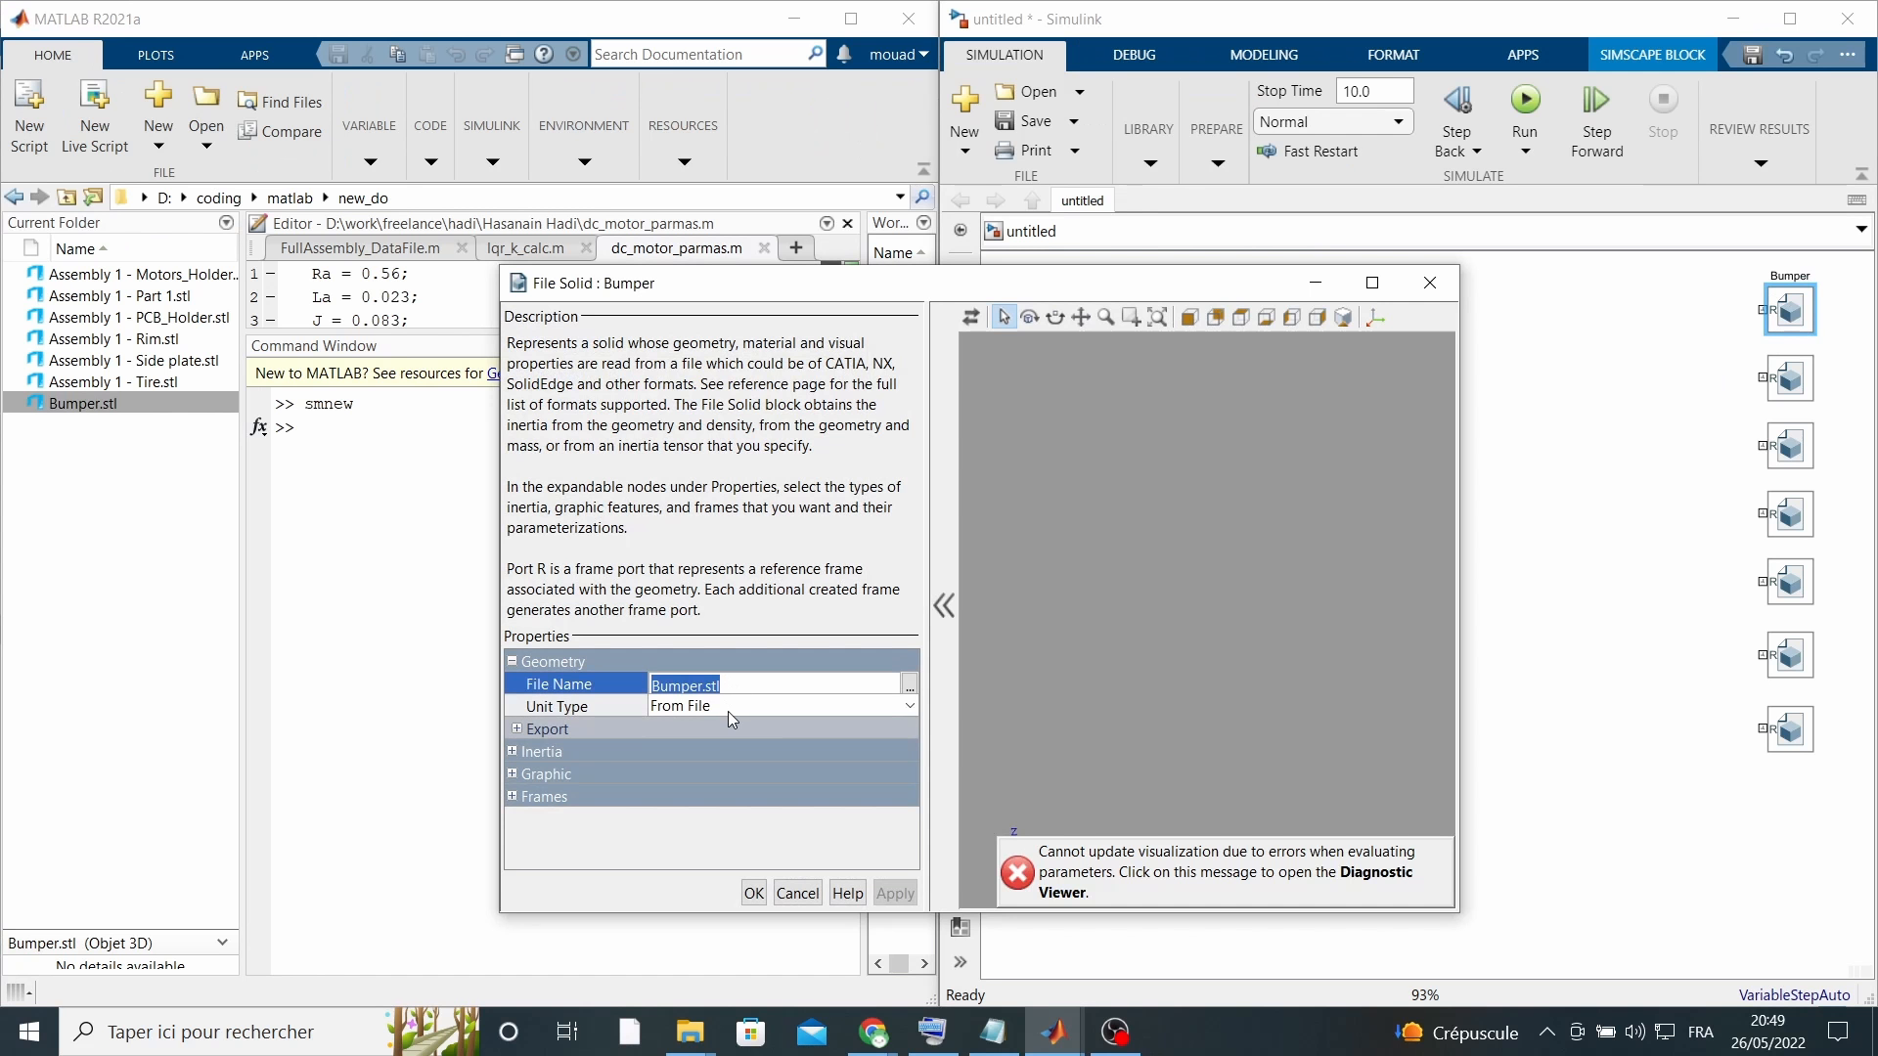
left_click(779, 706)
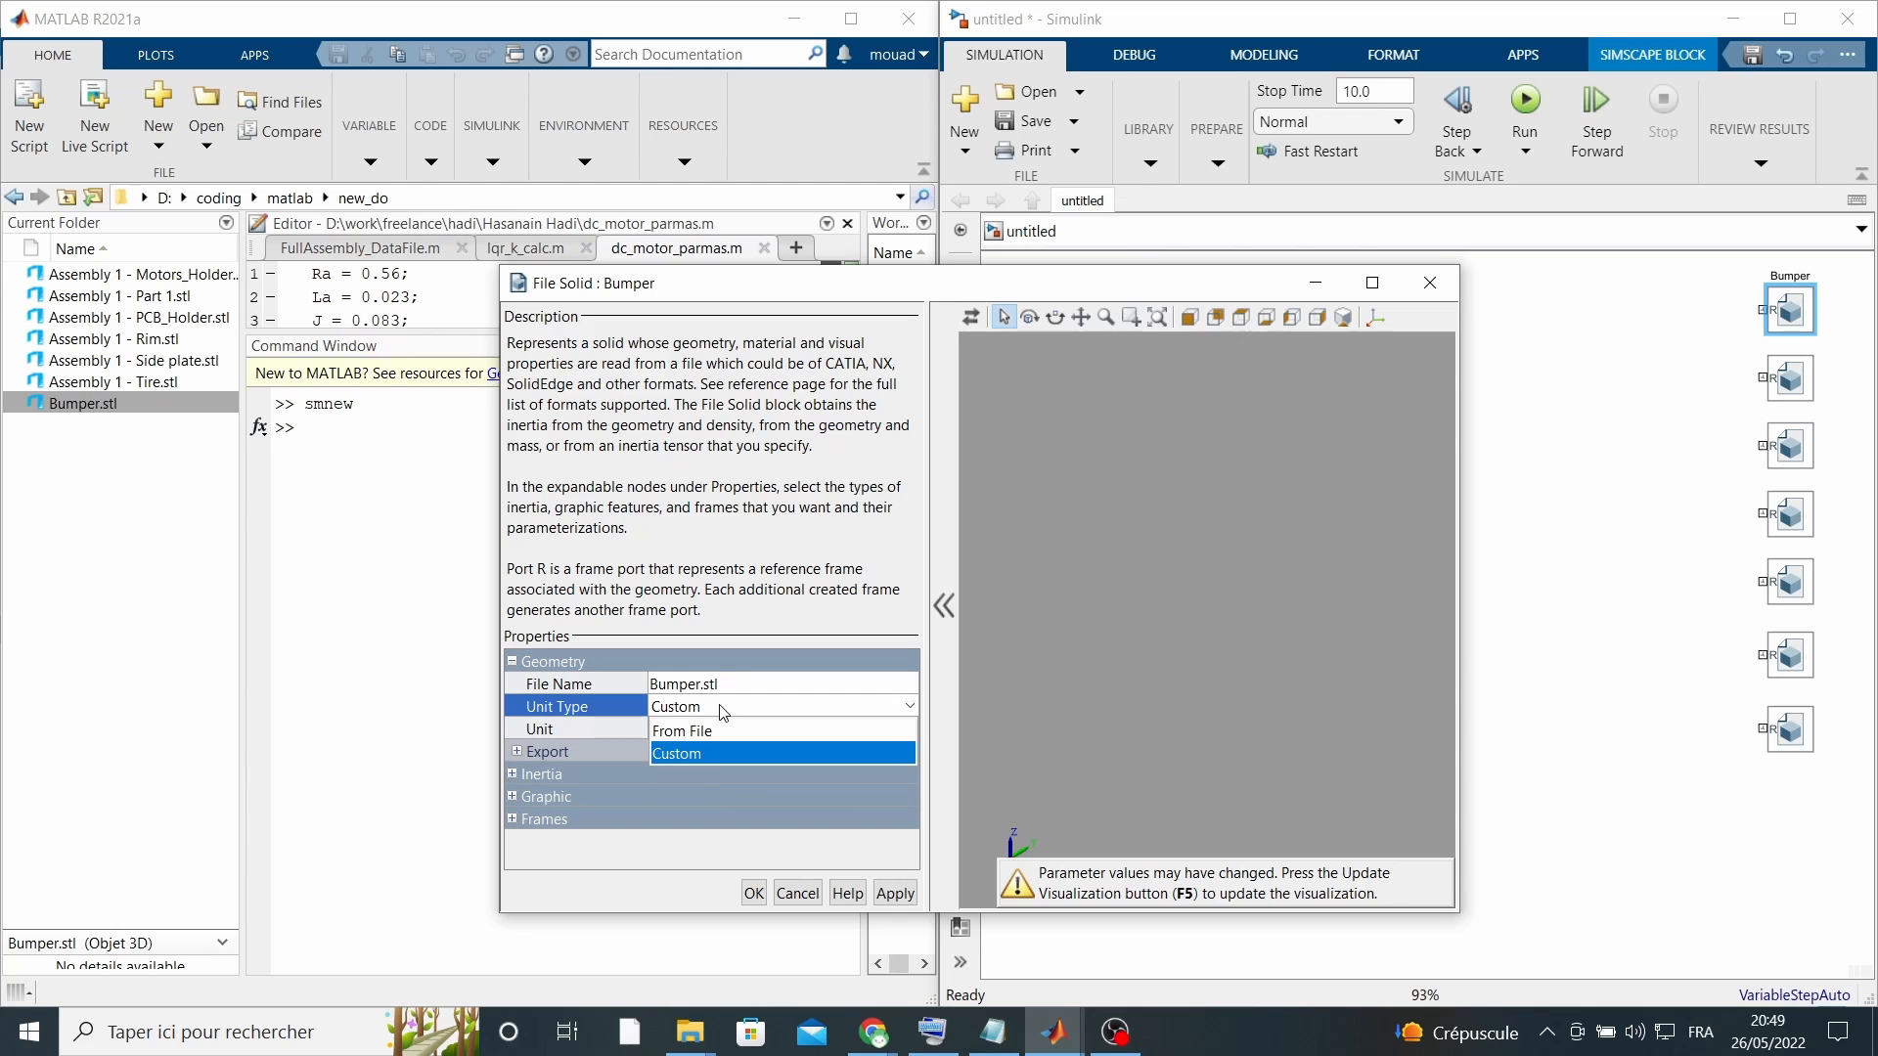
left_click(677, 753)
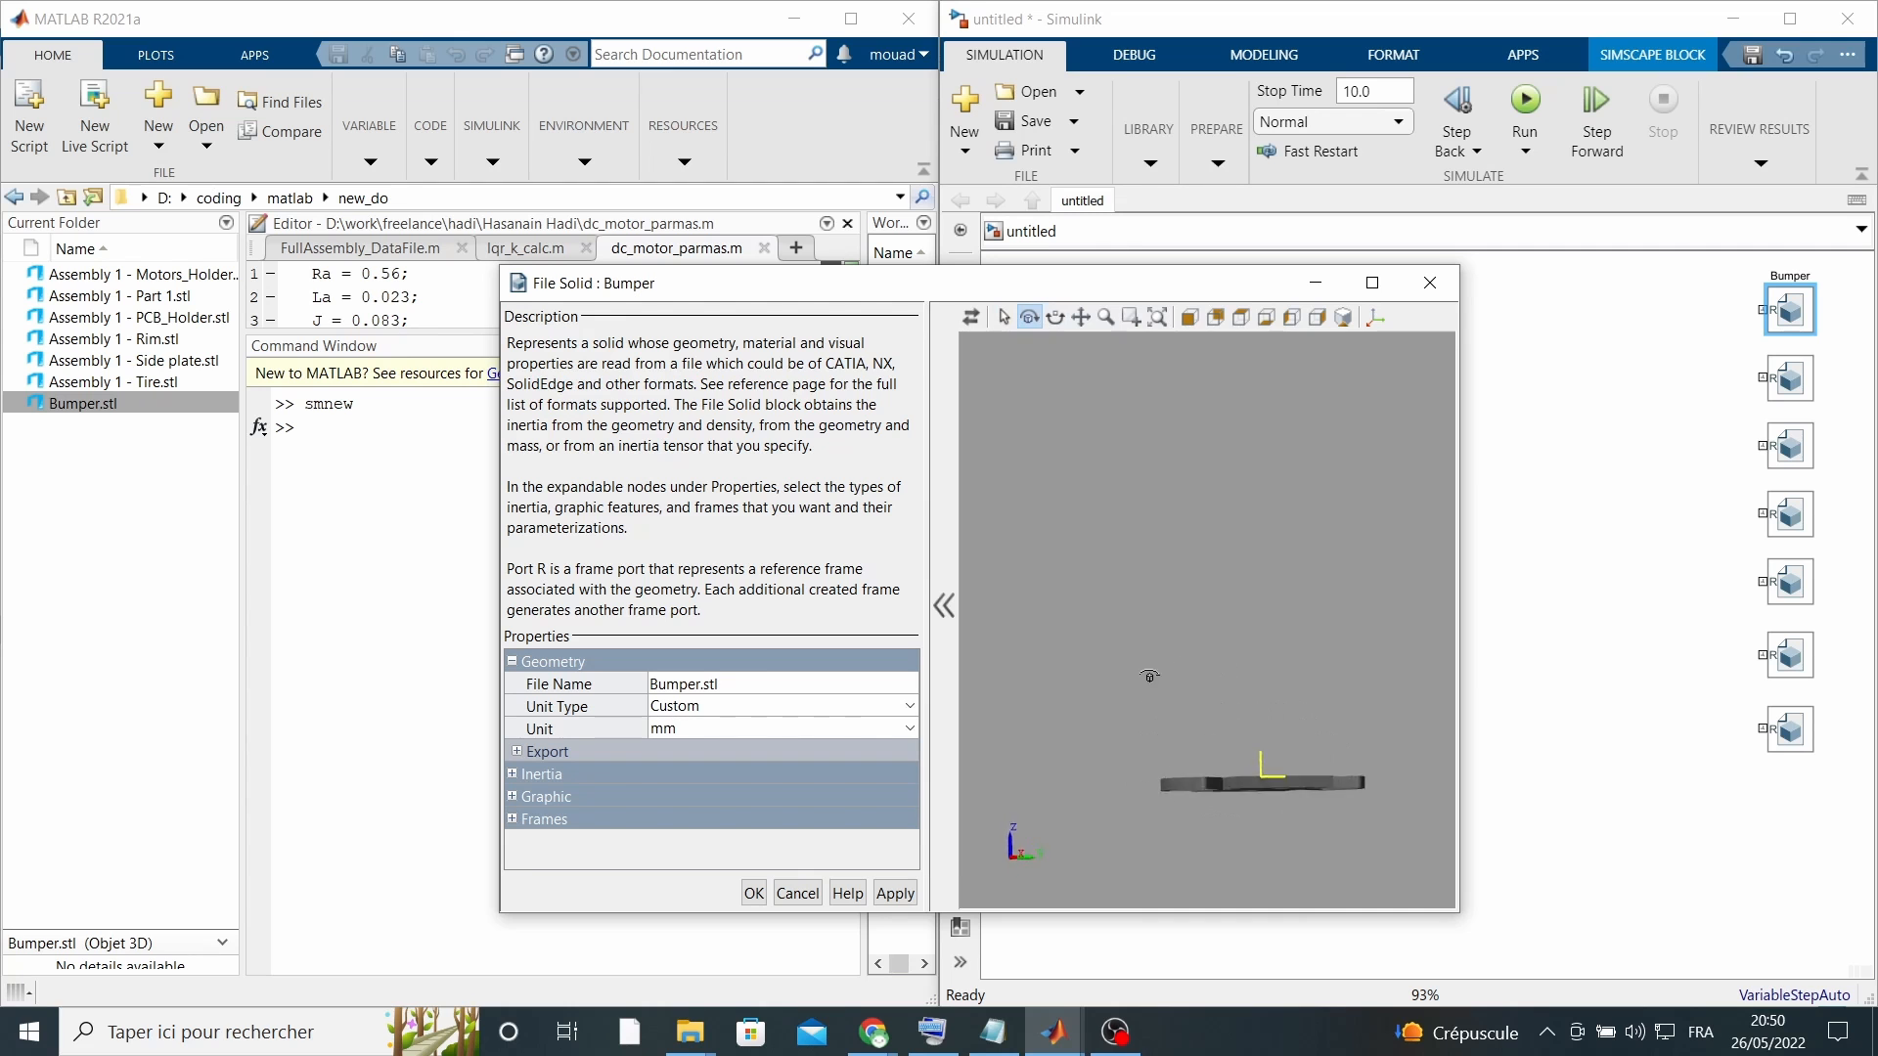
left_click(753, 892)
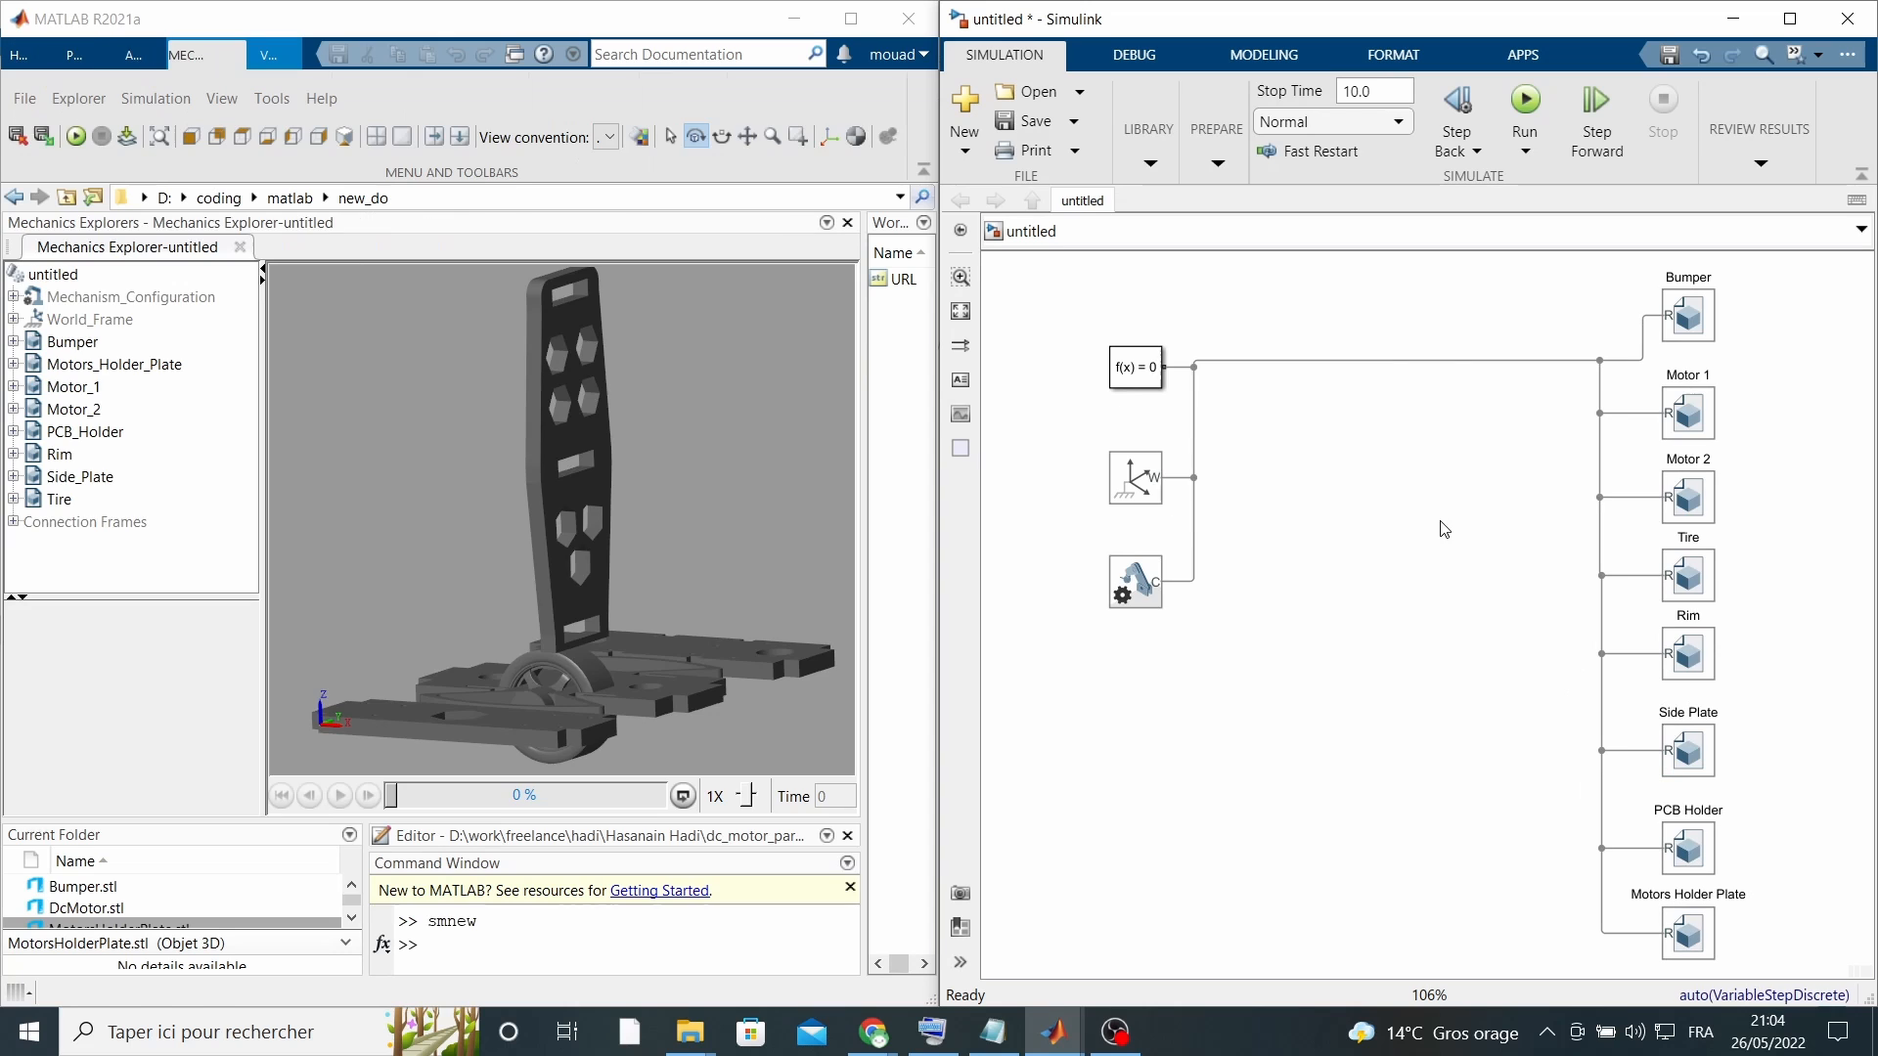
mouse_move(755, 559)
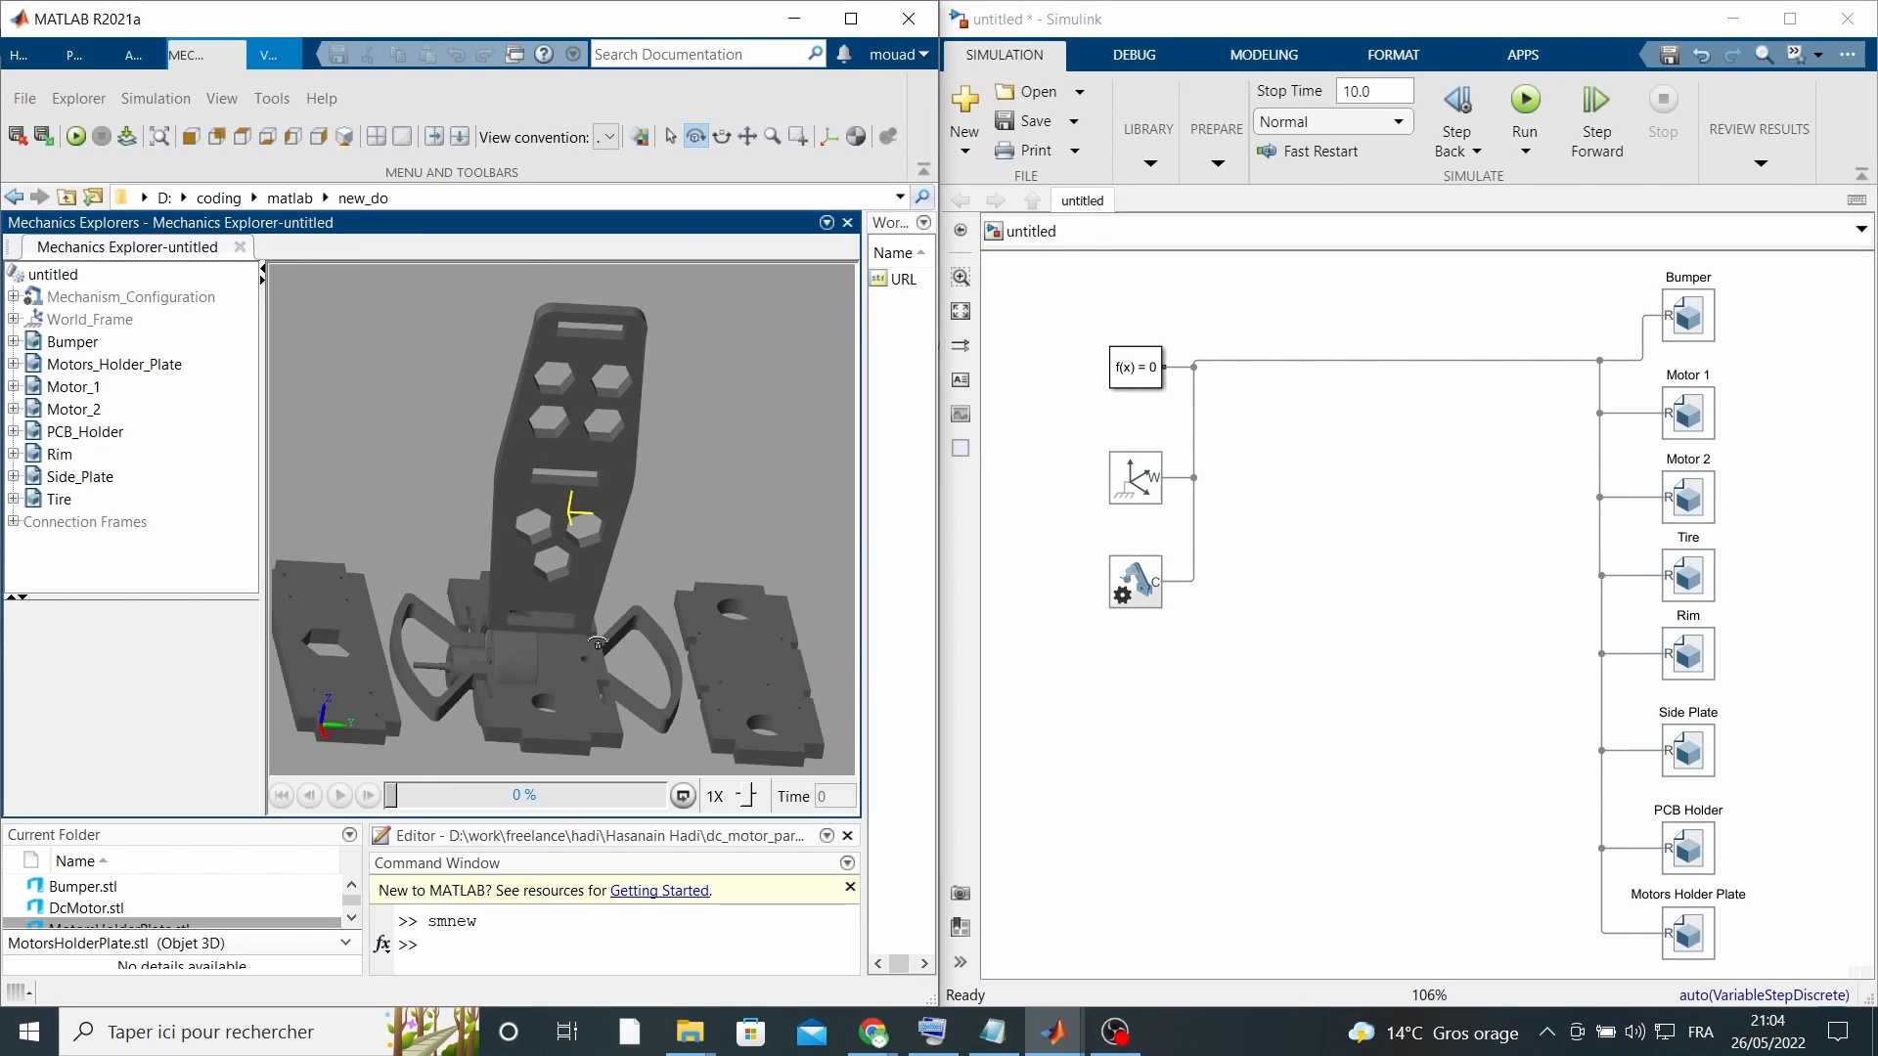
- Orbit the eight chassis parts attached to the world frame to inspect them
left_click_drag(594, 644, 529, 636)
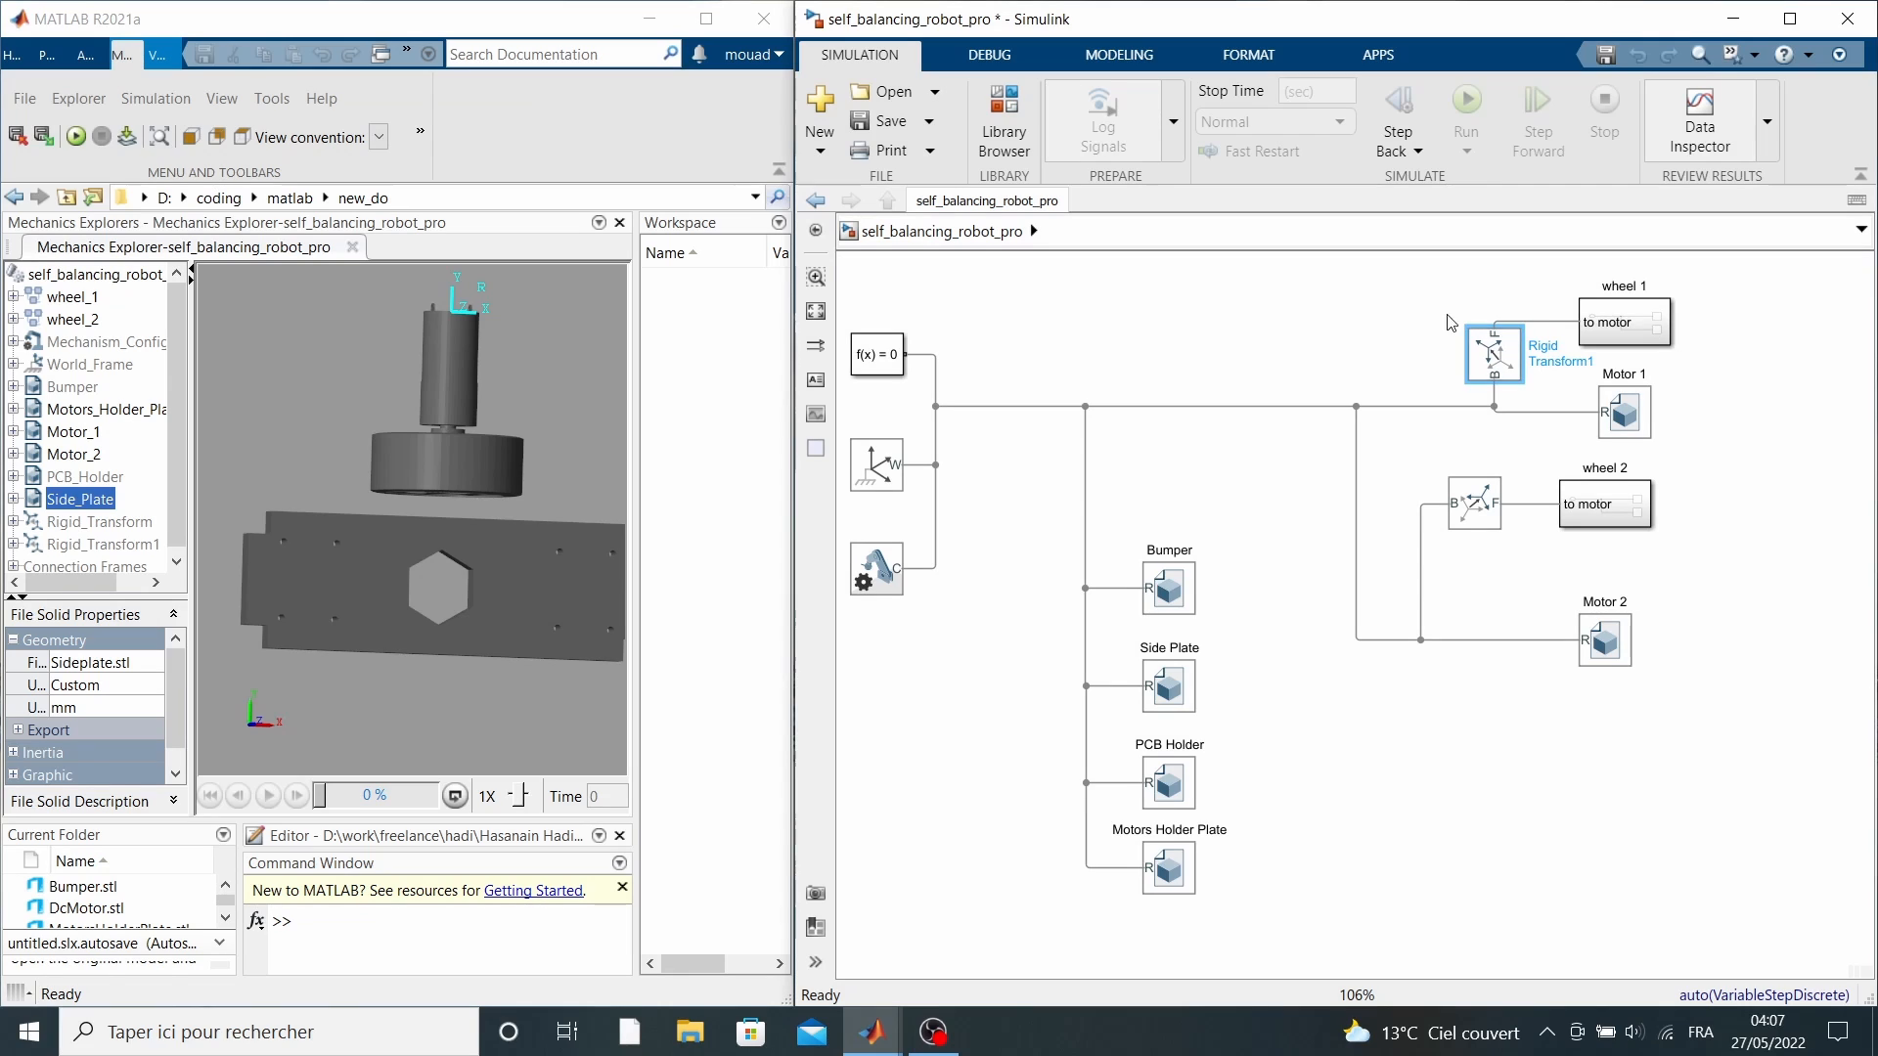
mouse_move(1291, 509)
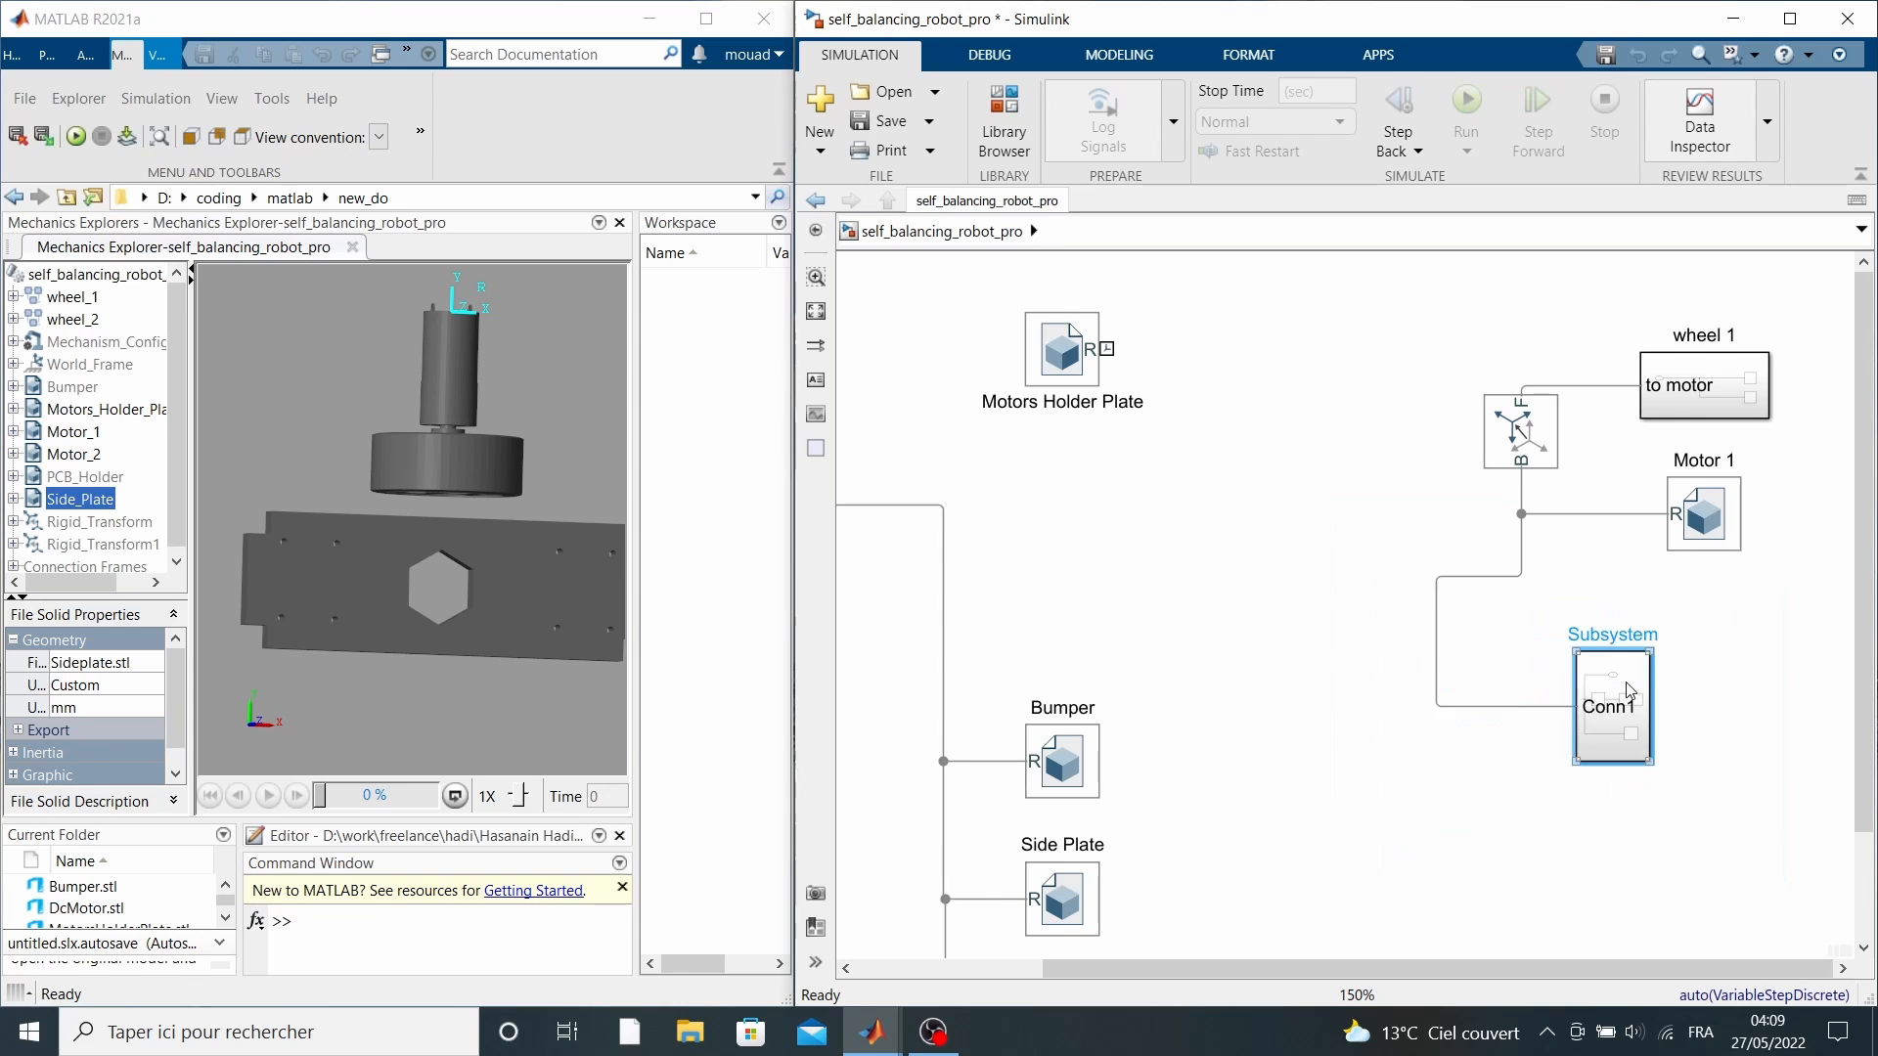
- Place the wheel subsystem and link the motors holder plate via a Rigid Transform rotated about +Z
left_click_drag(1610, 704, 1512, 366)
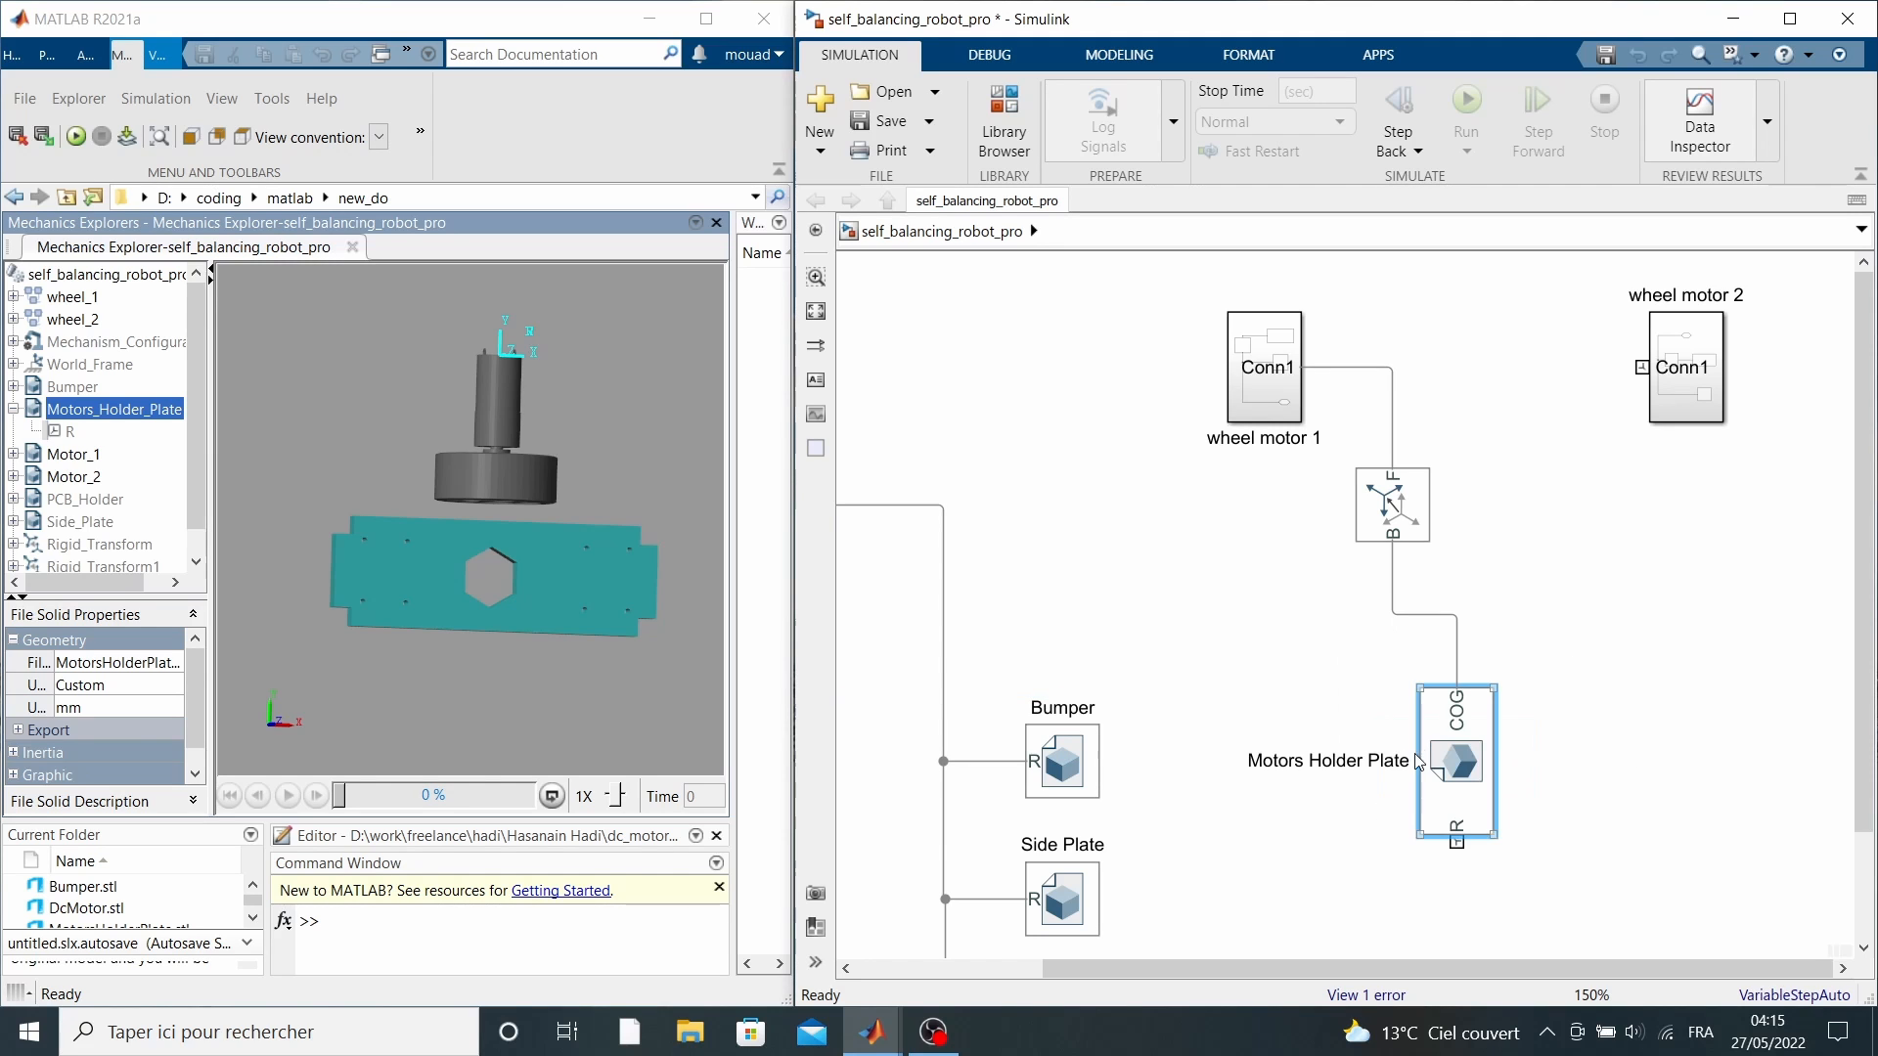
left_click_drag(1455, 761, 1391, 724)
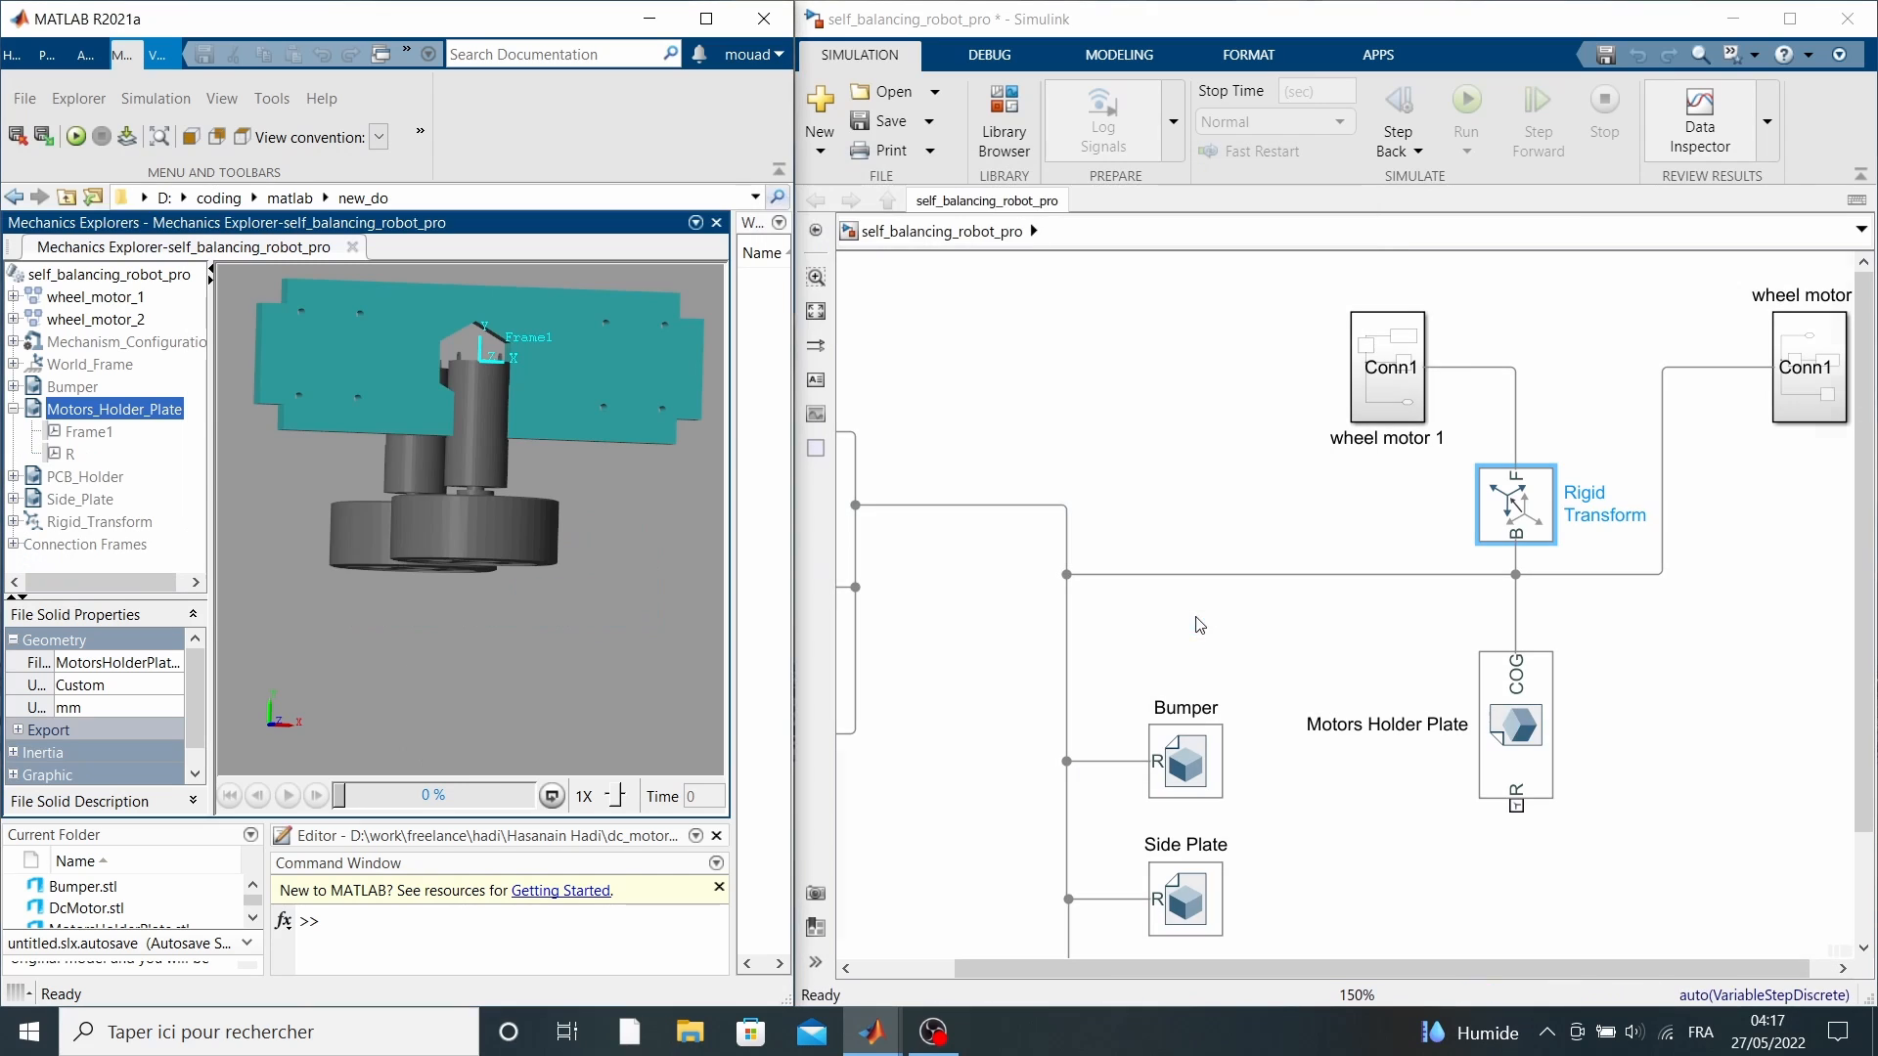
double_click(1514, 504)
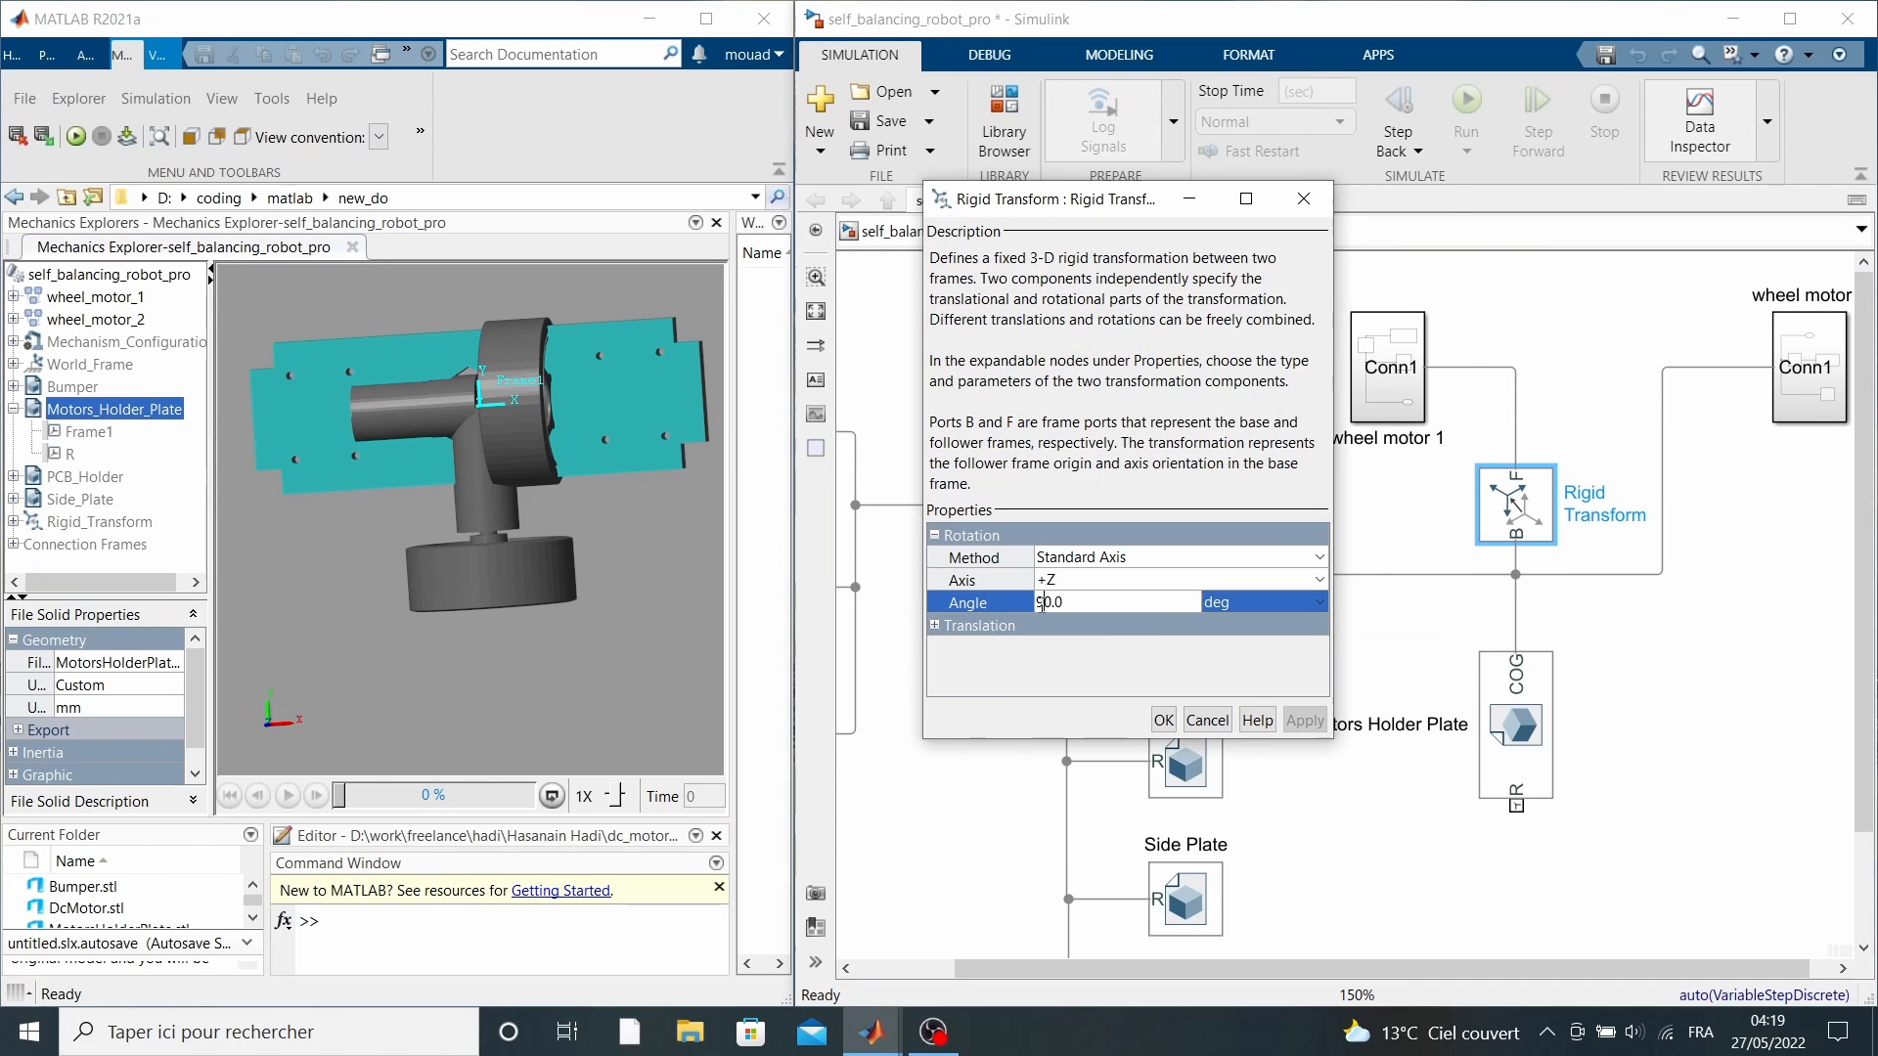
left_click(1162, 720)
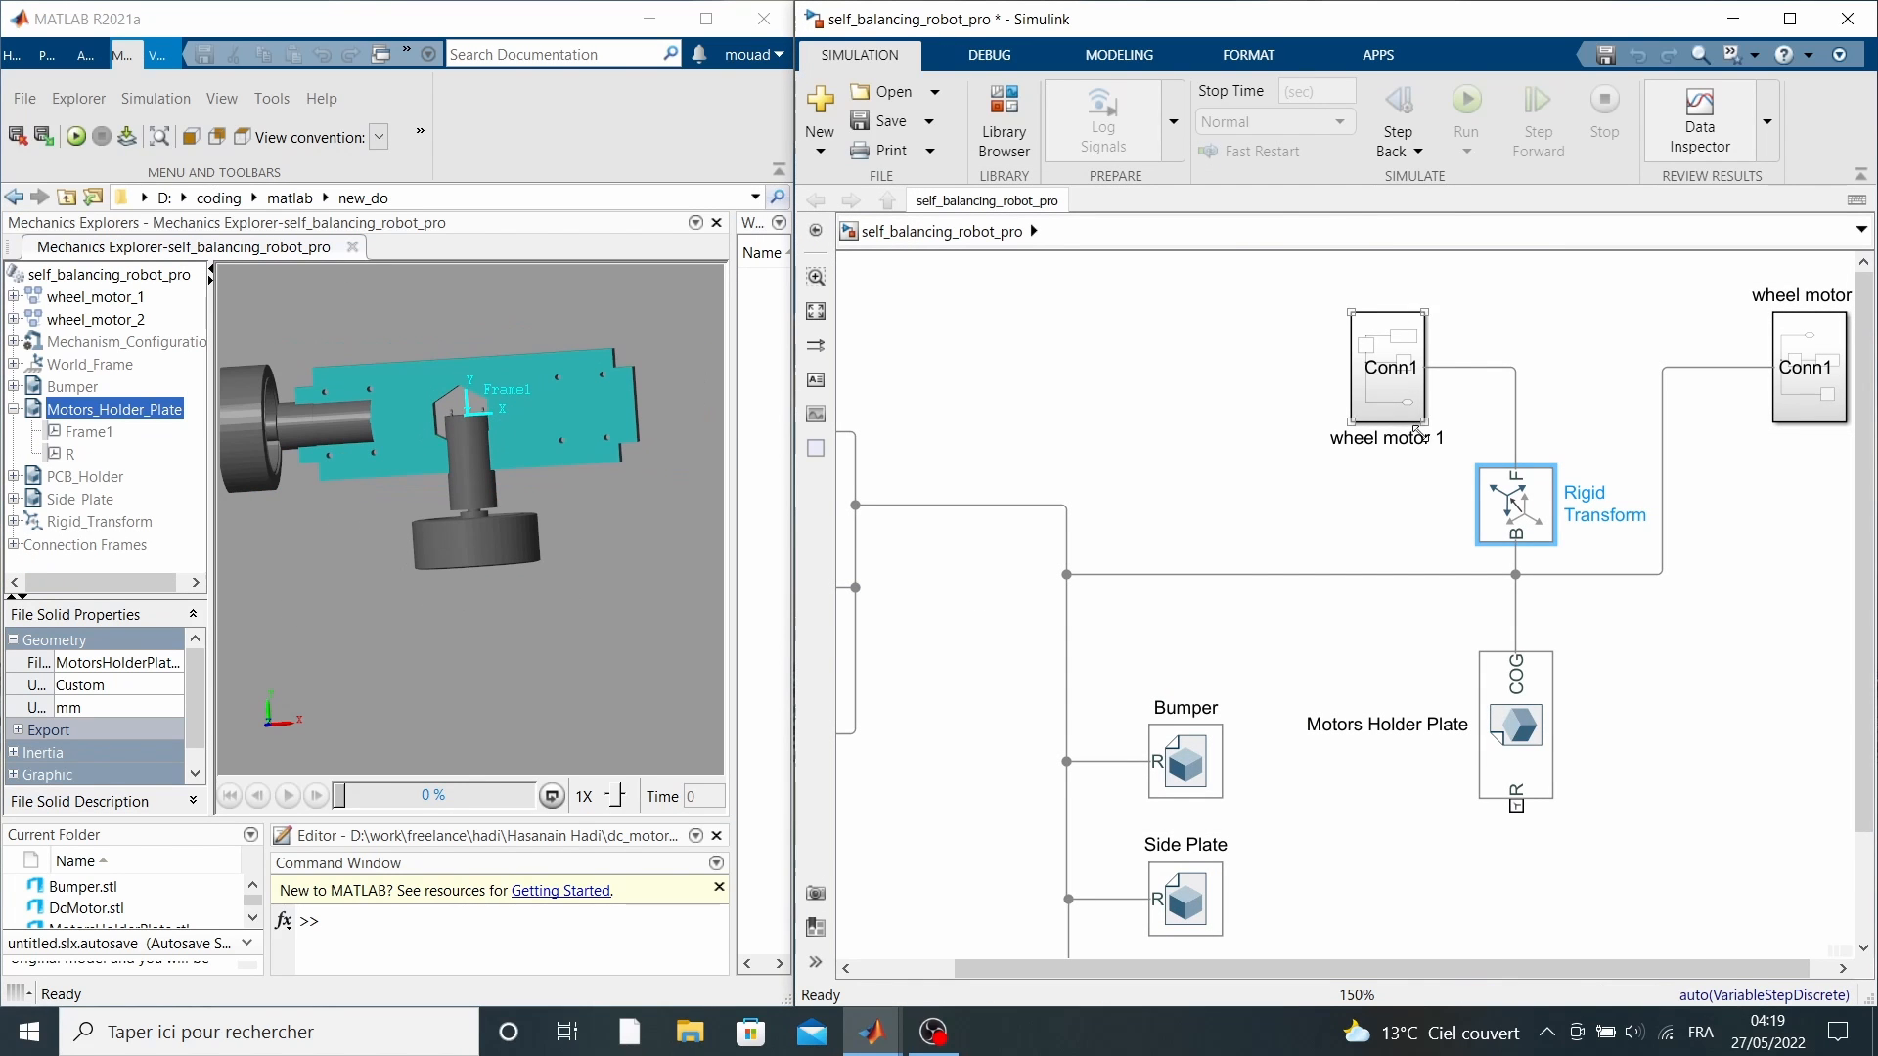
double_click(1514, 505)
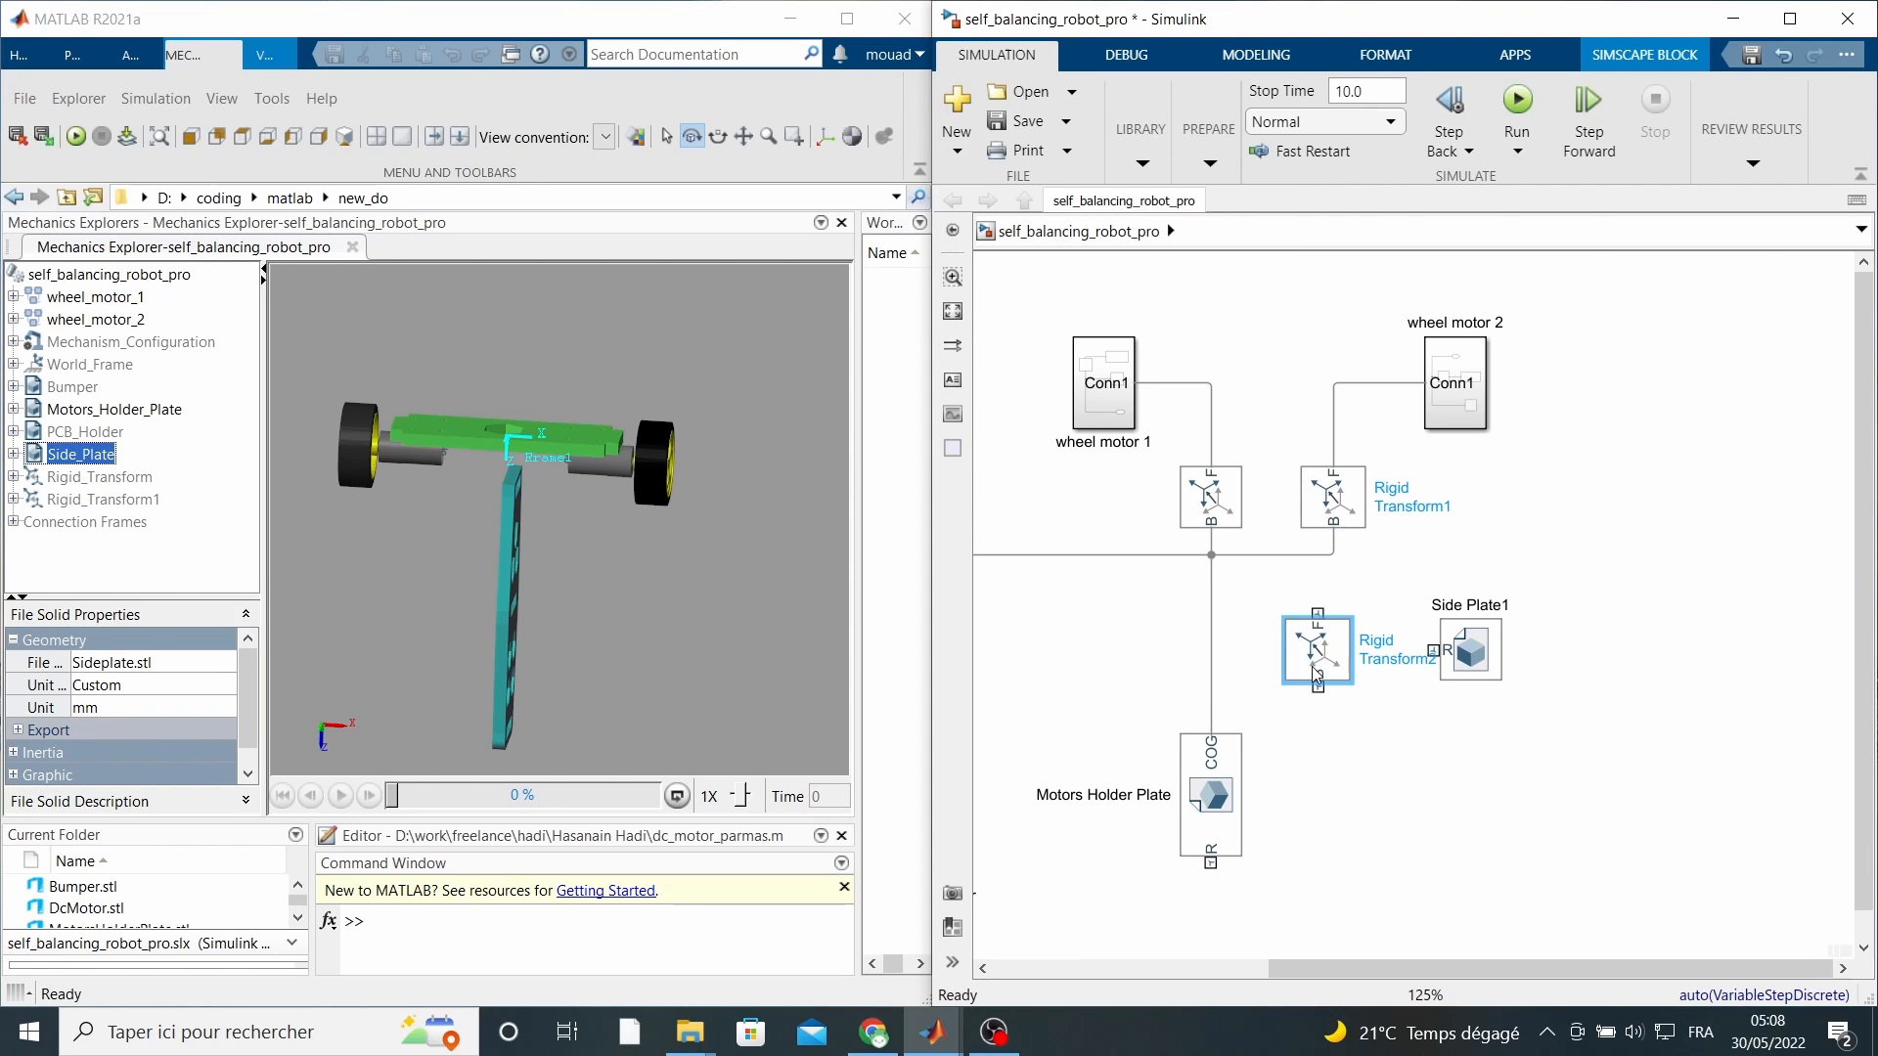
- Set the side plate's Rigid Transform rotation and offset, then inspect the assembled chassis
double_click(1316, 652)
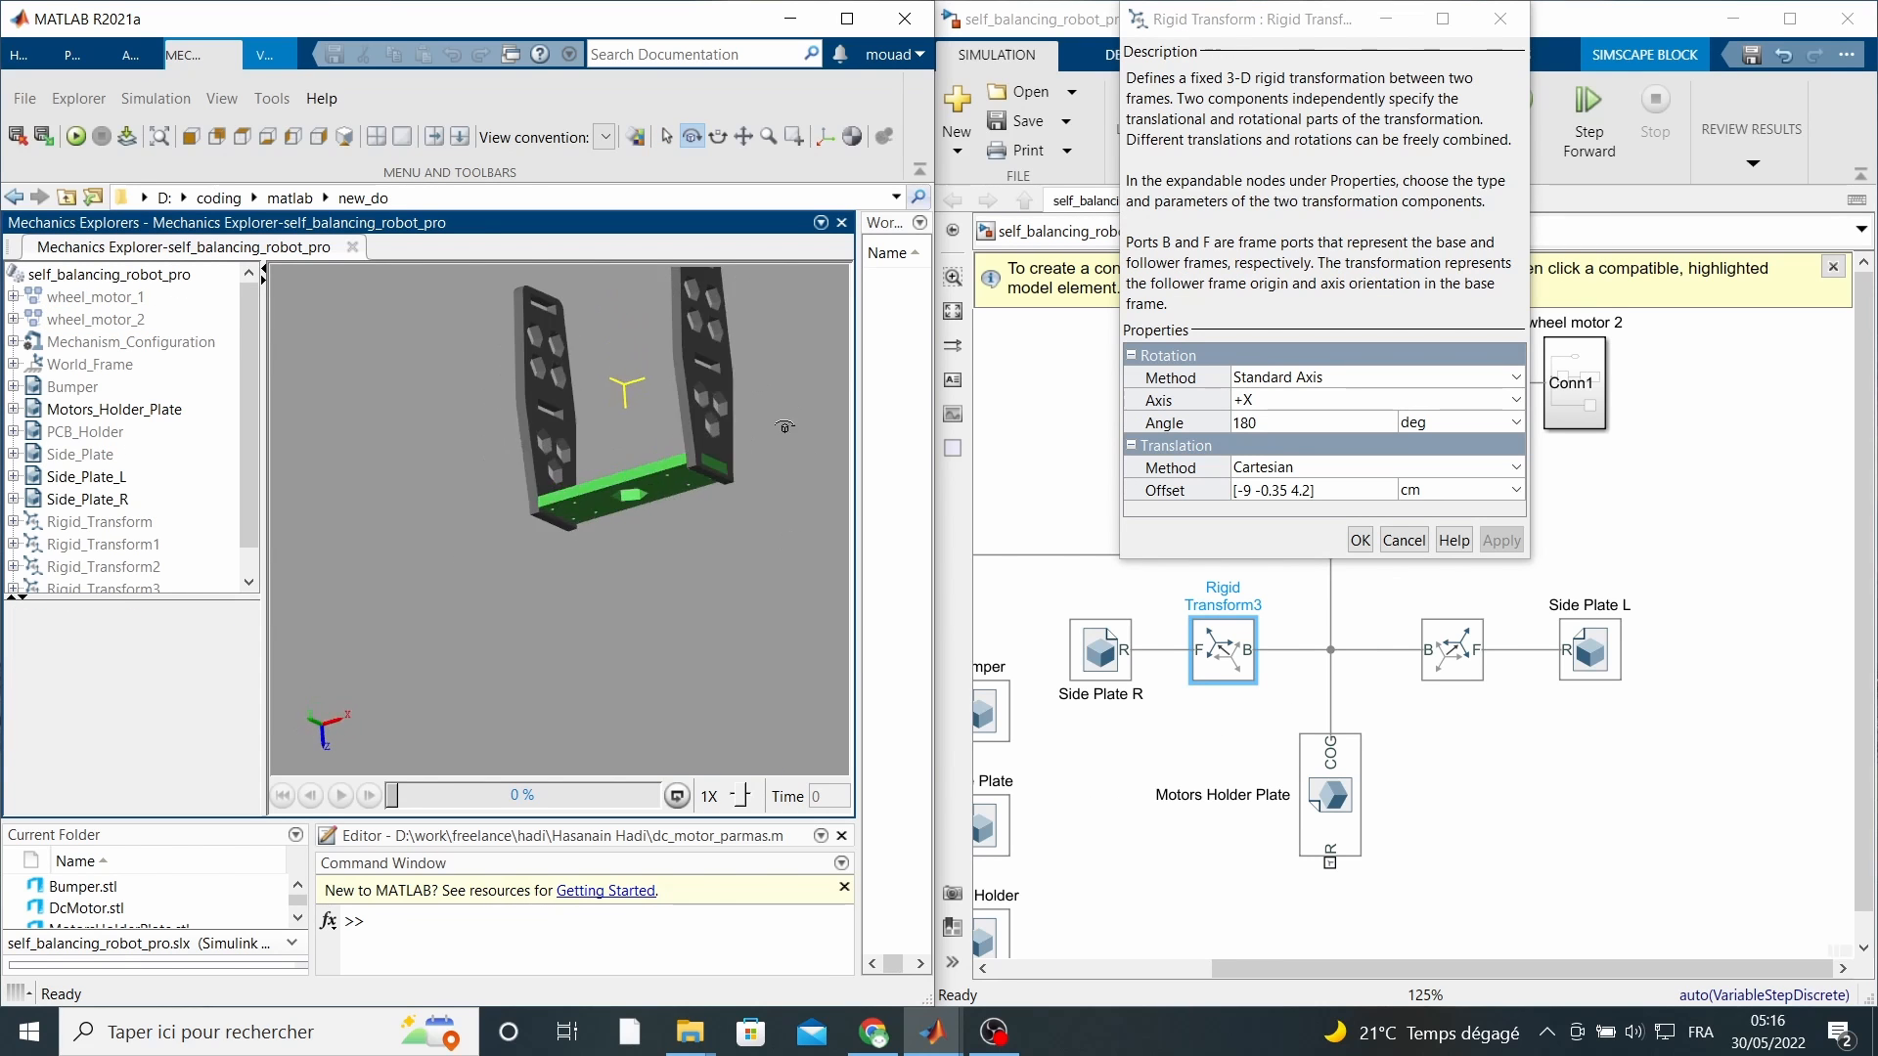
left_click(1360, 540)
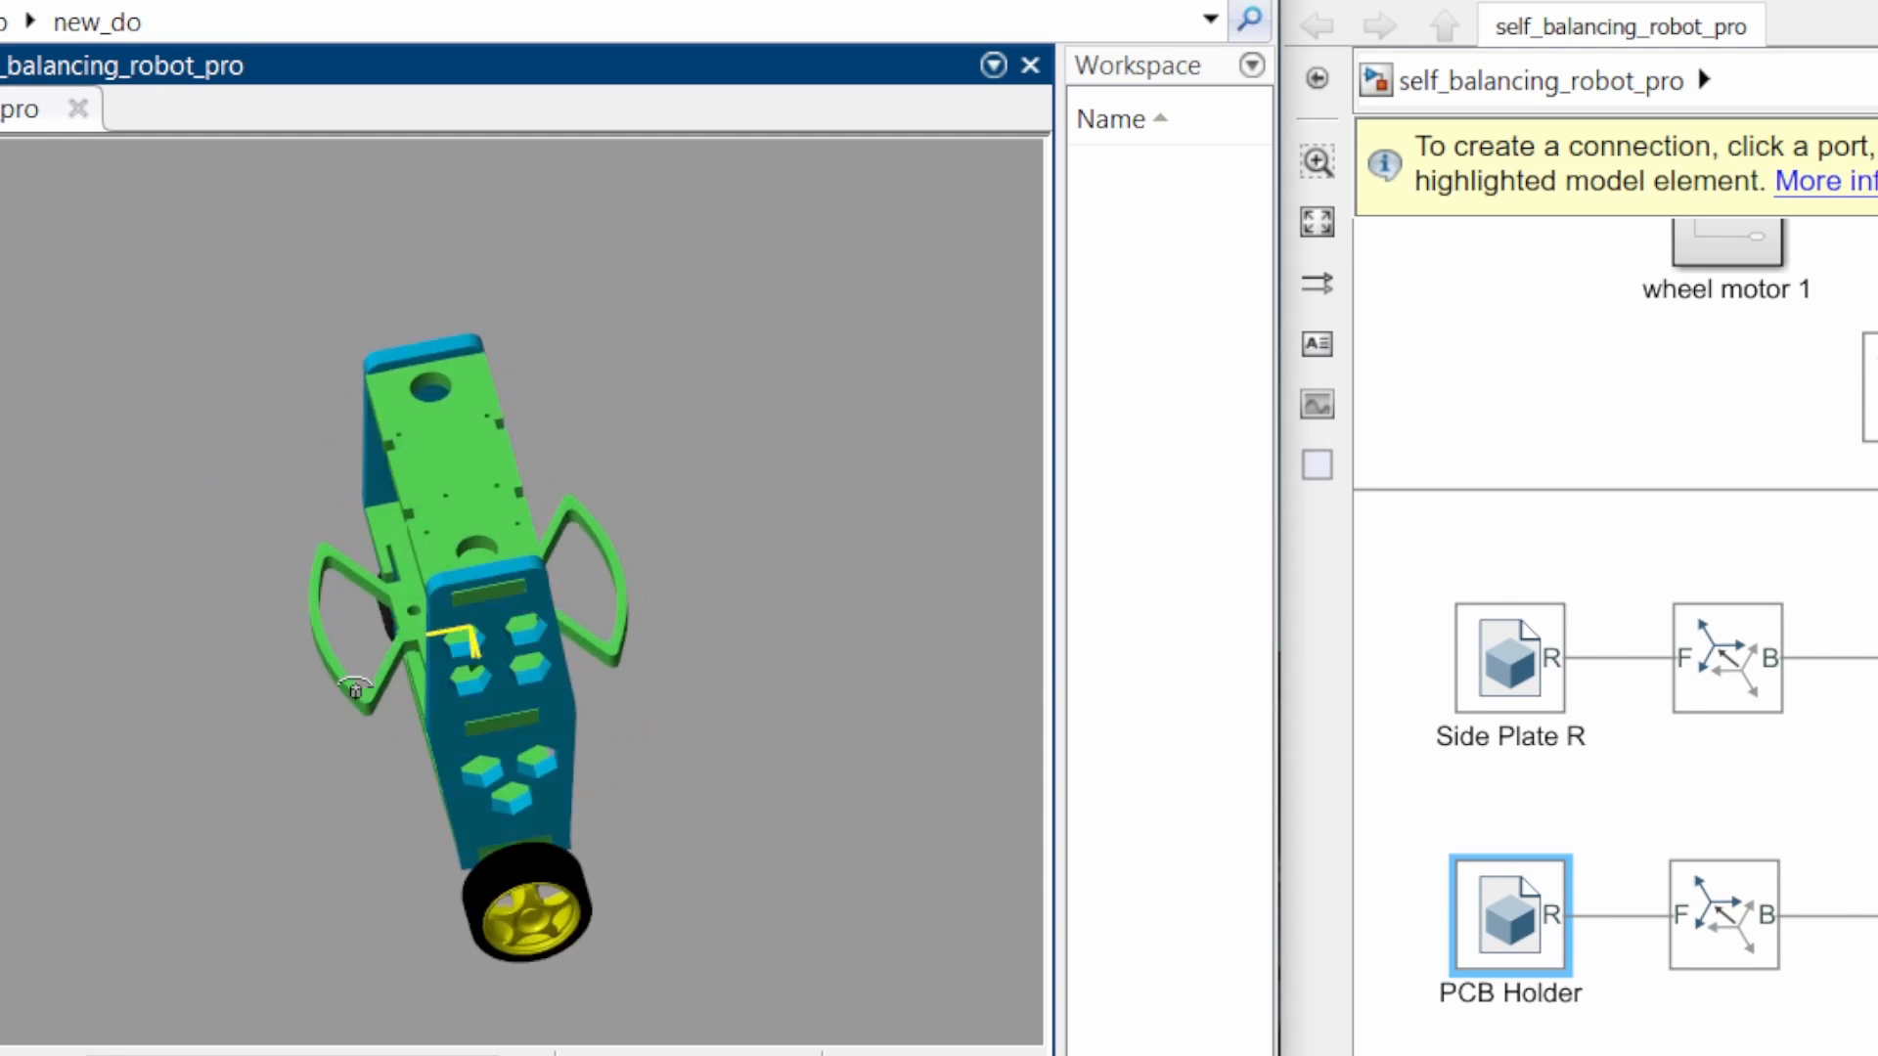
left_click_drag(354, 688, 299, 525)
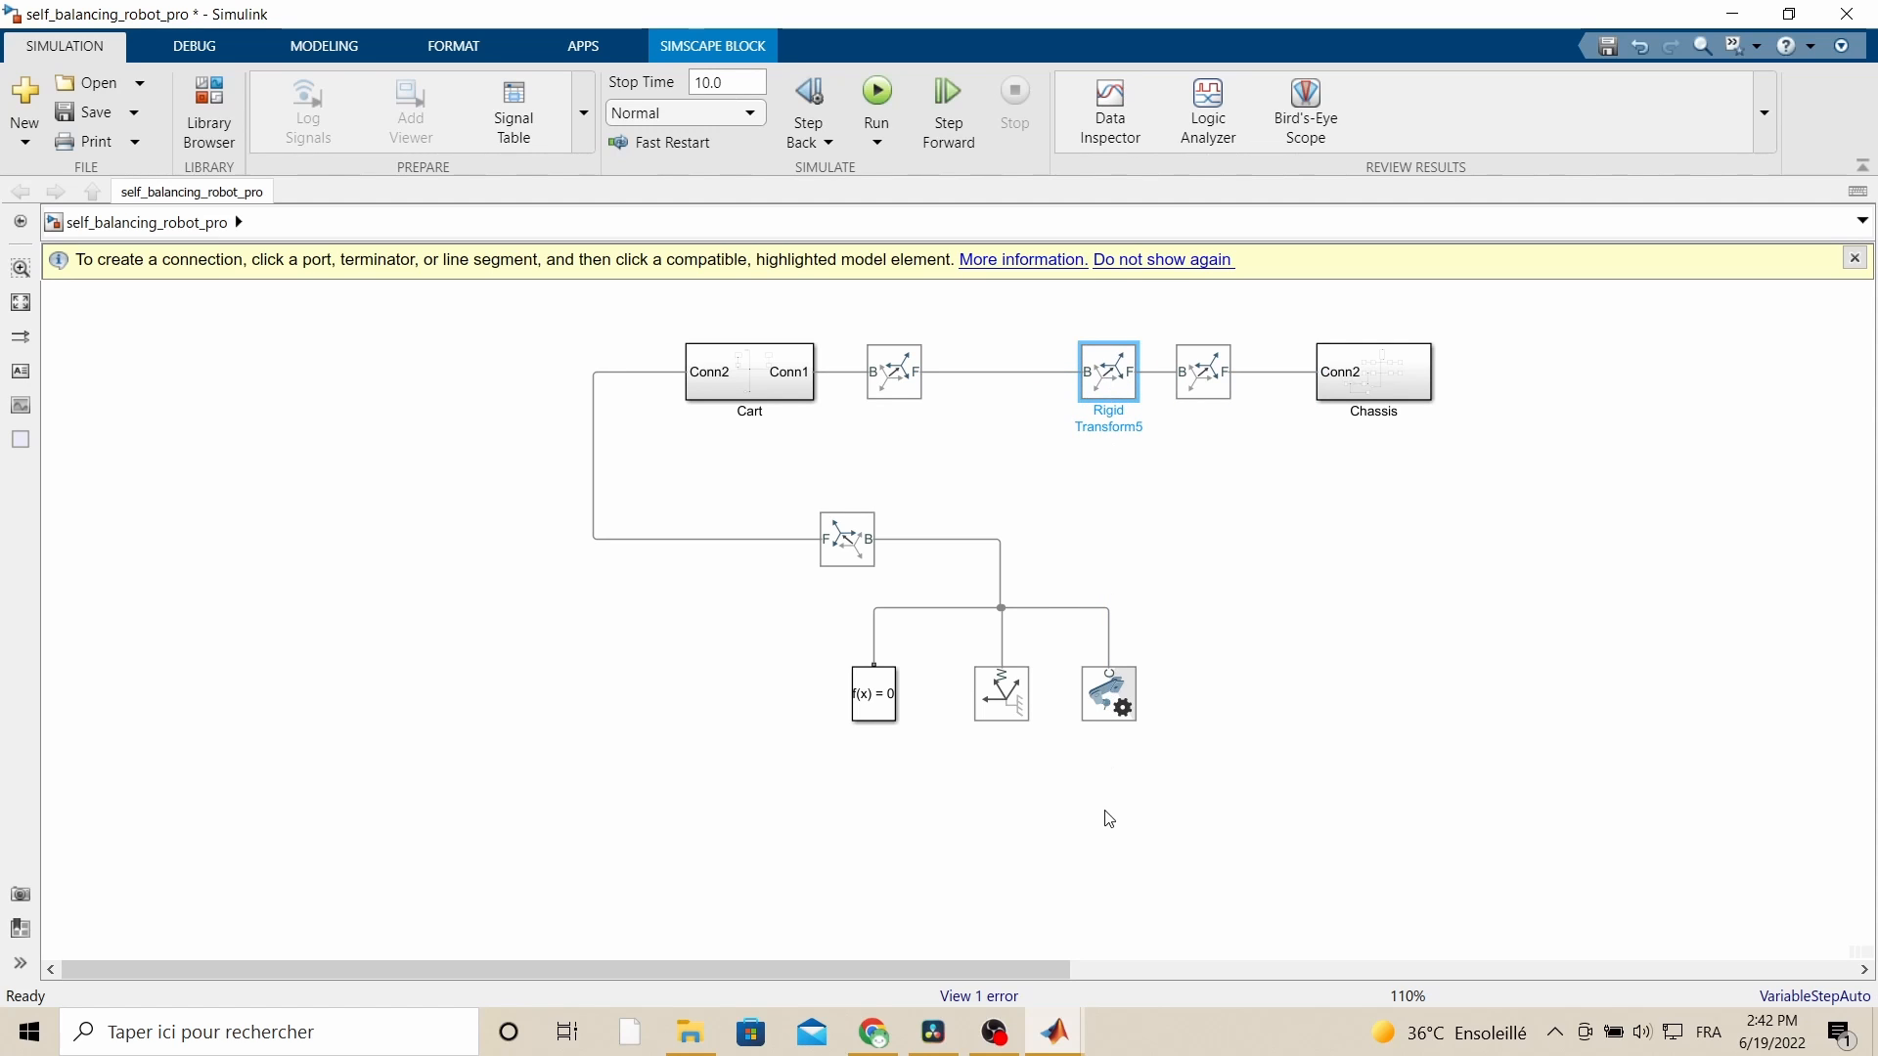
- Simulate the Cart–Chassis joints and set gravity to [0 -9.80665 0] in Mechanism Configuration
left_click(1152, 583)
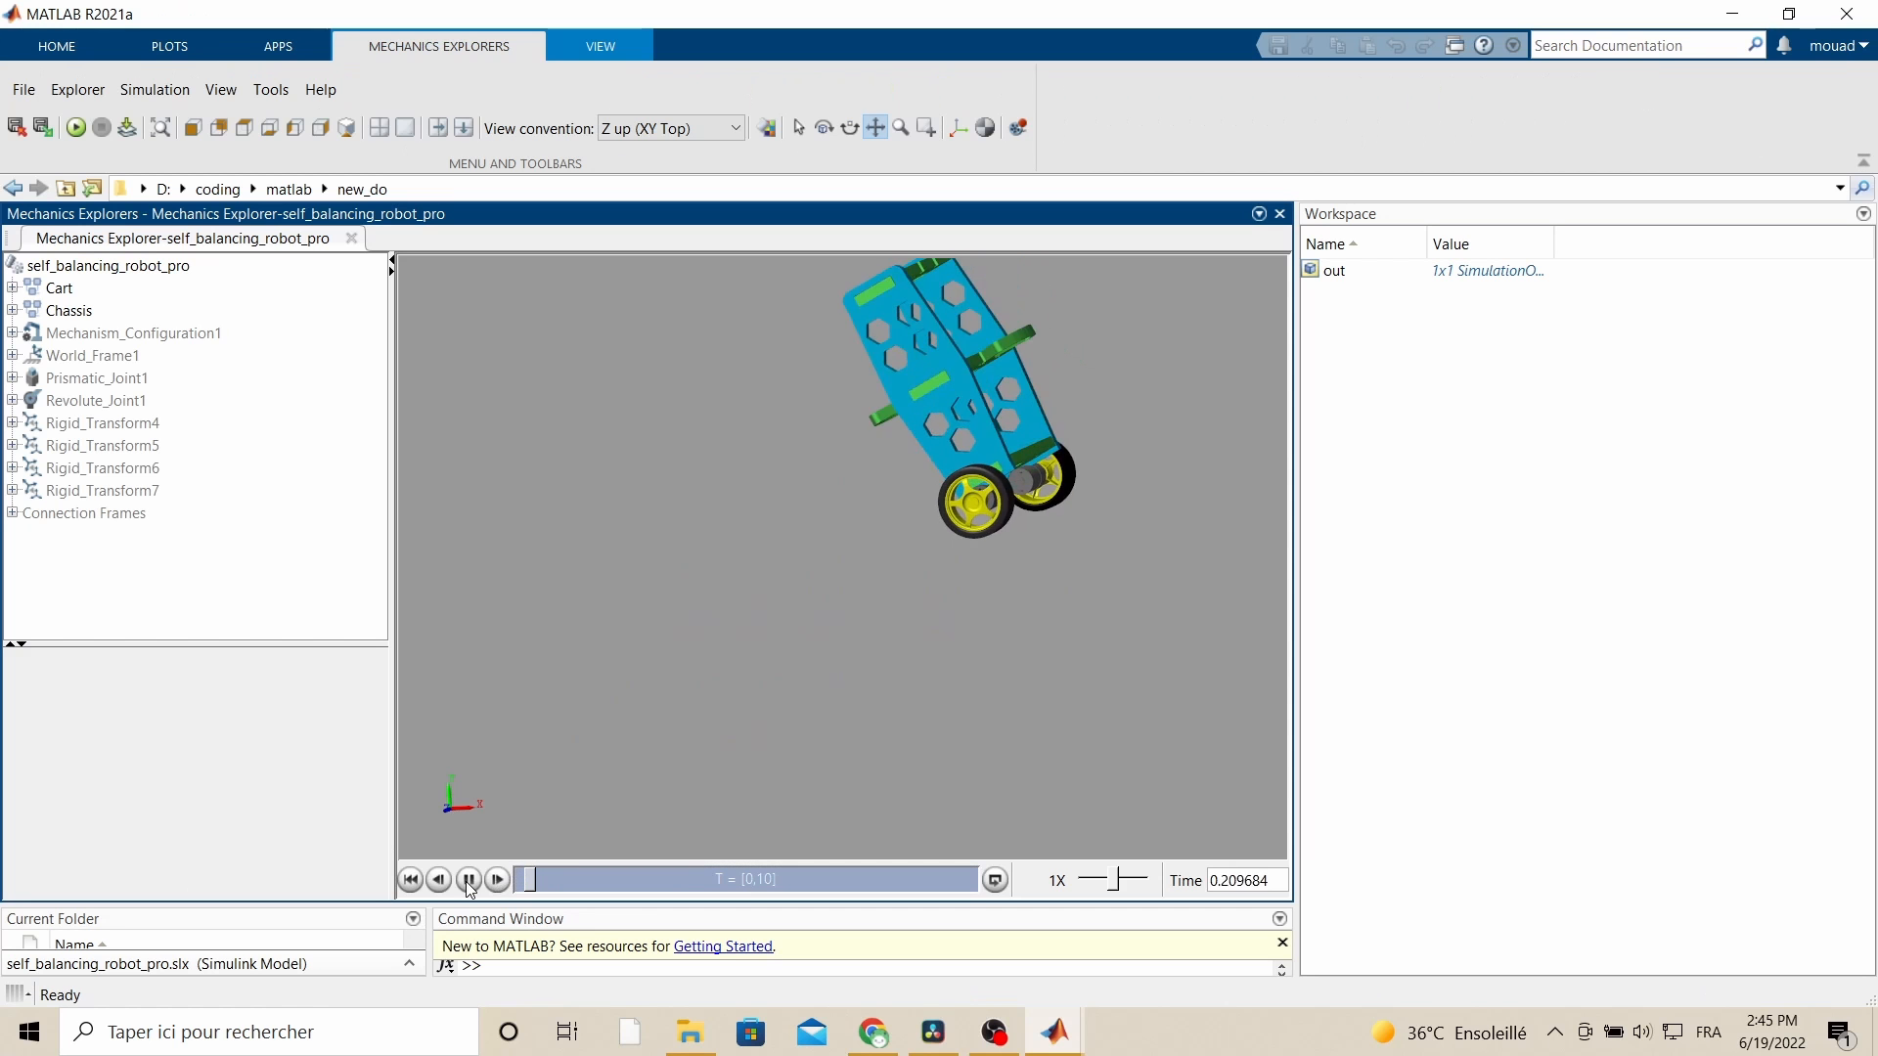
left_click(469, 880)
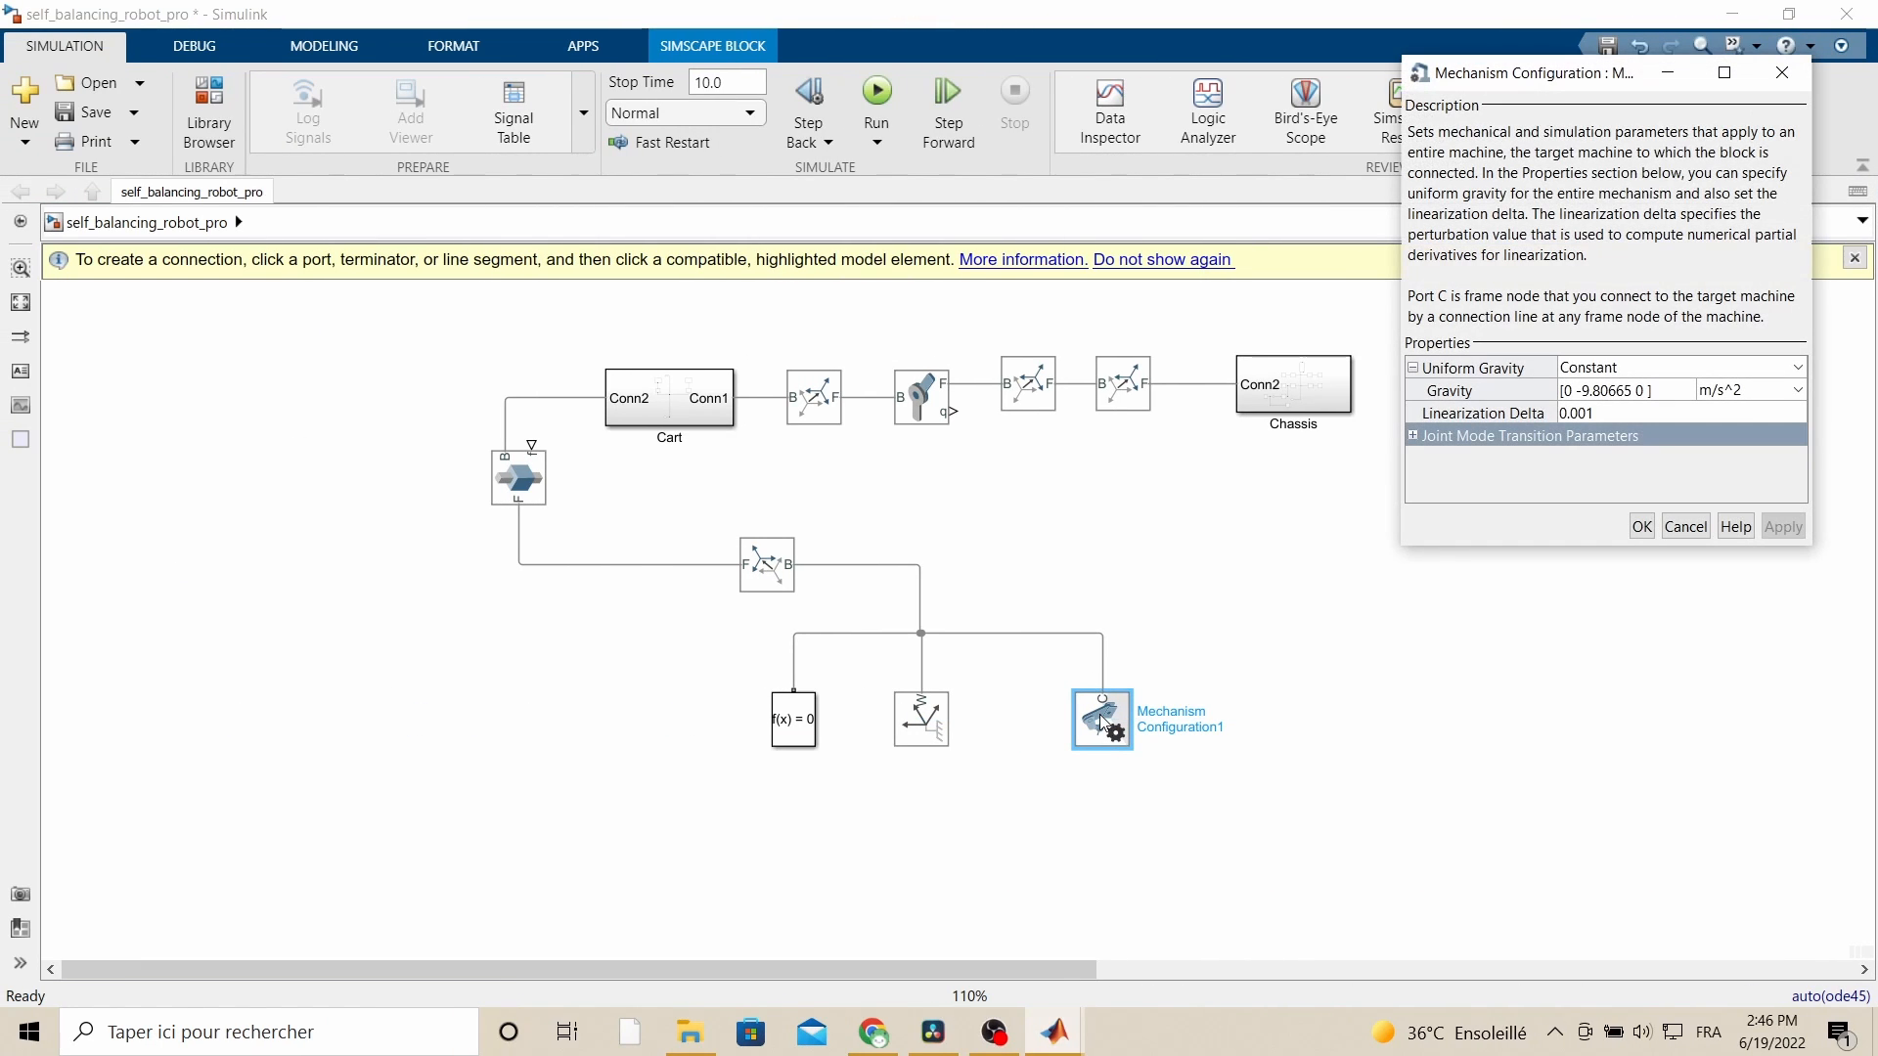
left_click_drag(1524, 72, 1144, 317)
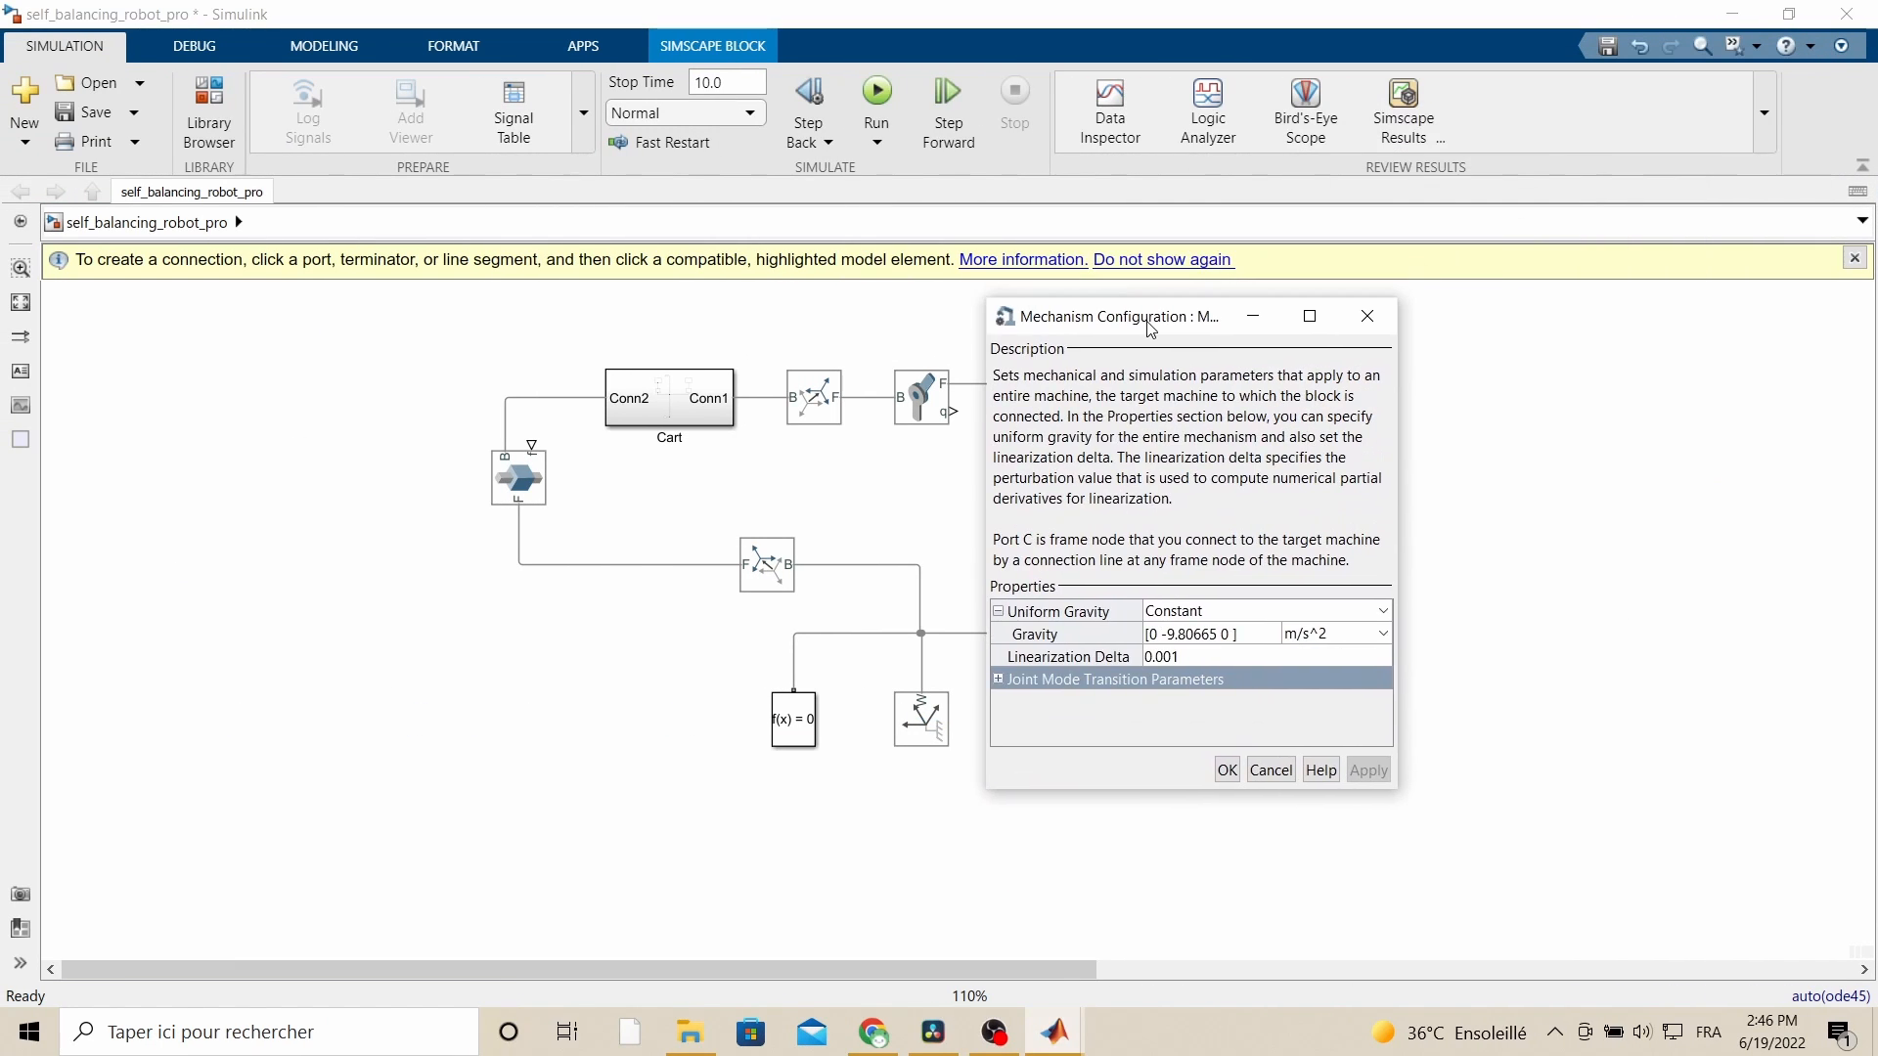
left_click(1164, 634)
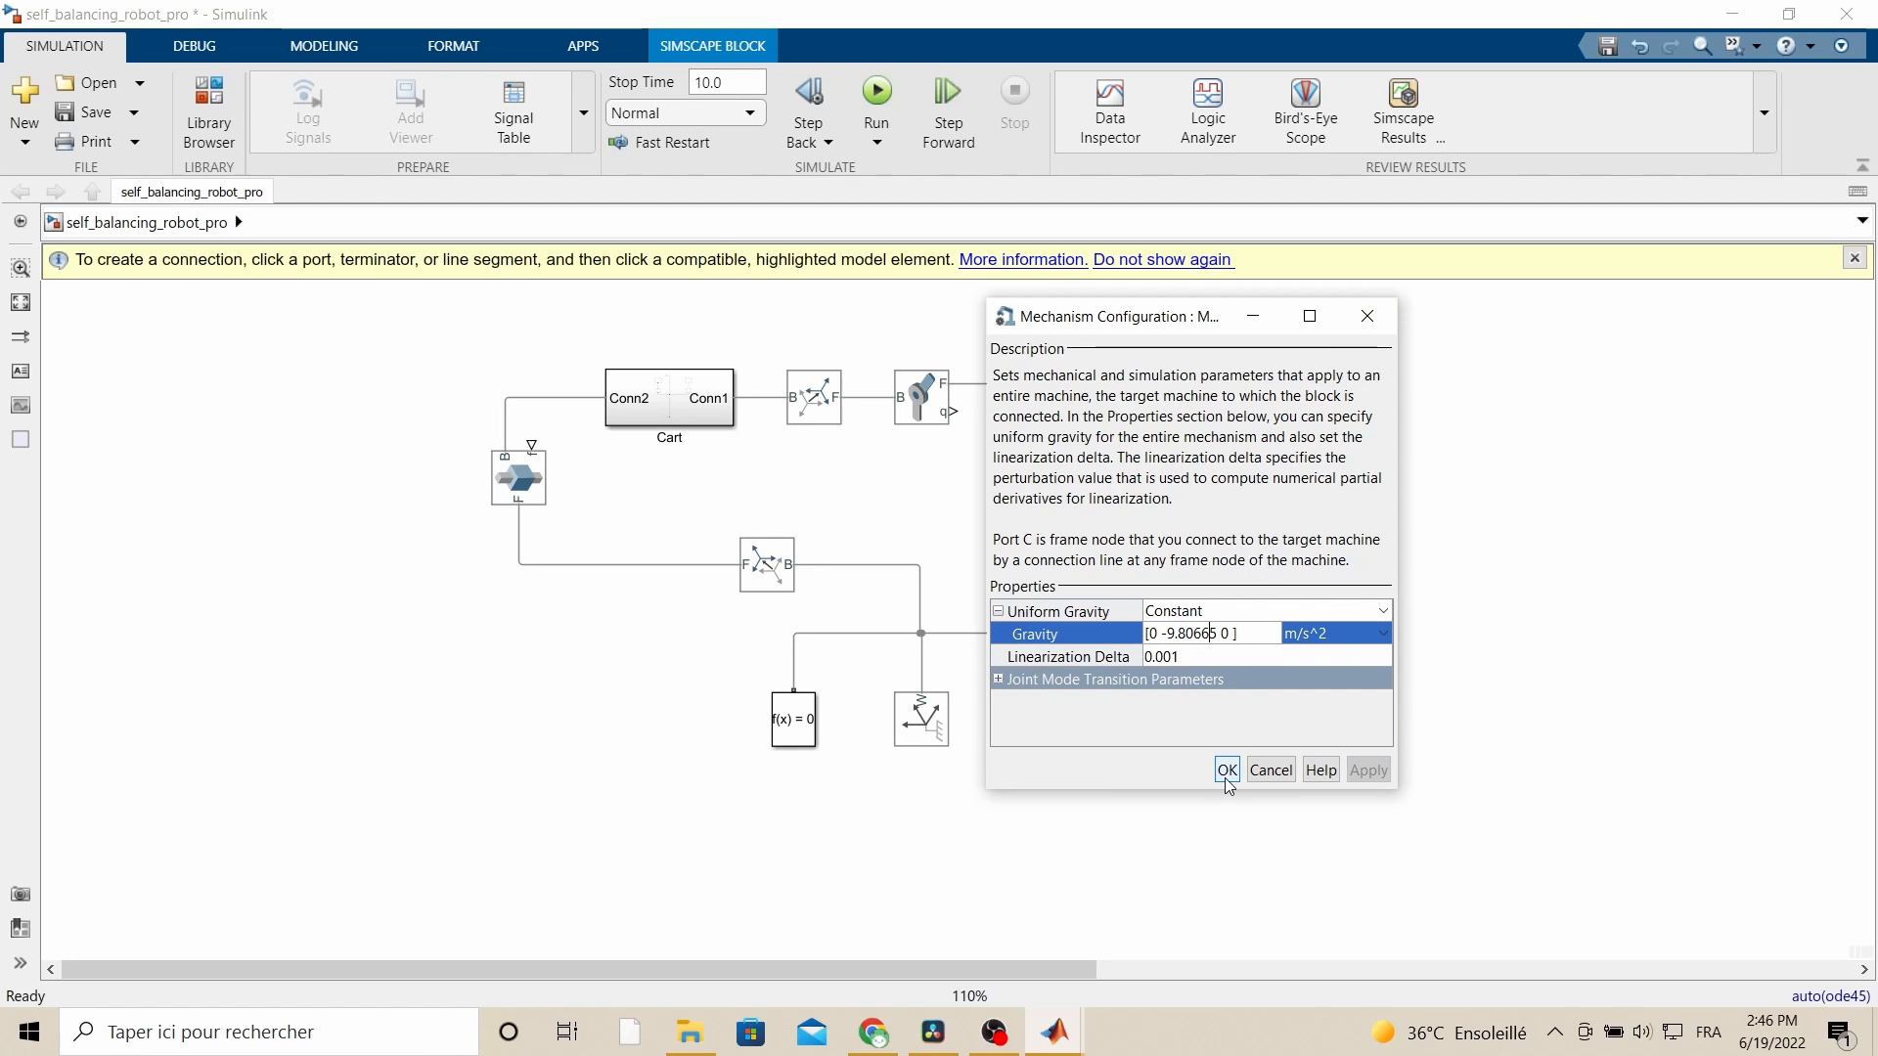
left_click(1227, 771)
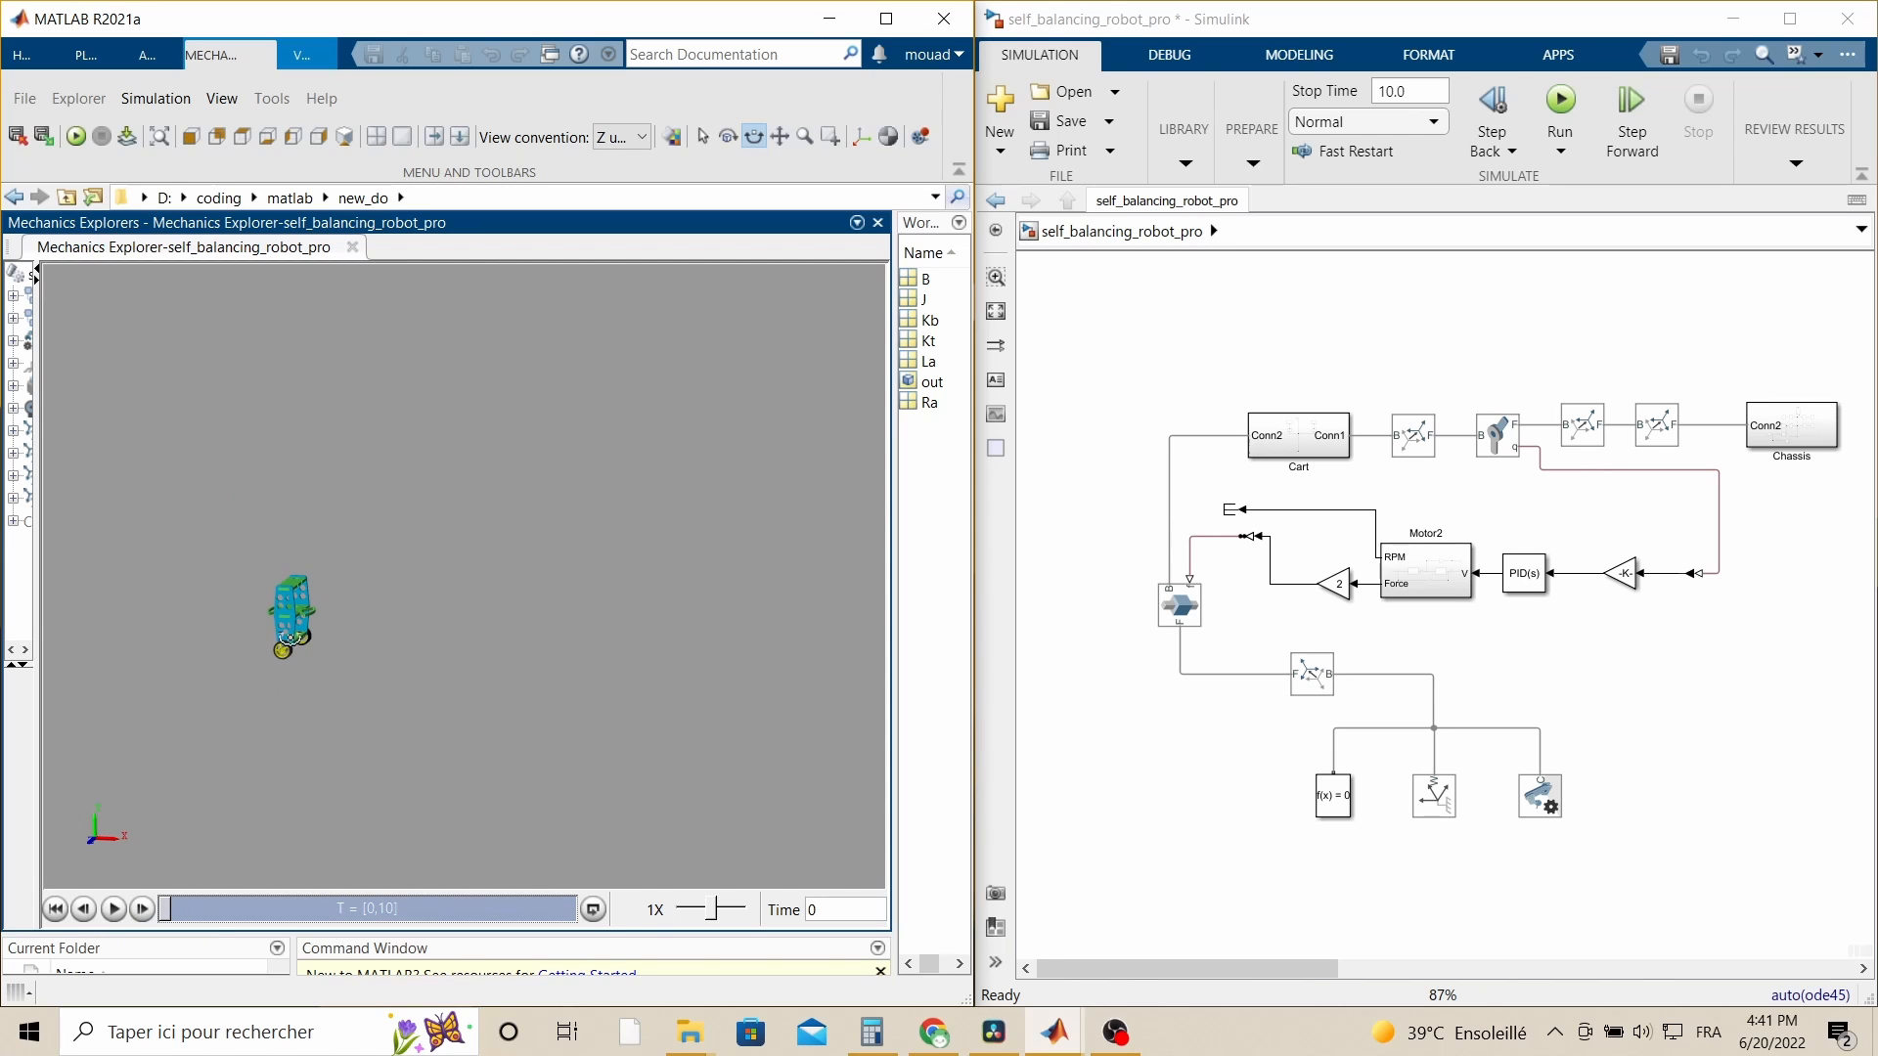
- Play the PID-controlled balancing simulation in Mechanics Explorer
left_click(113, 907)
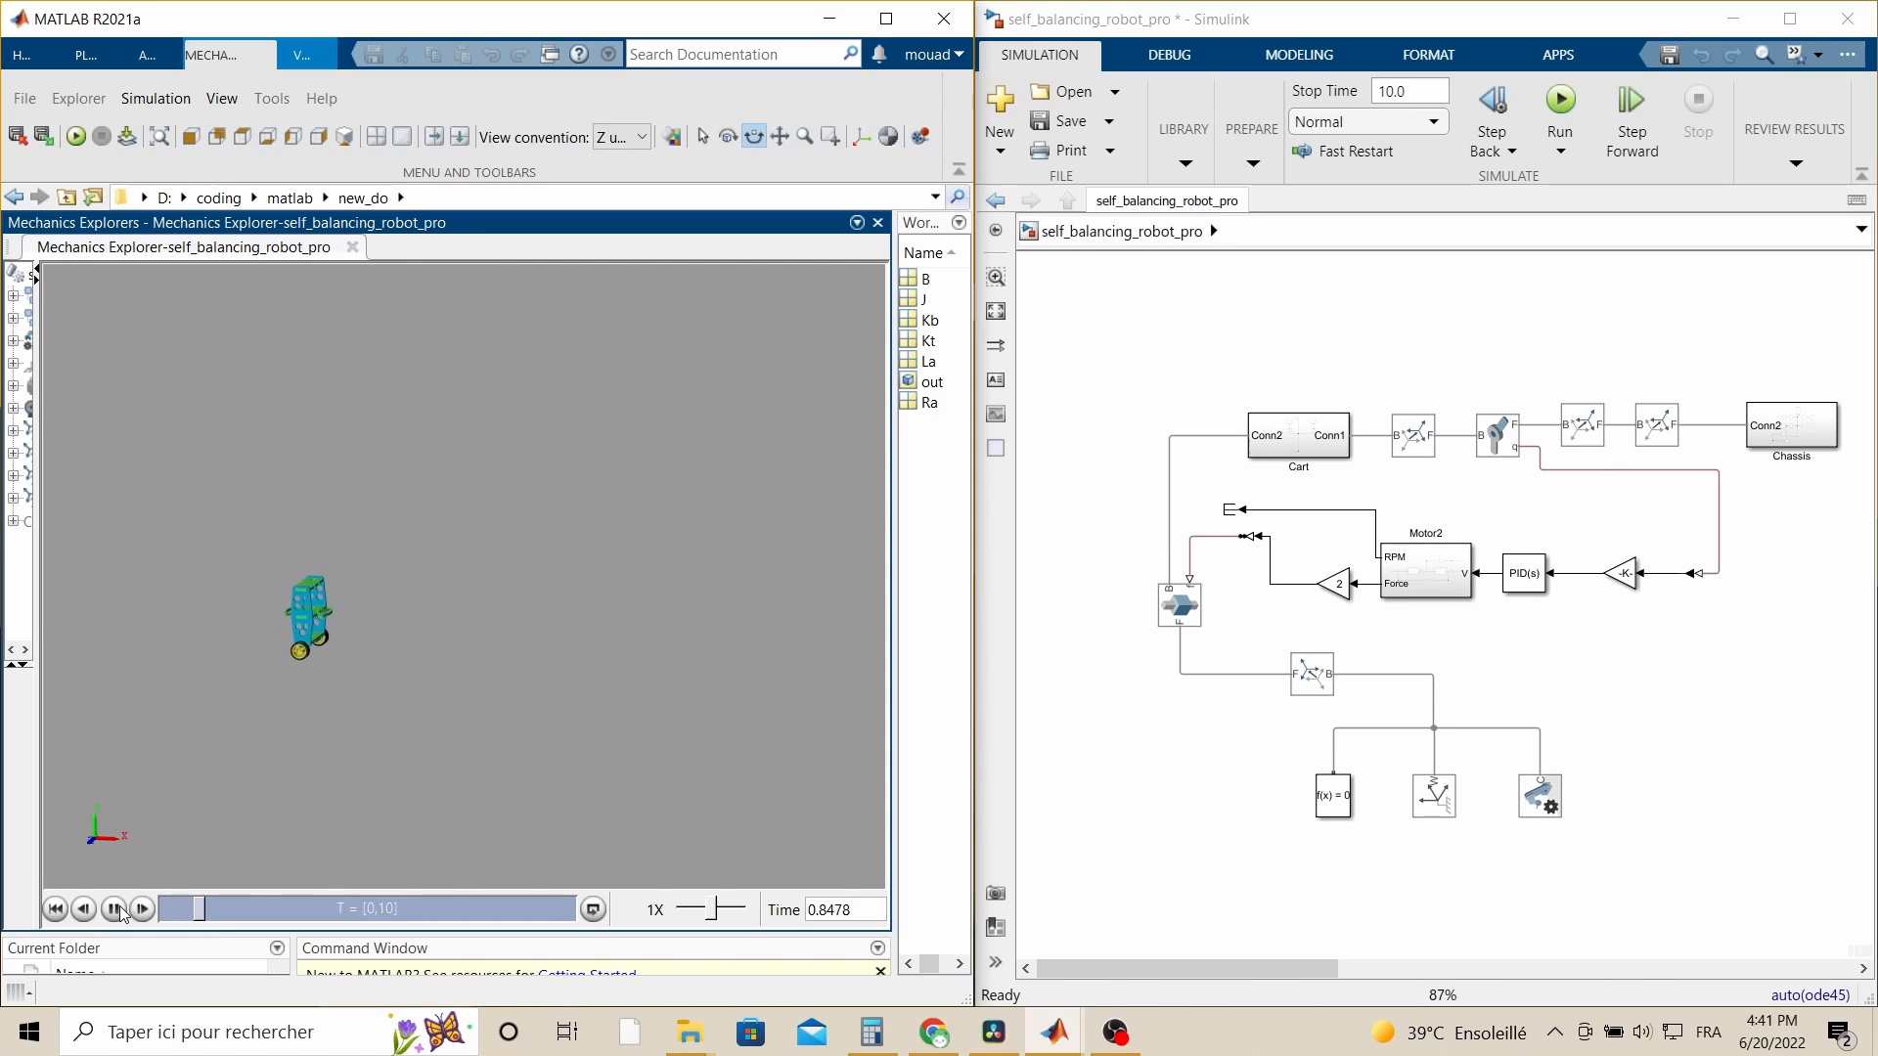